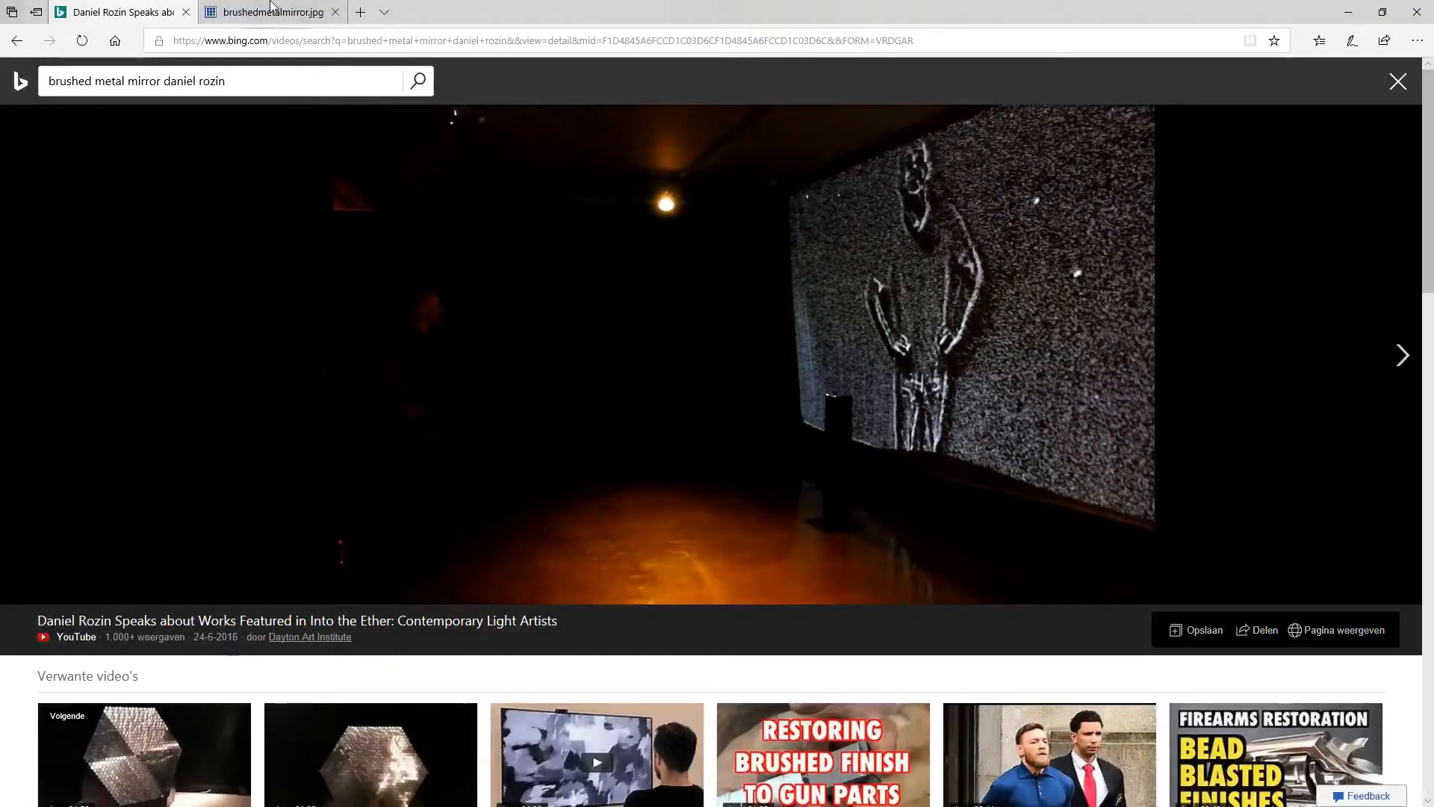
# Step: Switch to the brushedmetalmirror.jpg tab to view the reference photo of the disc panel
pyautogui.click(270, 12)
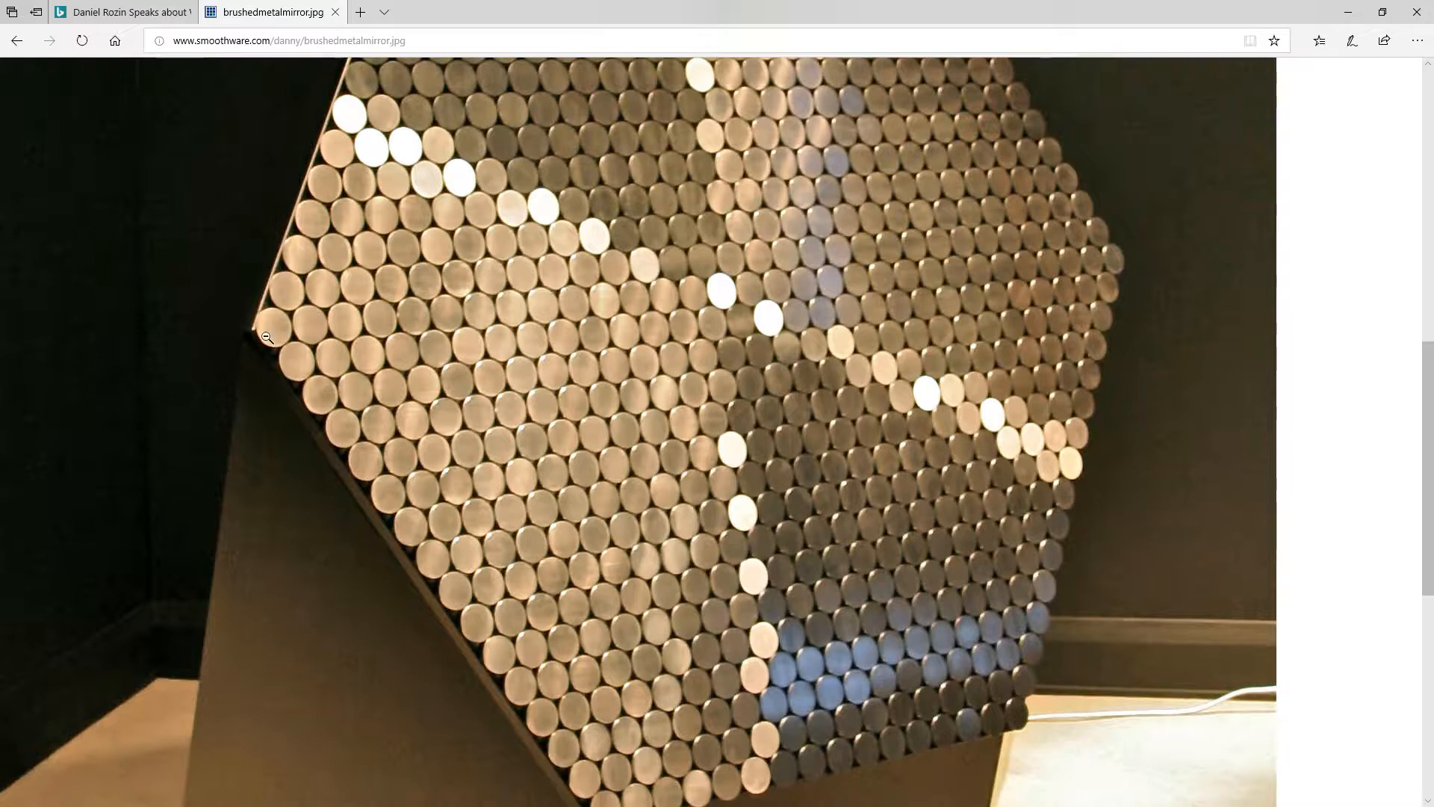
pyautogui.moveTo(313, 188)
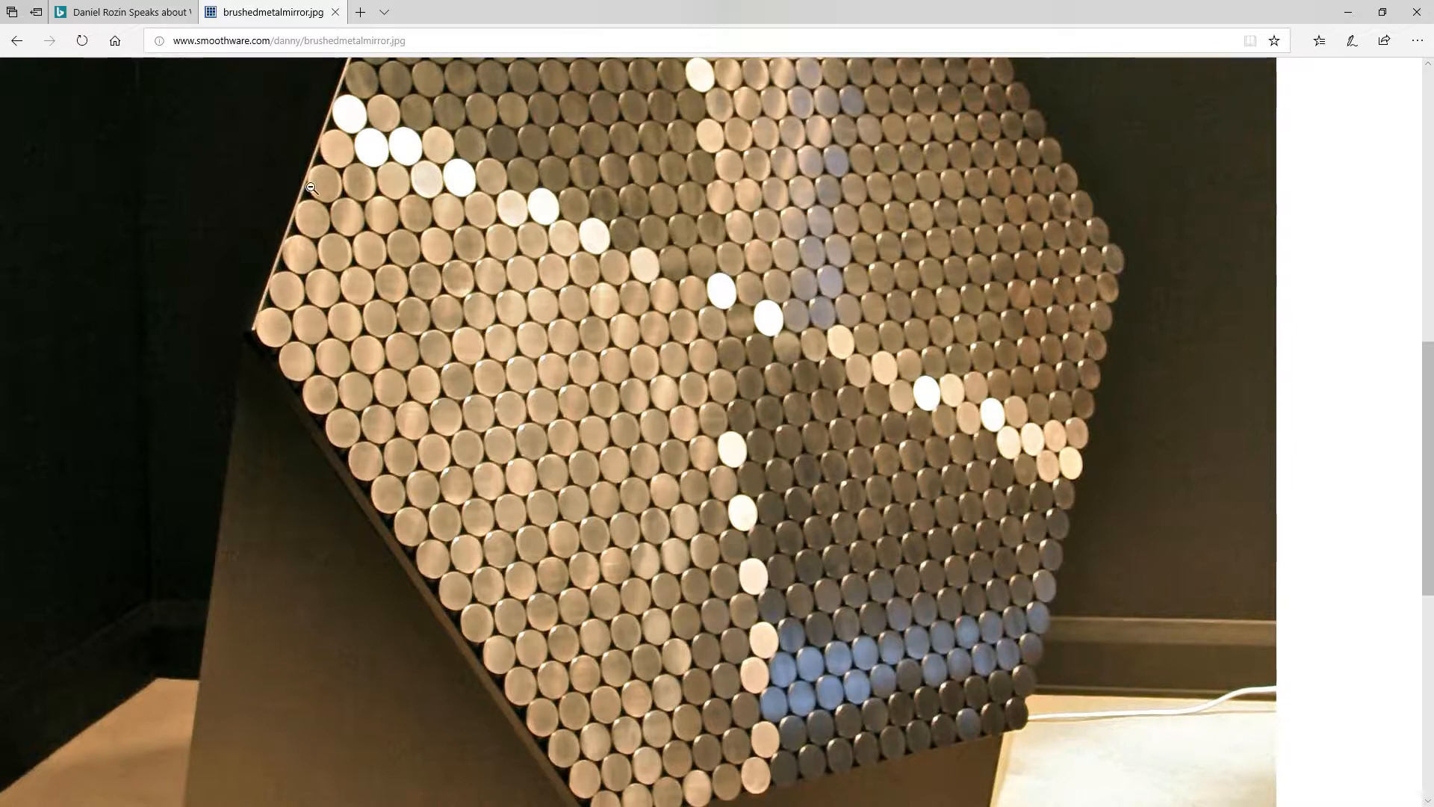
pyautogui.moveTo(926, 745)
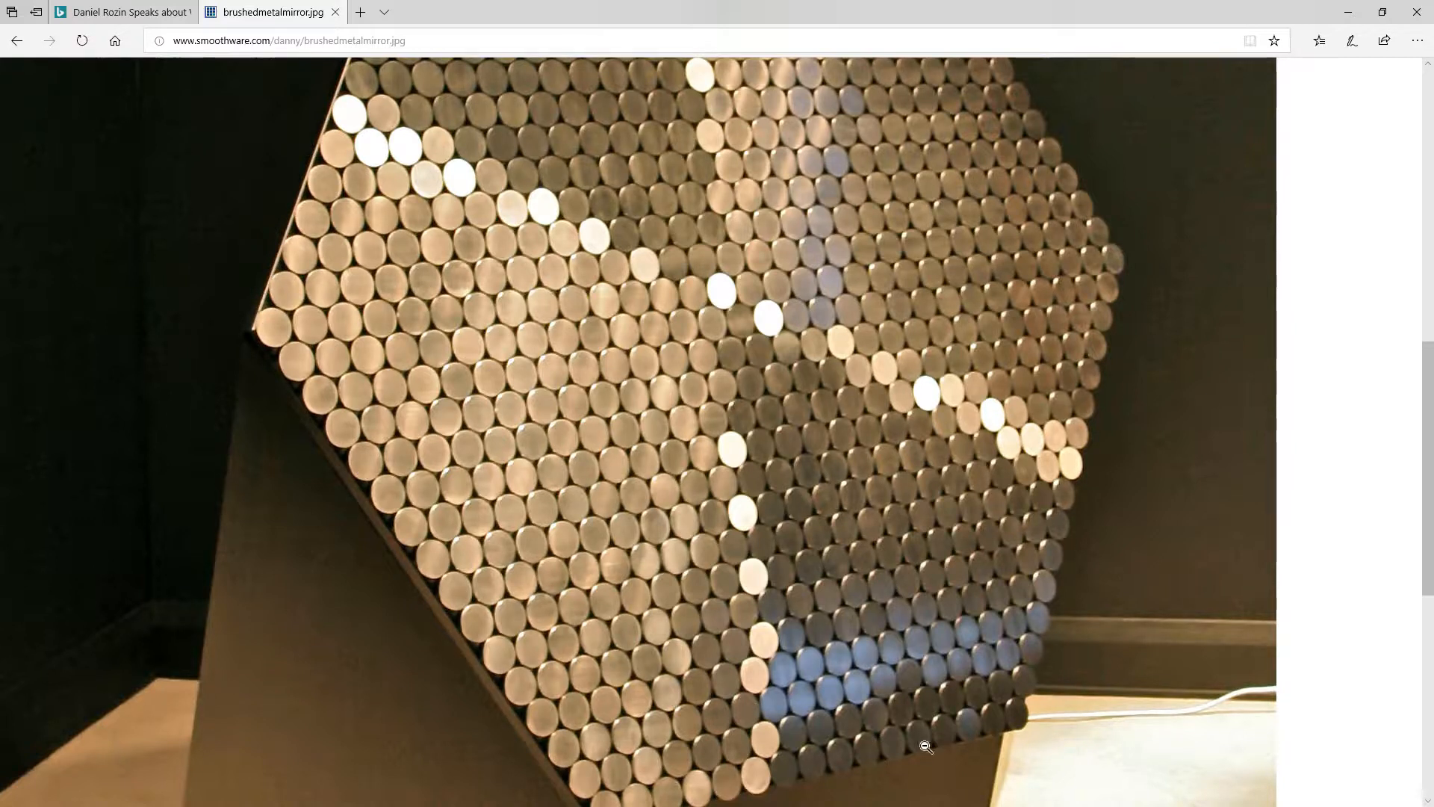
pyautogui.moveTo(357, 376)
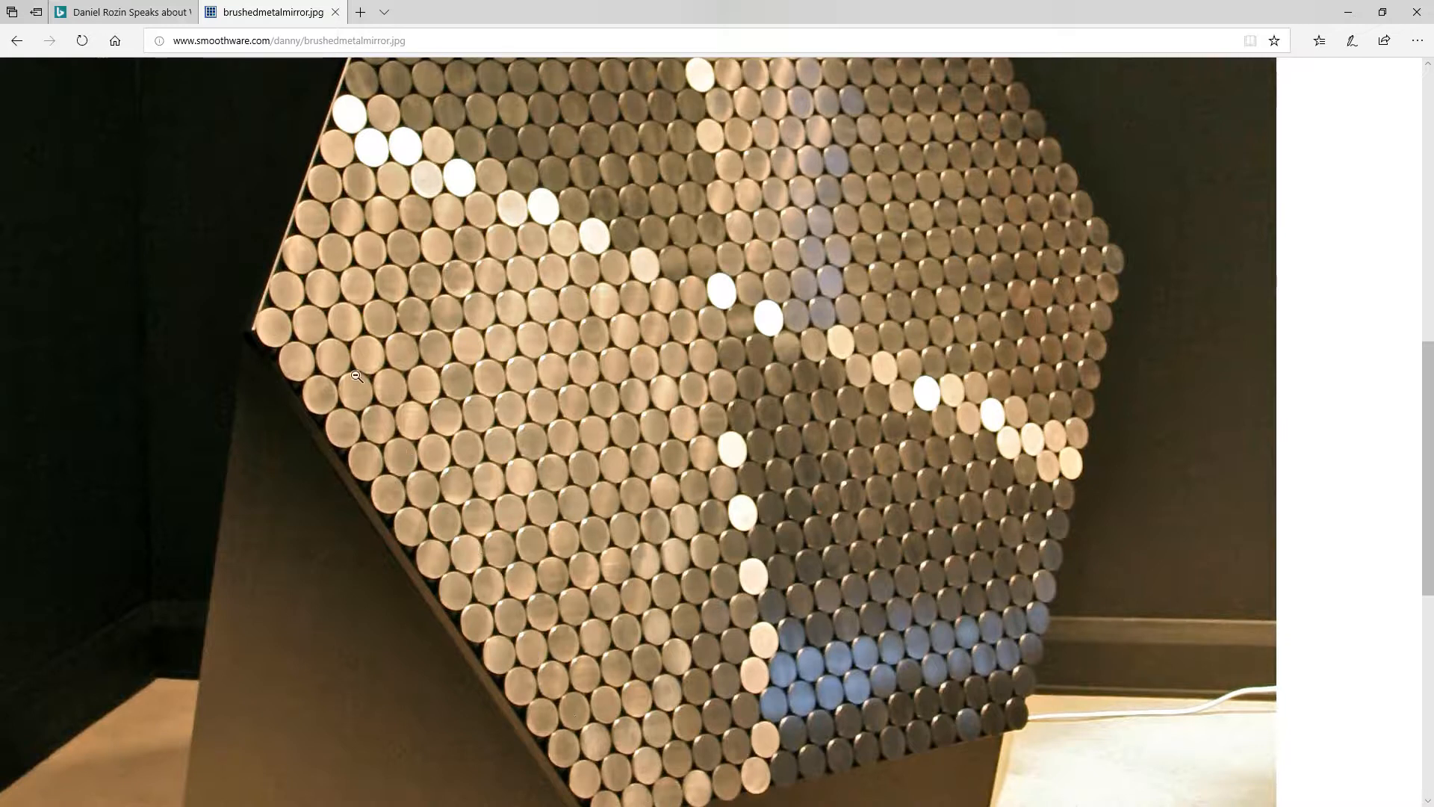
pyautogui.moveTo(1058, 333)
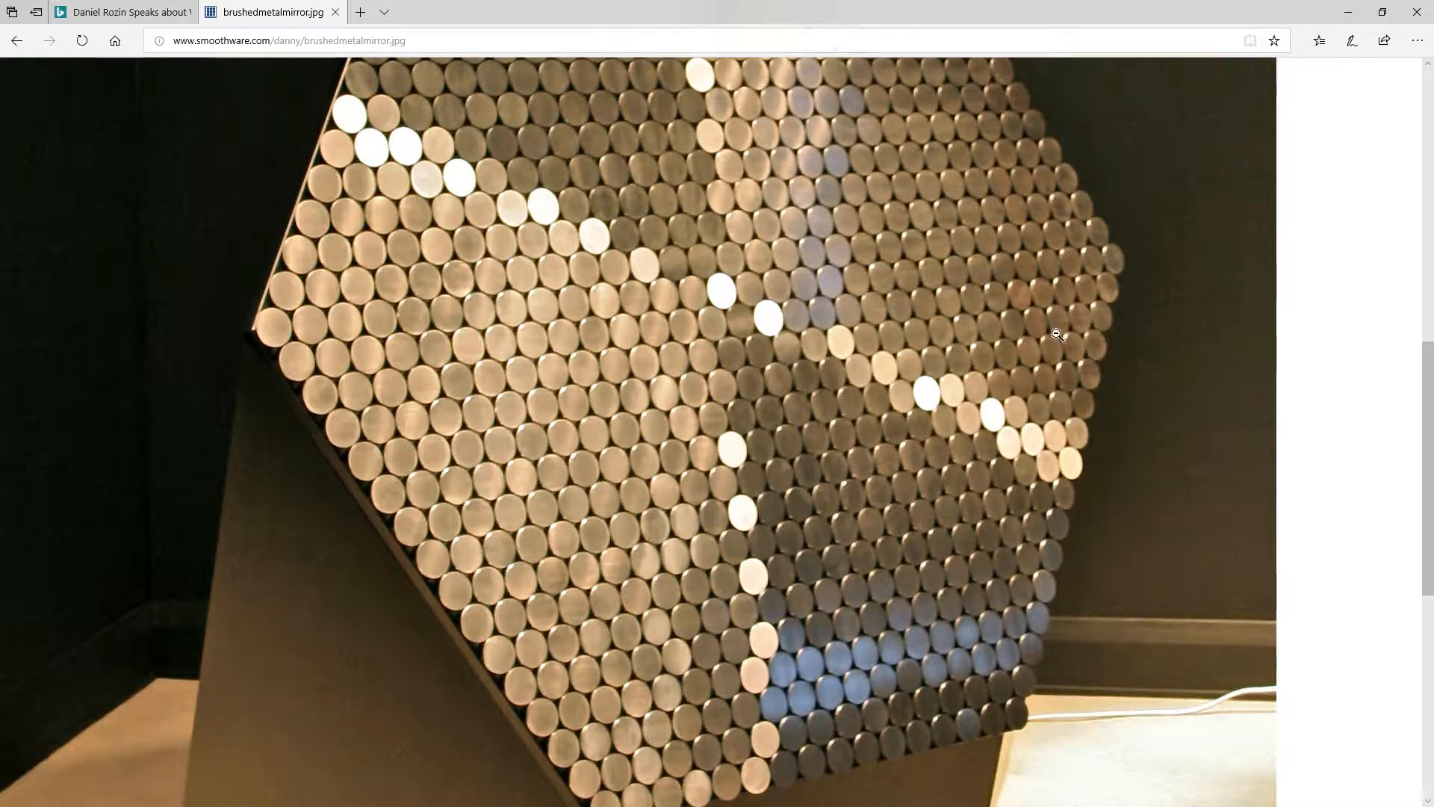
pyautogui.moveTo(288, 302)
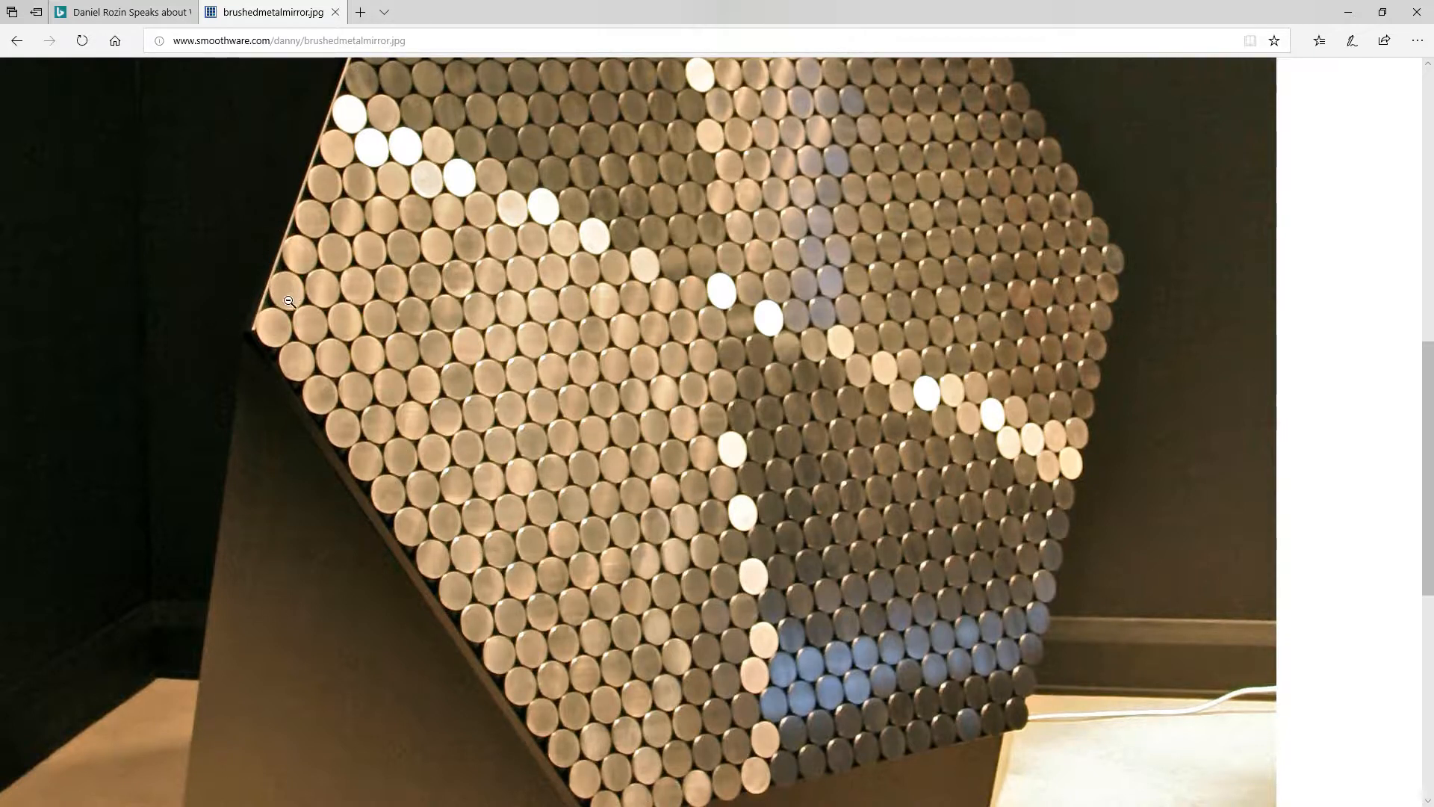
pyautogui.moveTo(279, 248)
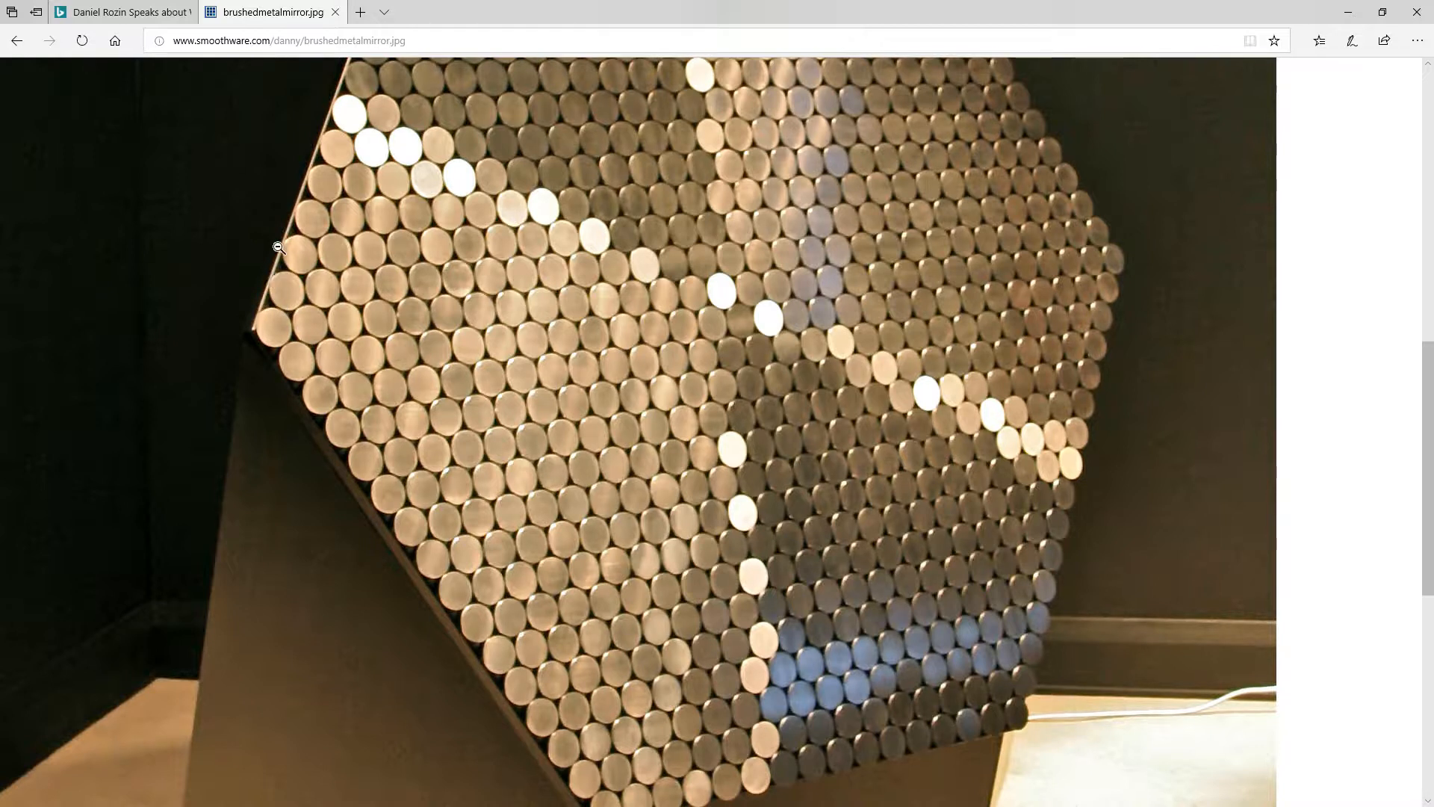
pyautogui.moveTo(613, 457)
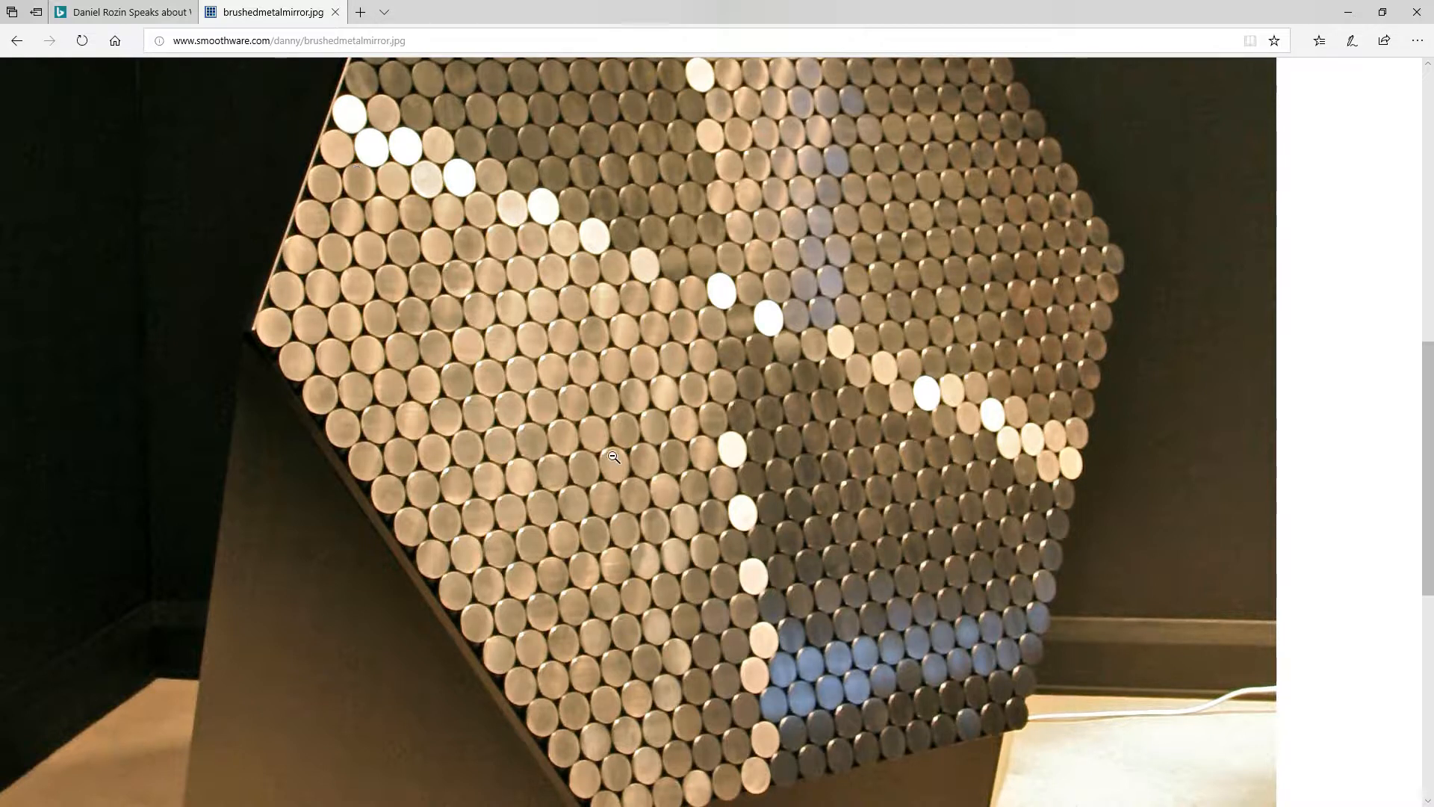
pyautogui.moveTo(750, 353)
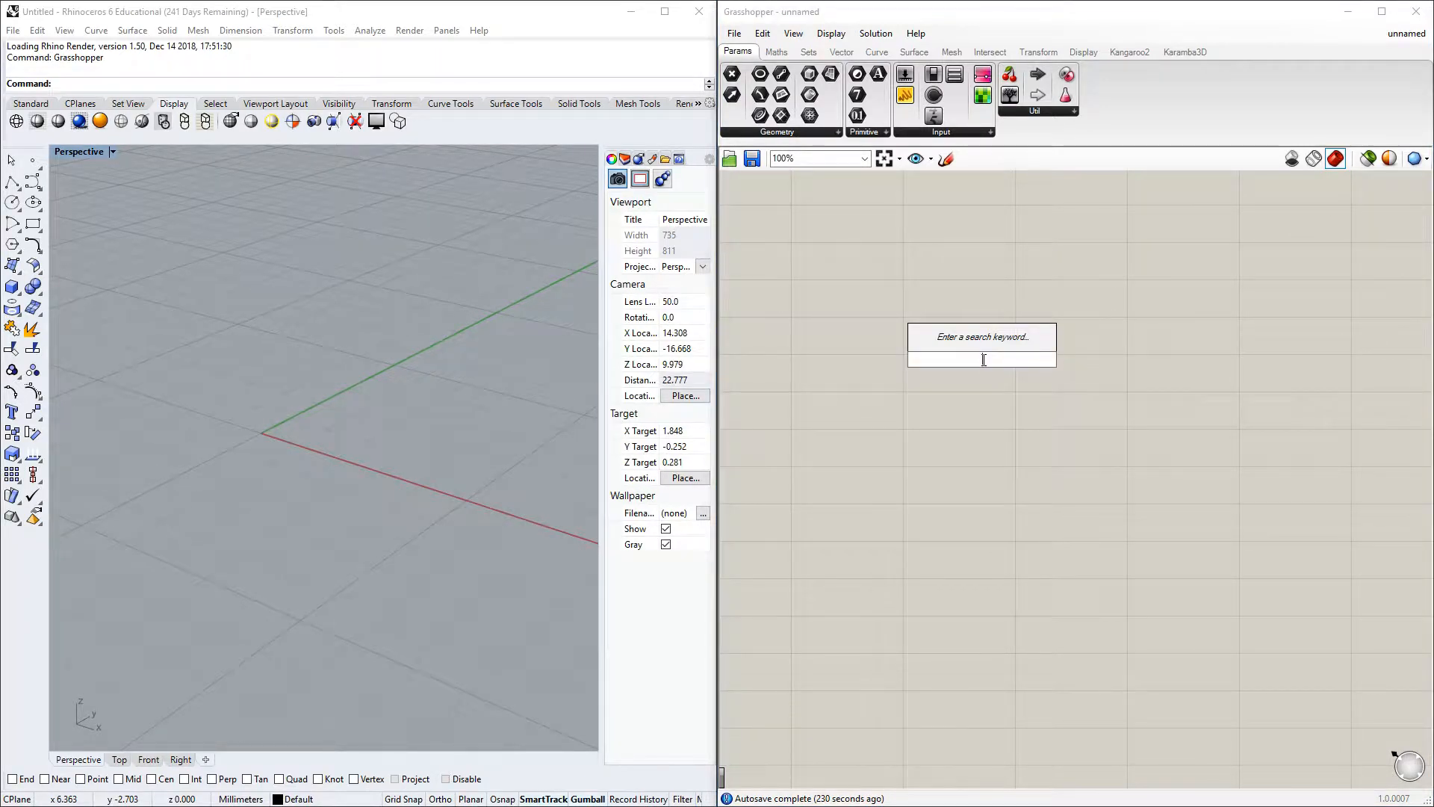
# Step: Place a Polygon component, previewing a hexagon on the ground plane
pyautogui.click(981, 336)
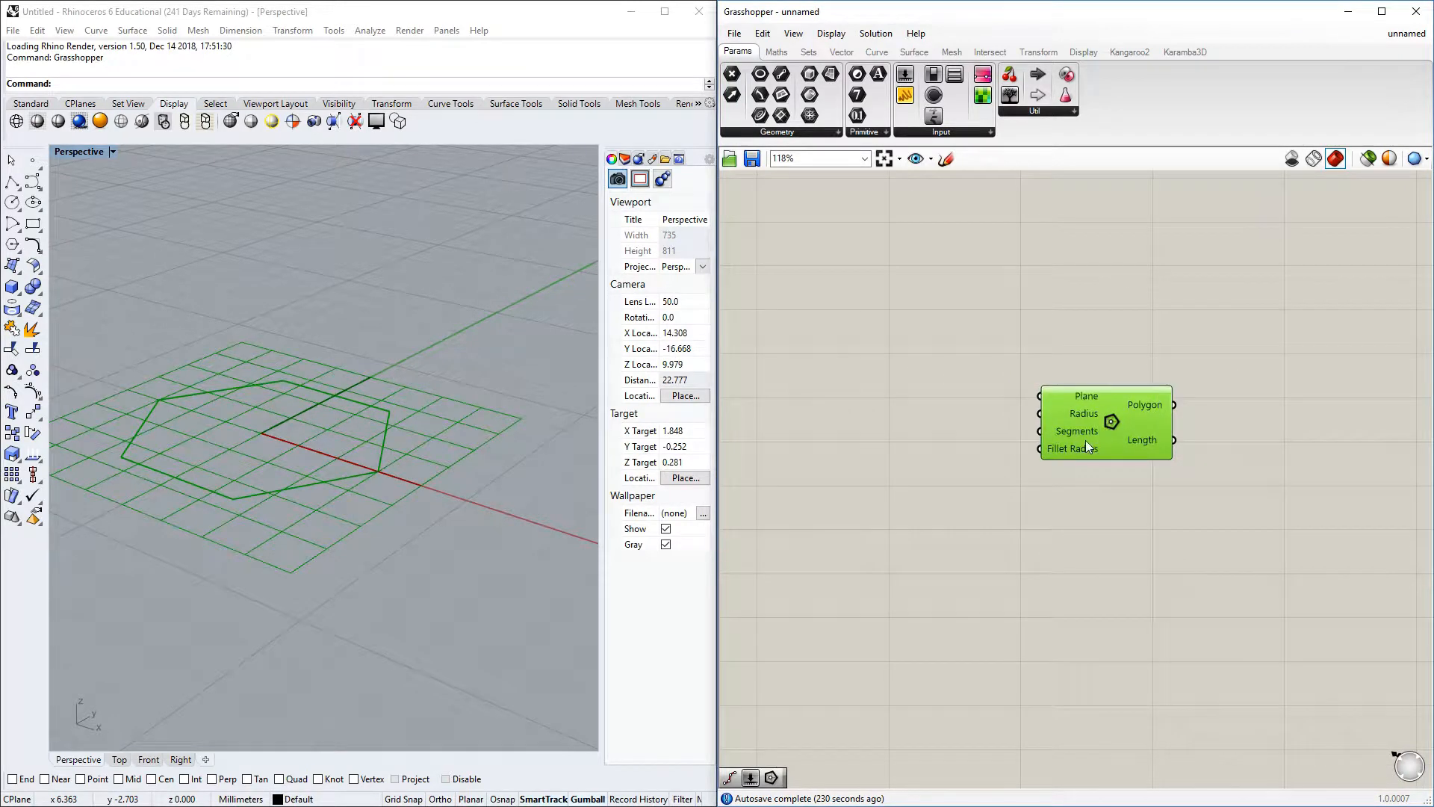
pyautogui.moveTo(1077, 430)
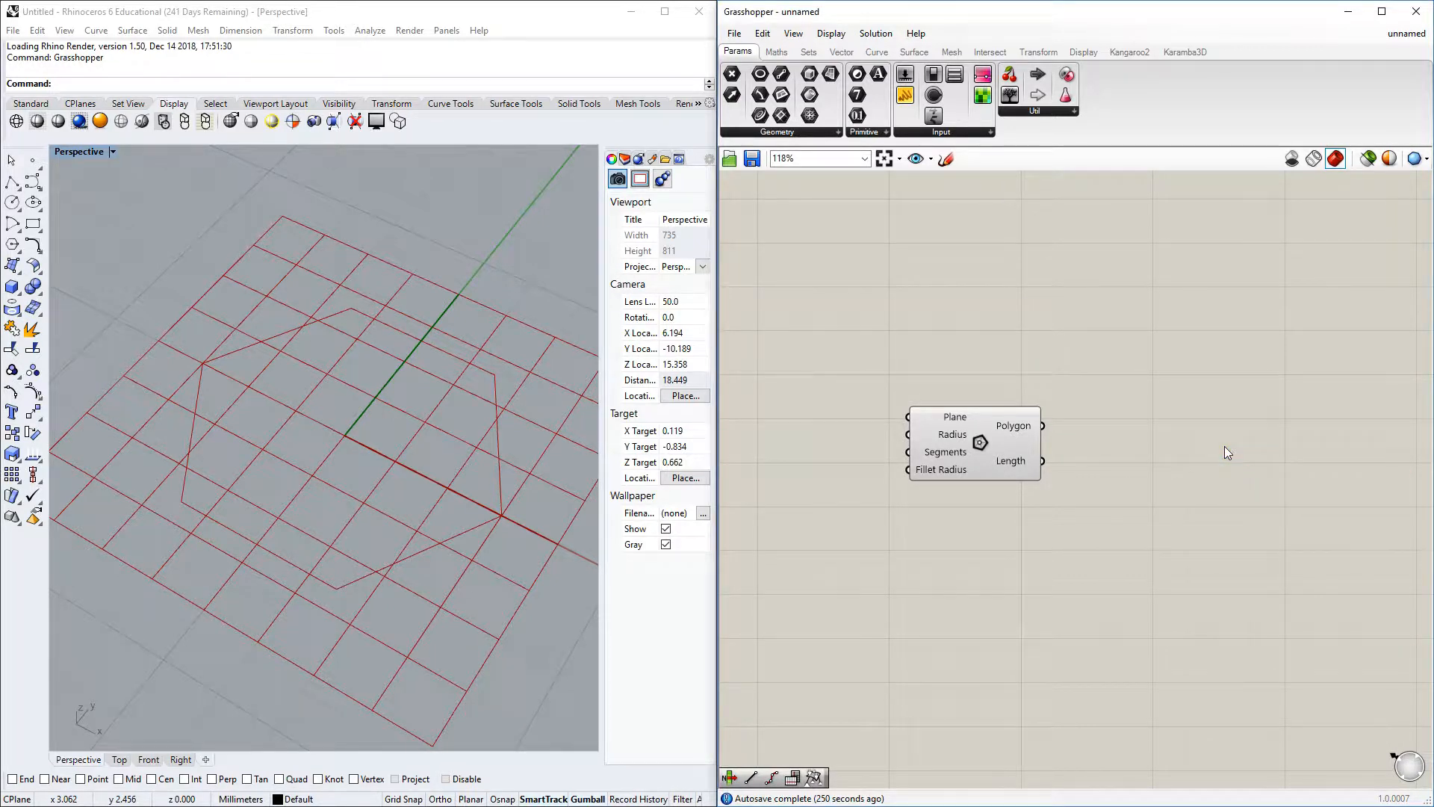
# Step: Add Divide Curve on the hexagon with a Boolean Toggle set True for Kinks to mark its corners
pyautogui.doubleClick(1227, 451)
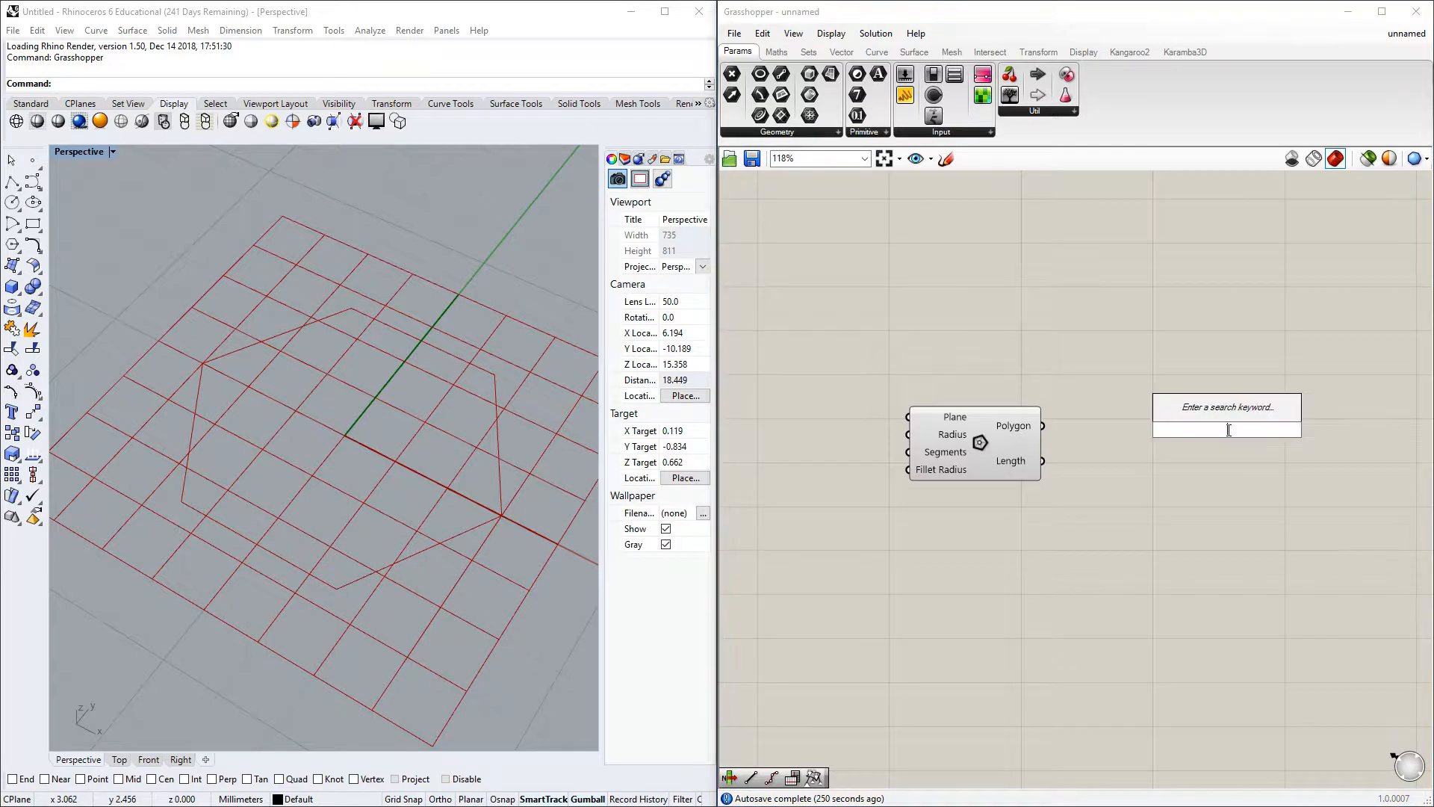
pyautogui.write('di')
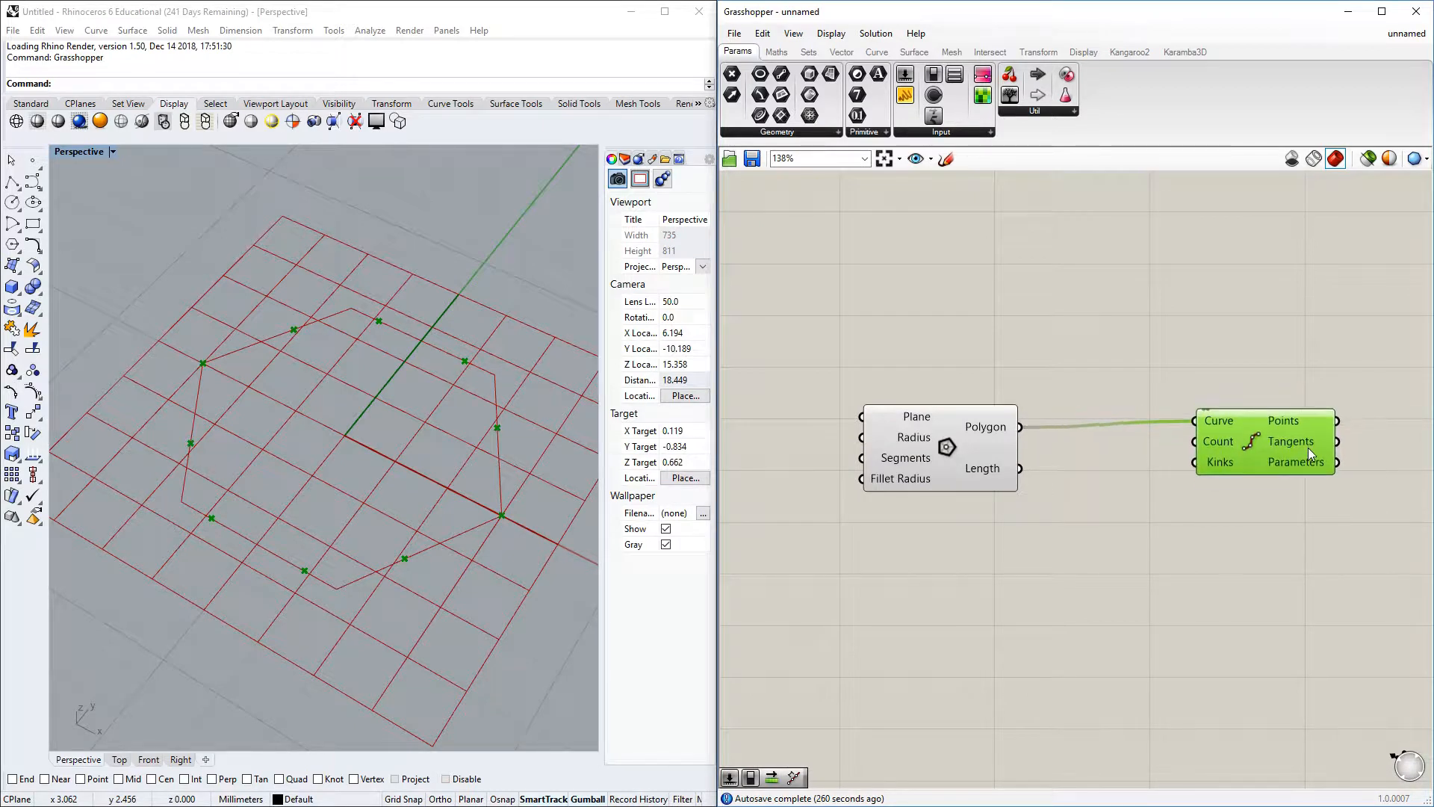
pyautogui.moveTo(1219, 461)
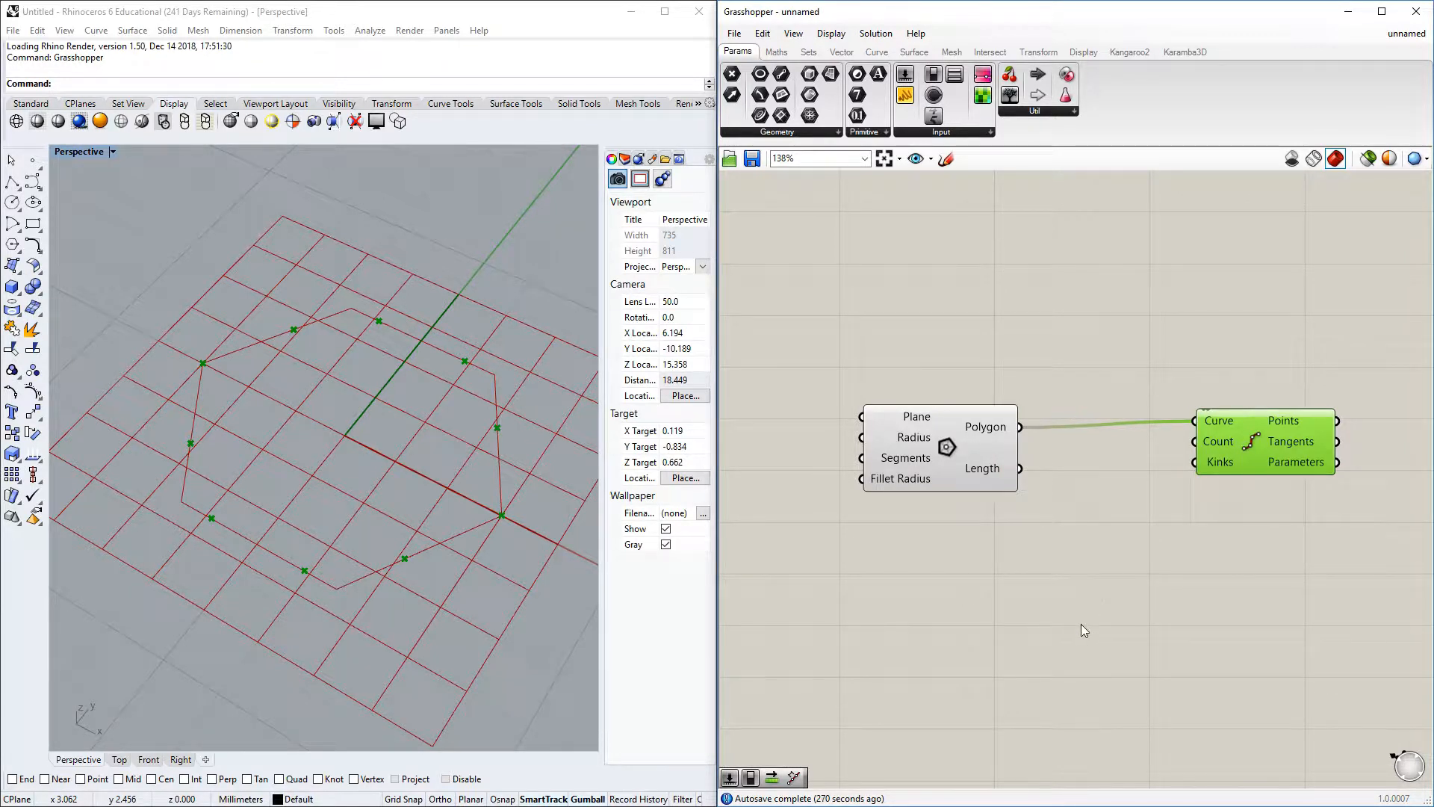
pyautogui.doubleClick(1069, 629)
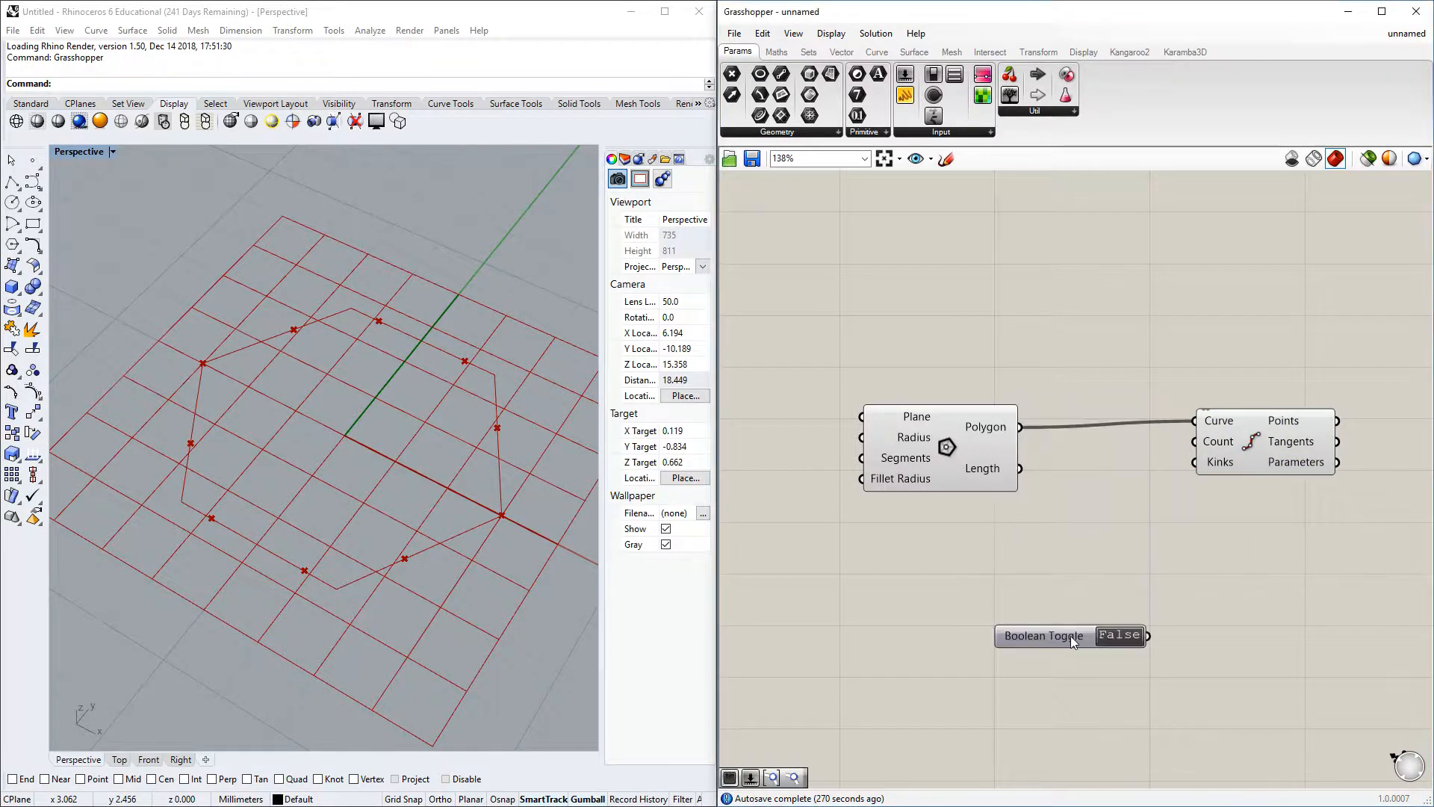
pyautogui.moveTo(1147, 574)
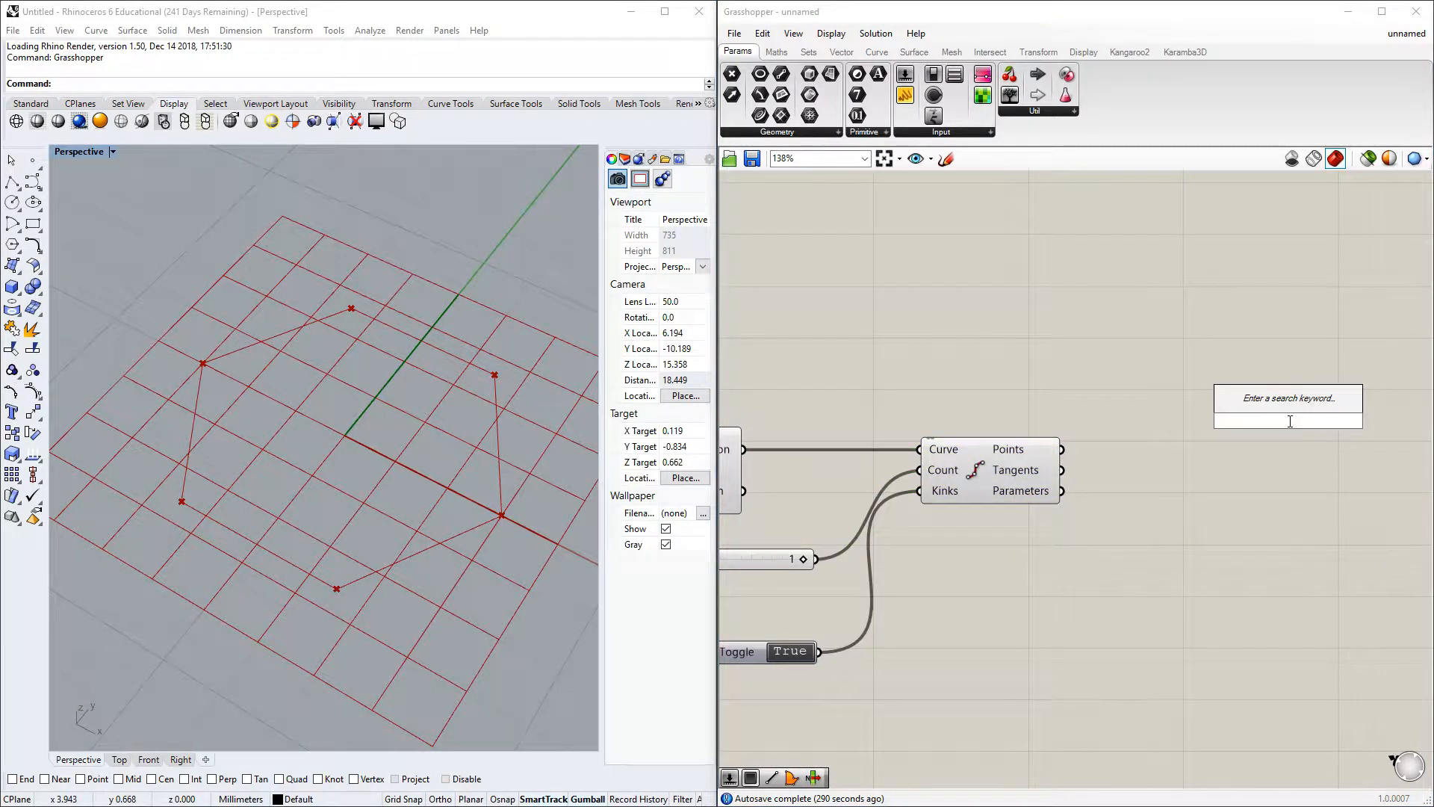
# Step: Add a Shift List fed by the corner points to pair each point with its neighbour for edge lines
pyautogui.write('shif')
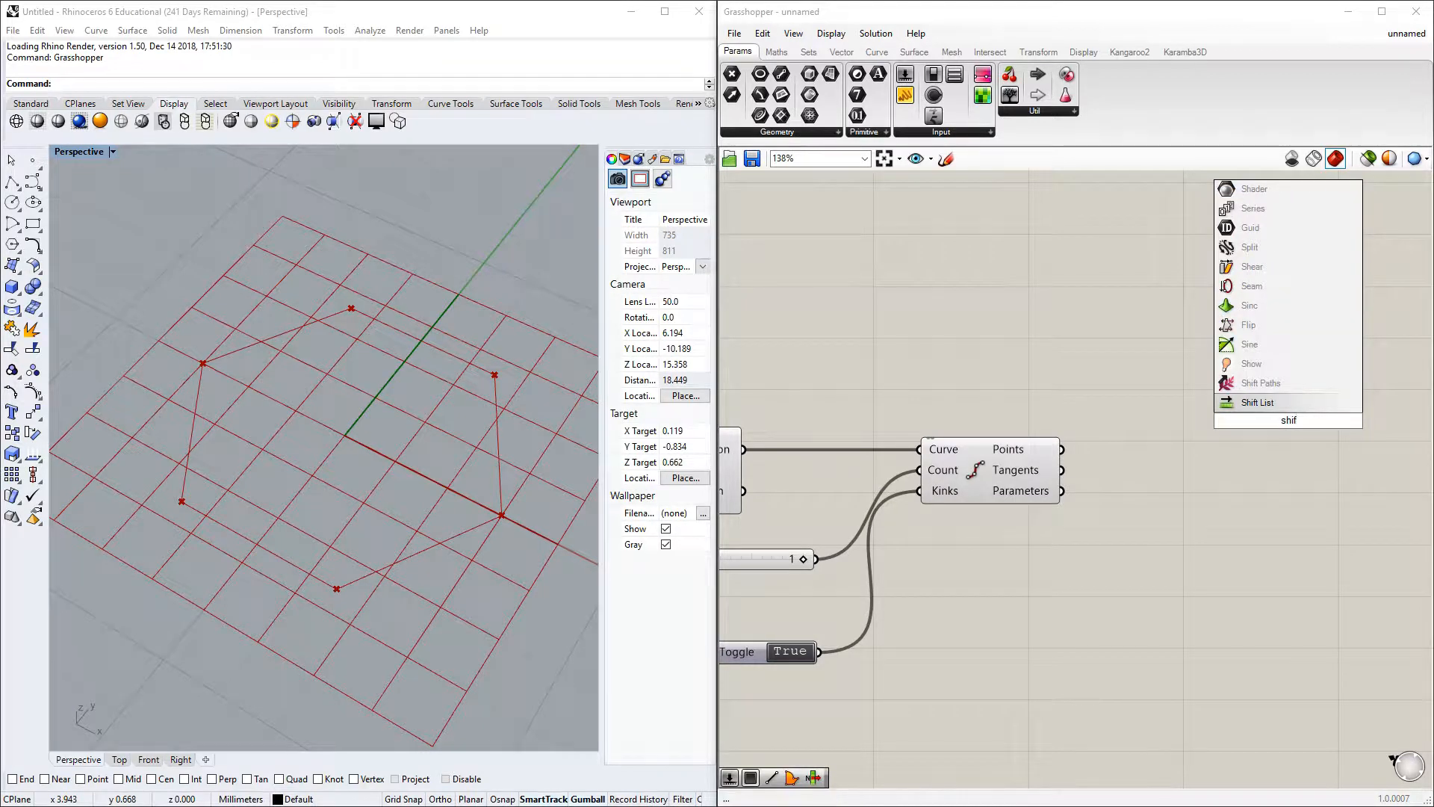
pyautogui.click(1257, 402)
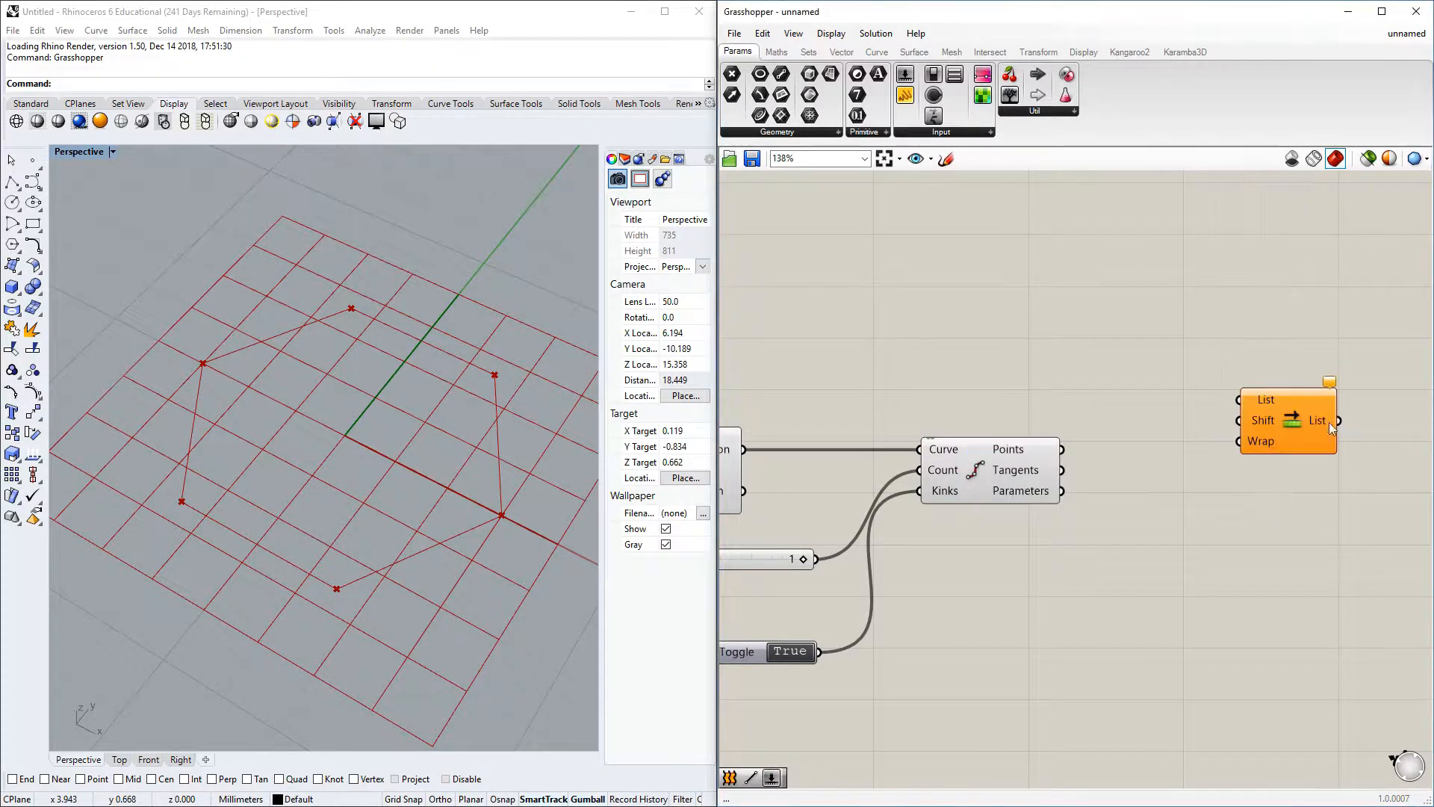
pyautogui.moveTo(1288, 418); pyautogui.dragTo(1189, 349)
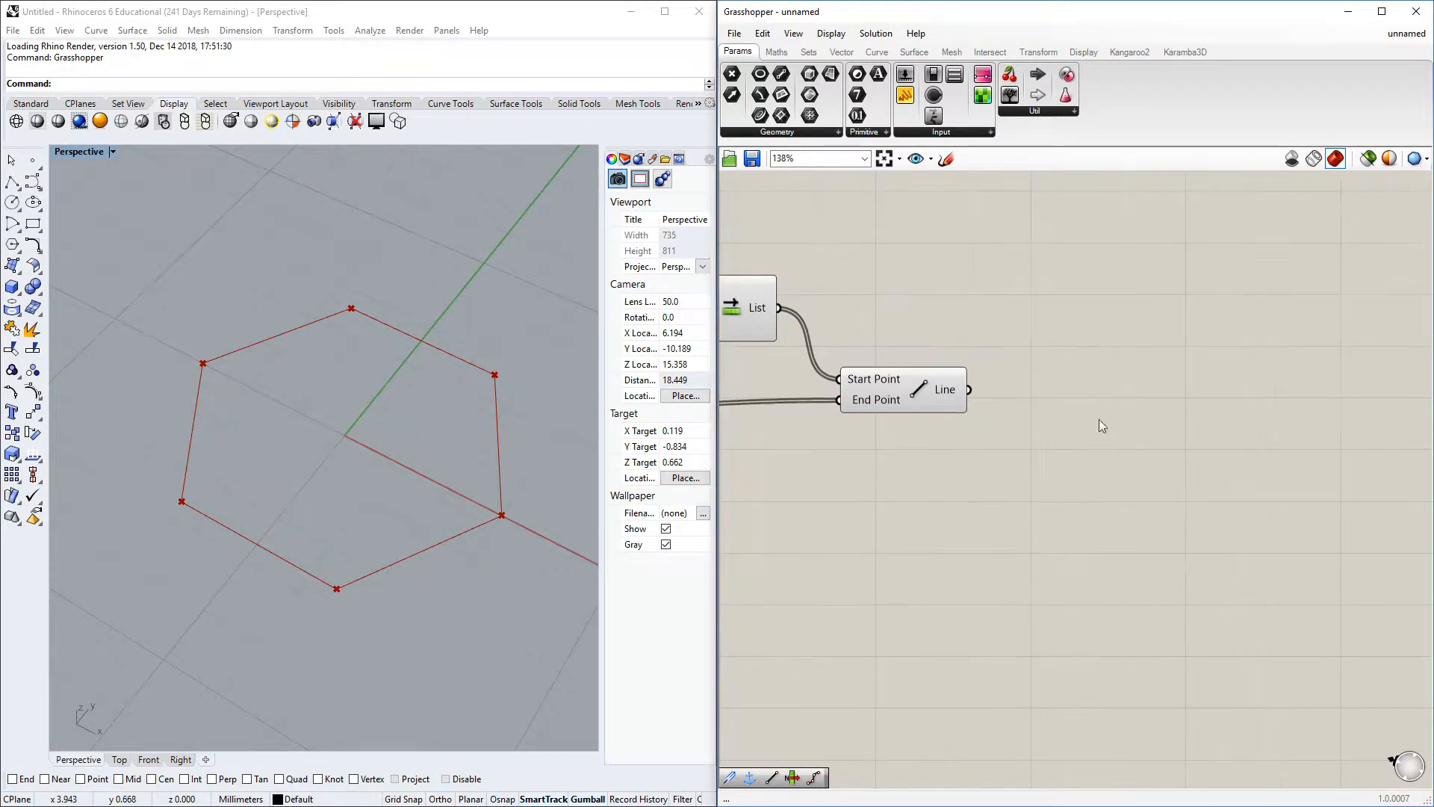
# Step: Add a second Divide Curve on the edge lines with a slider of 12 as the count
pyautogui.write('divi')
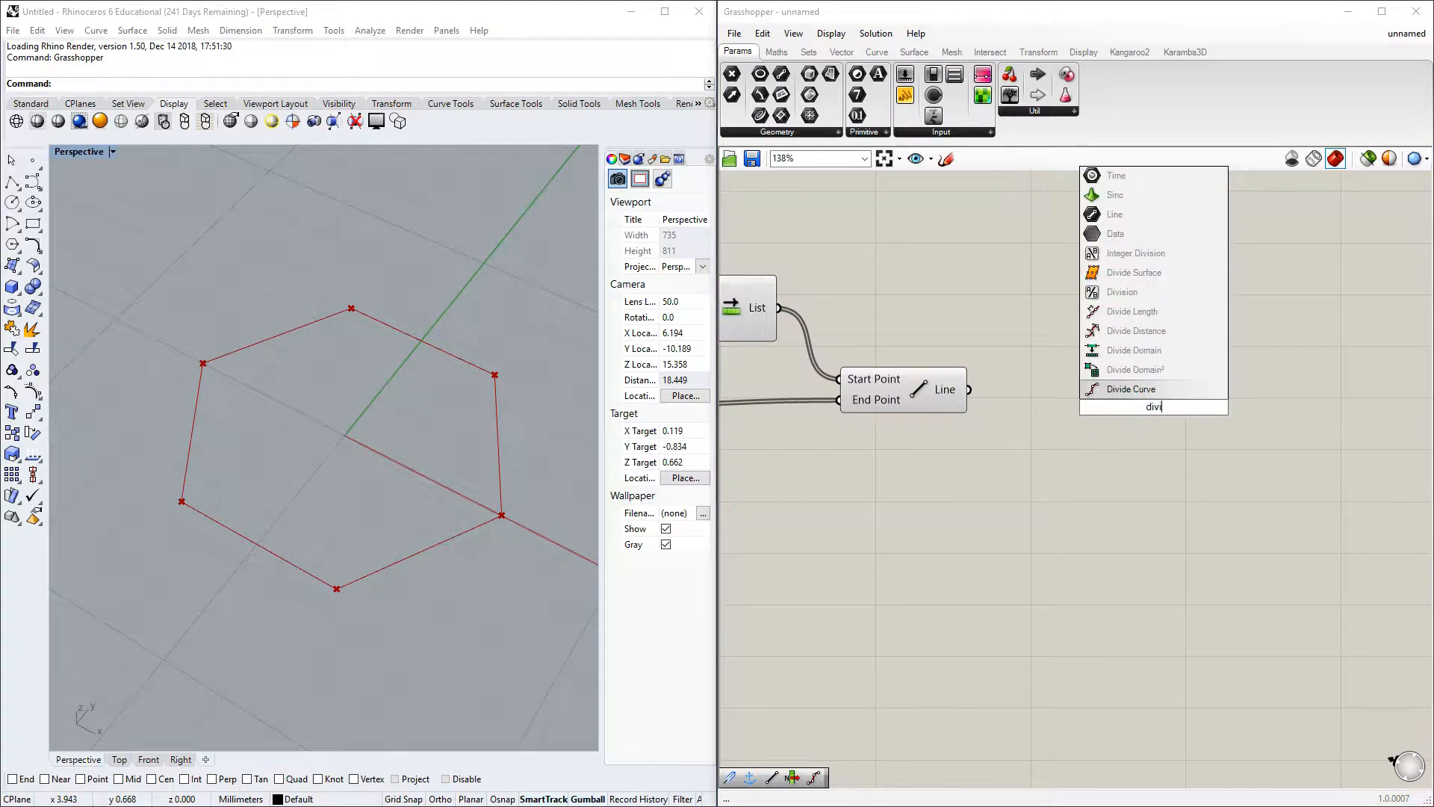
pyautogui.click(1131, 389)
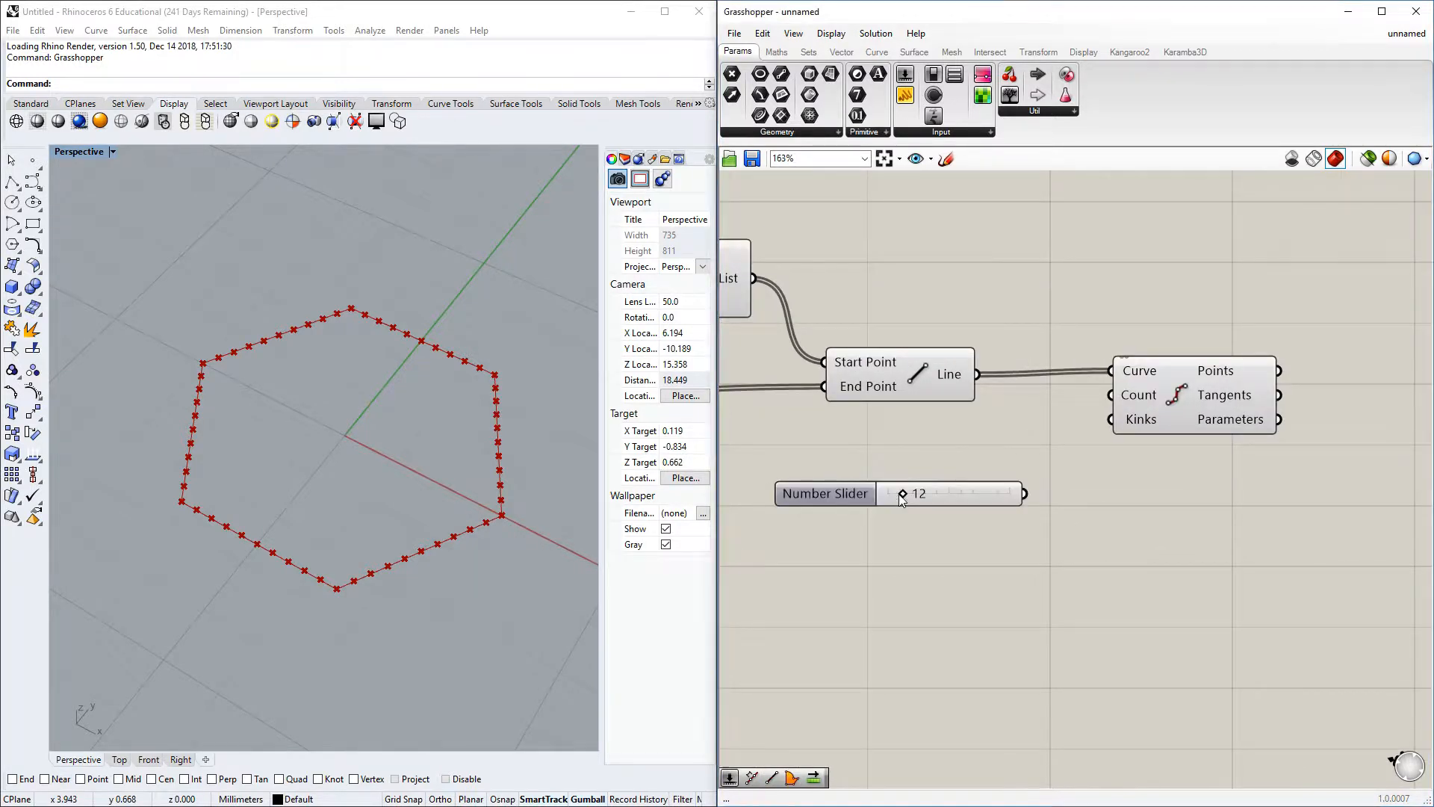
pyautogui.moveTo(1021, 494); pyautogui.dragTo(1110, 394)
pyautogui.write('list ite')
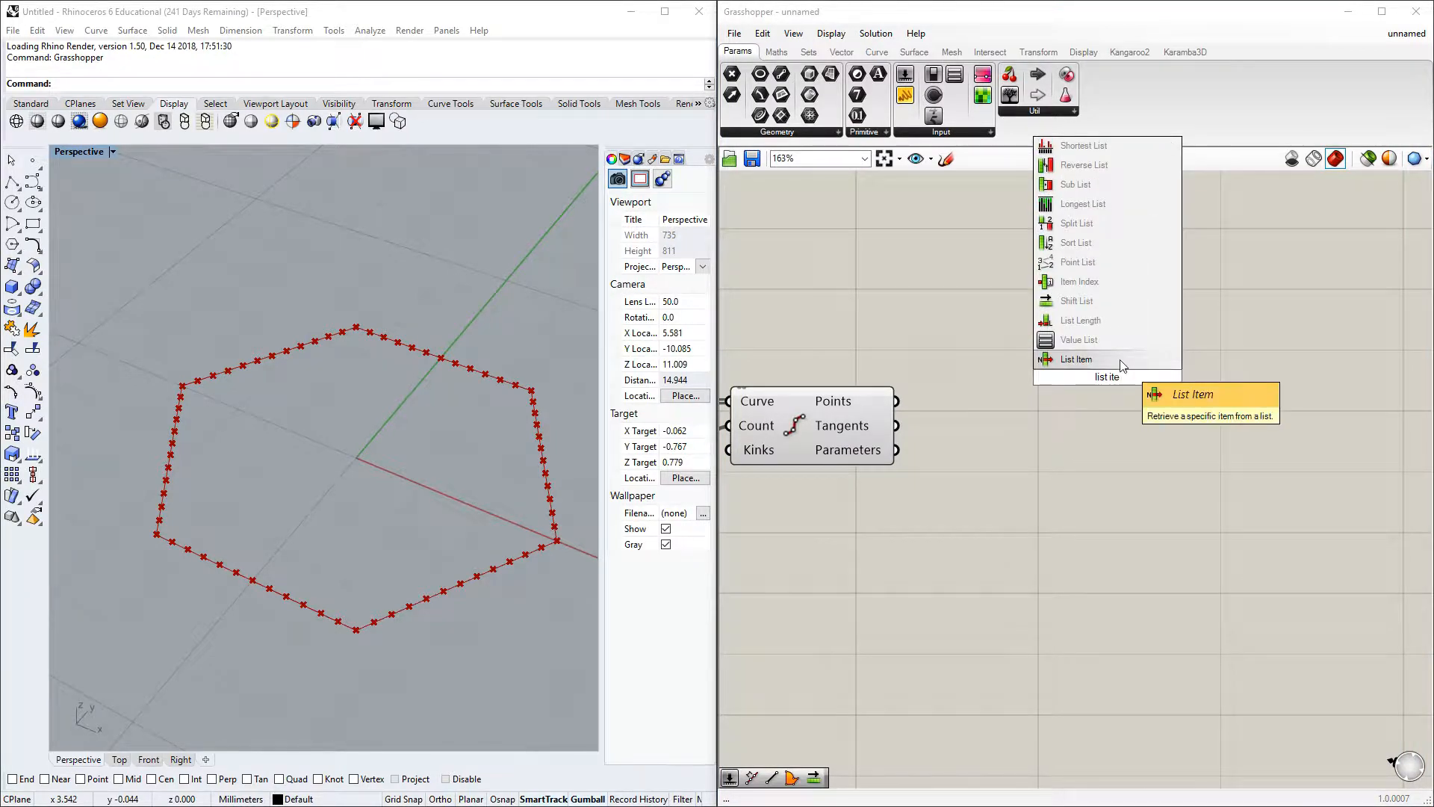
# Step: Add a List Item taking the edge points and start the search for a Flip Matrix
pyautogui.click(1077, 359)
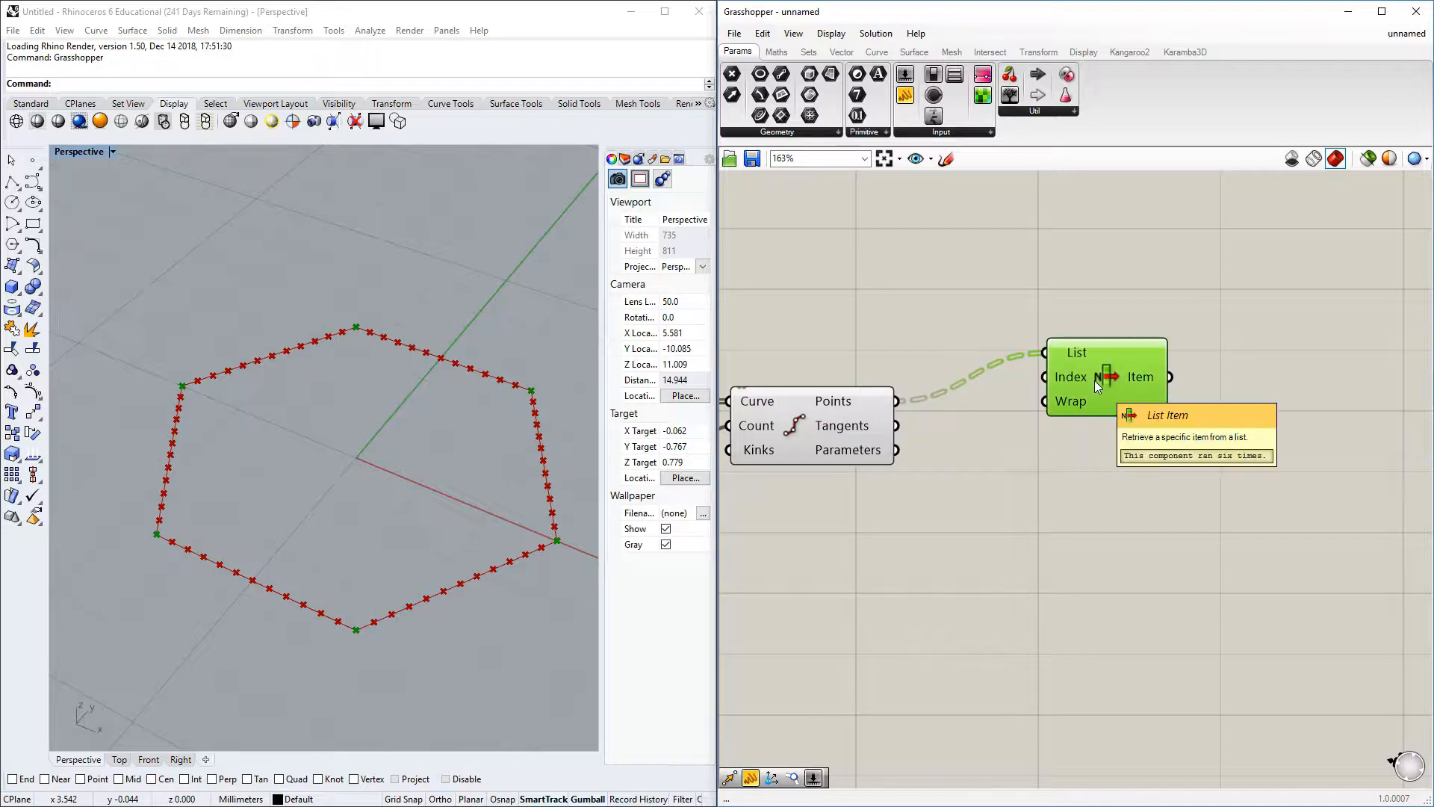
pyautogui.moveTo(1085, 385)
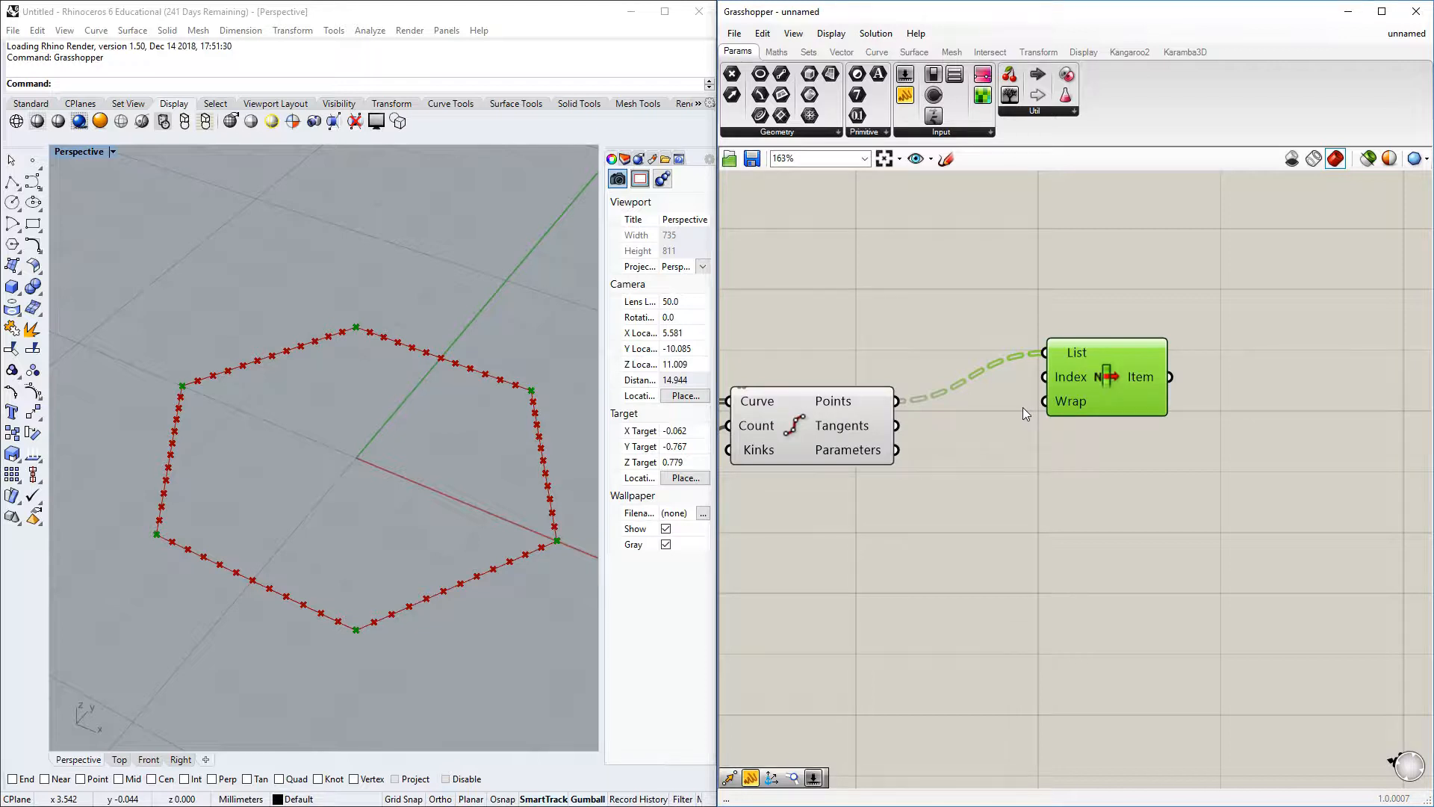
pyautogui.moveTo(987, 405)
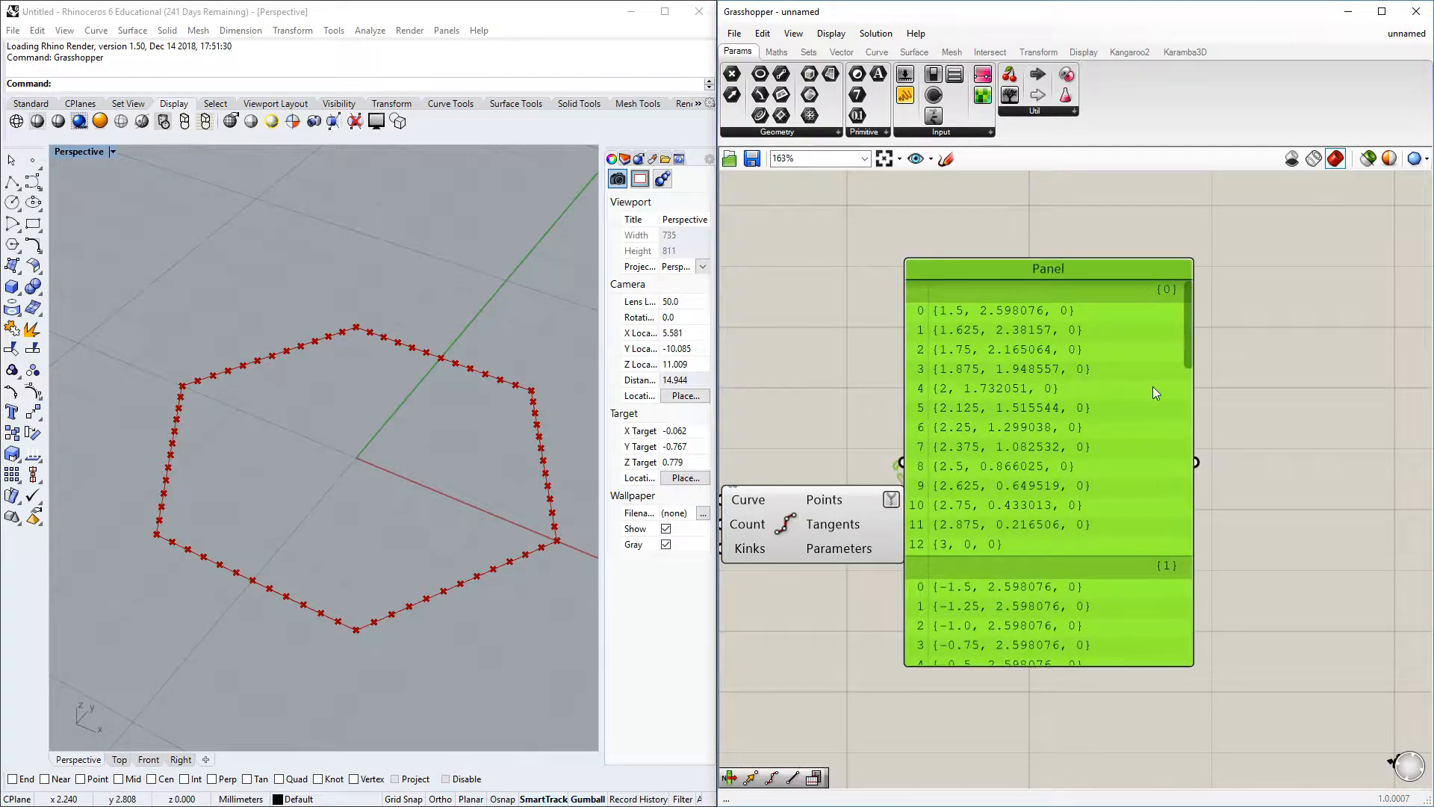
pyautogui.moveTo(1089, 760)
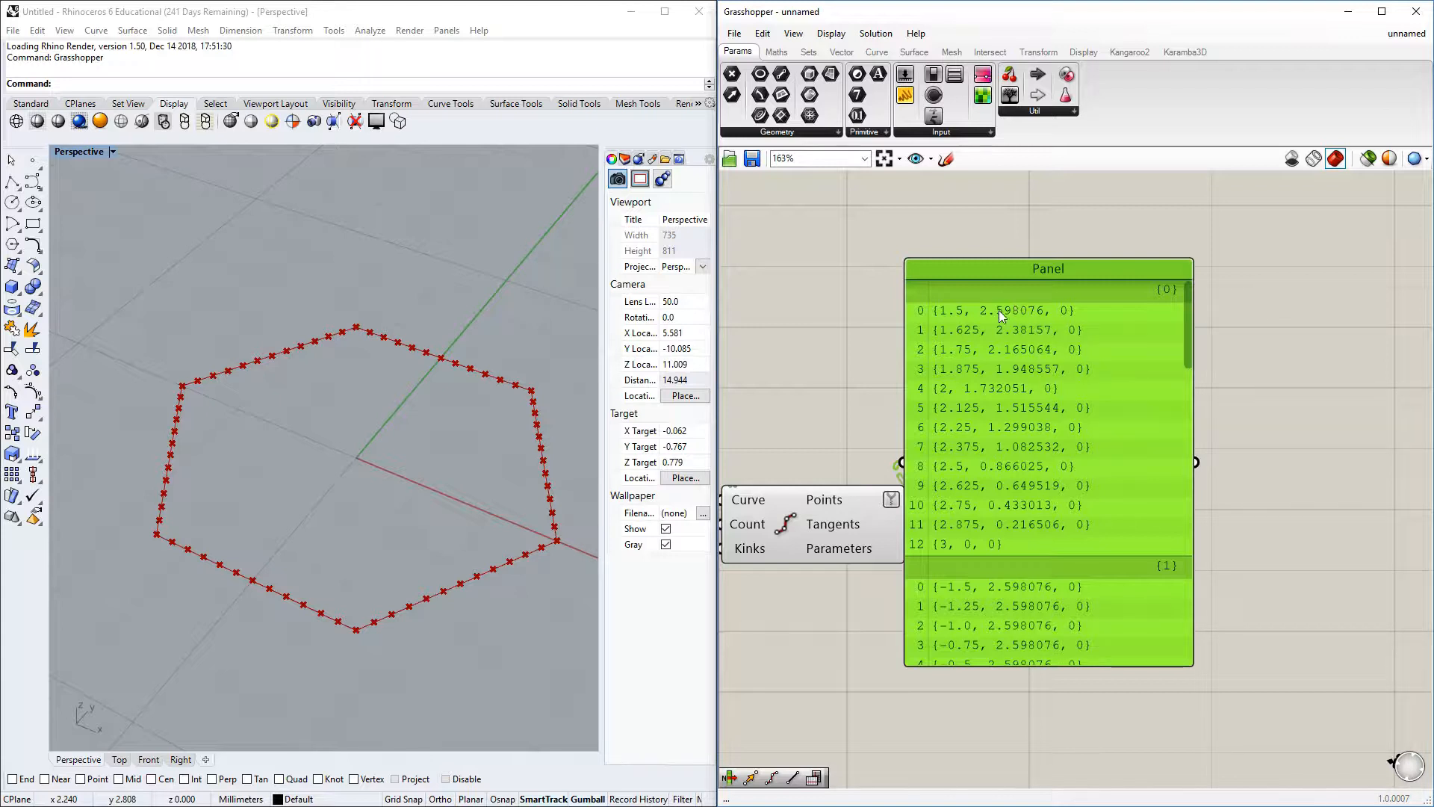
pyautogui.moveTo(918, 315)
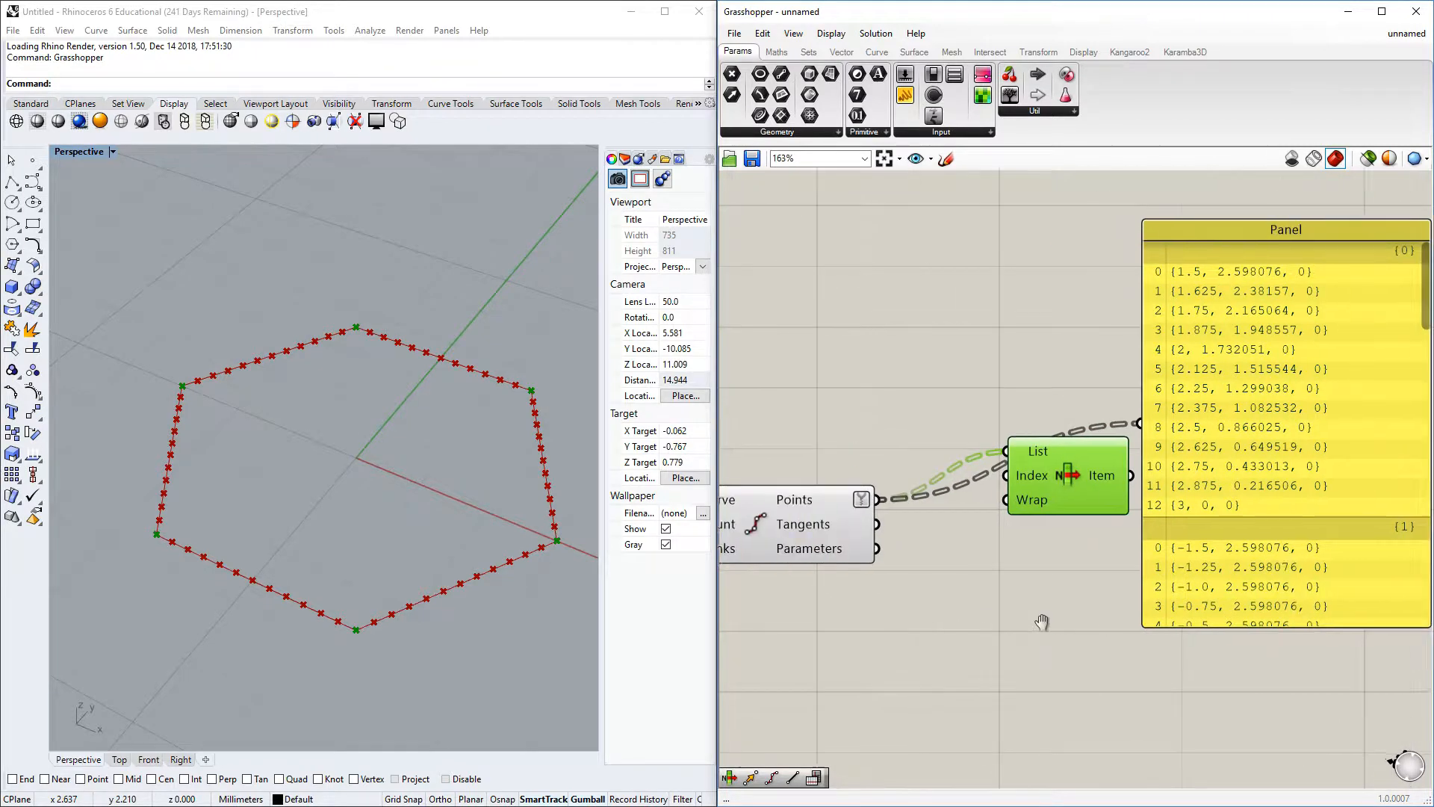
pyautogui.doubleClick(977, 352)
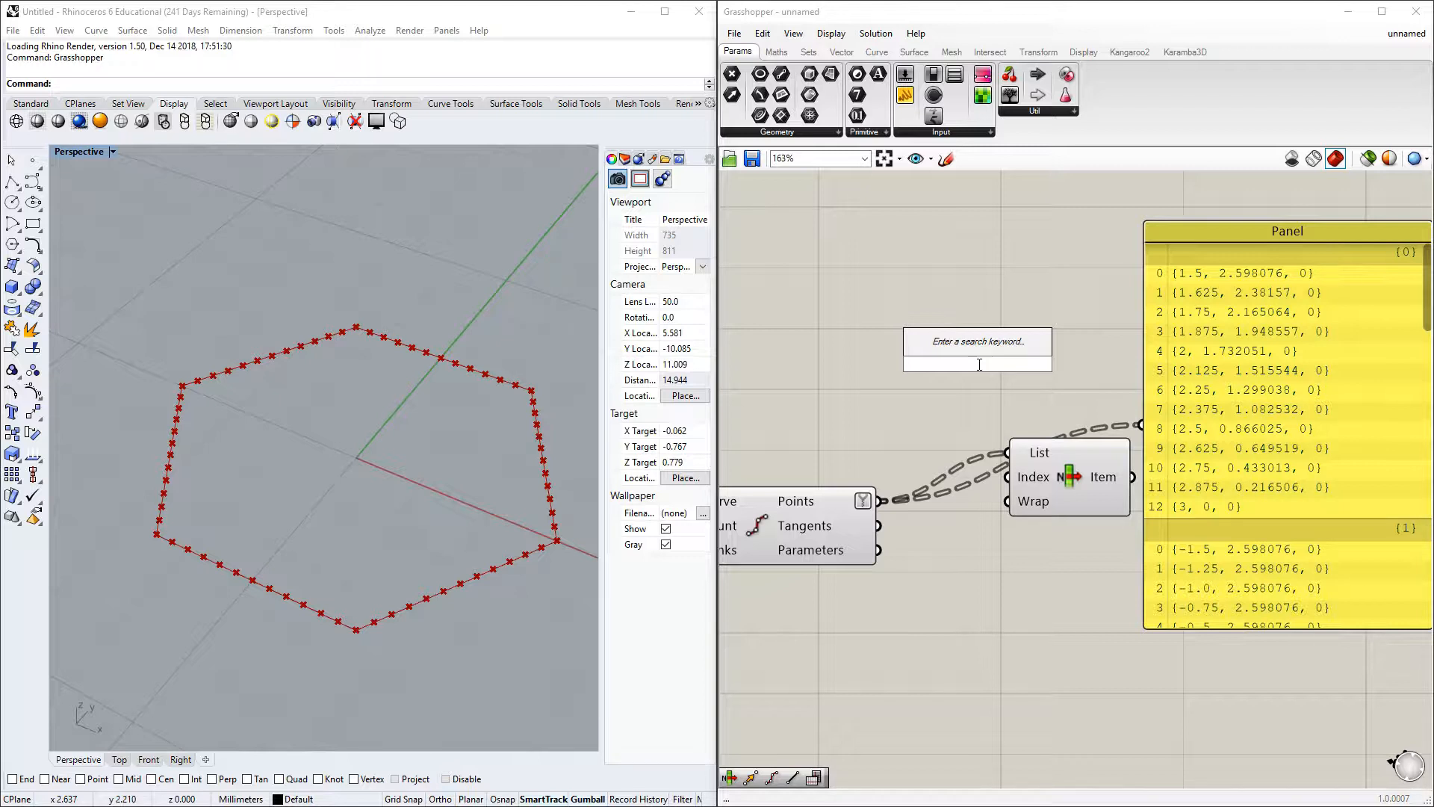
# Step: Add Flip Matrix before the List Item and a Number Slider at 0 as its index
pyautogui.write('flip')
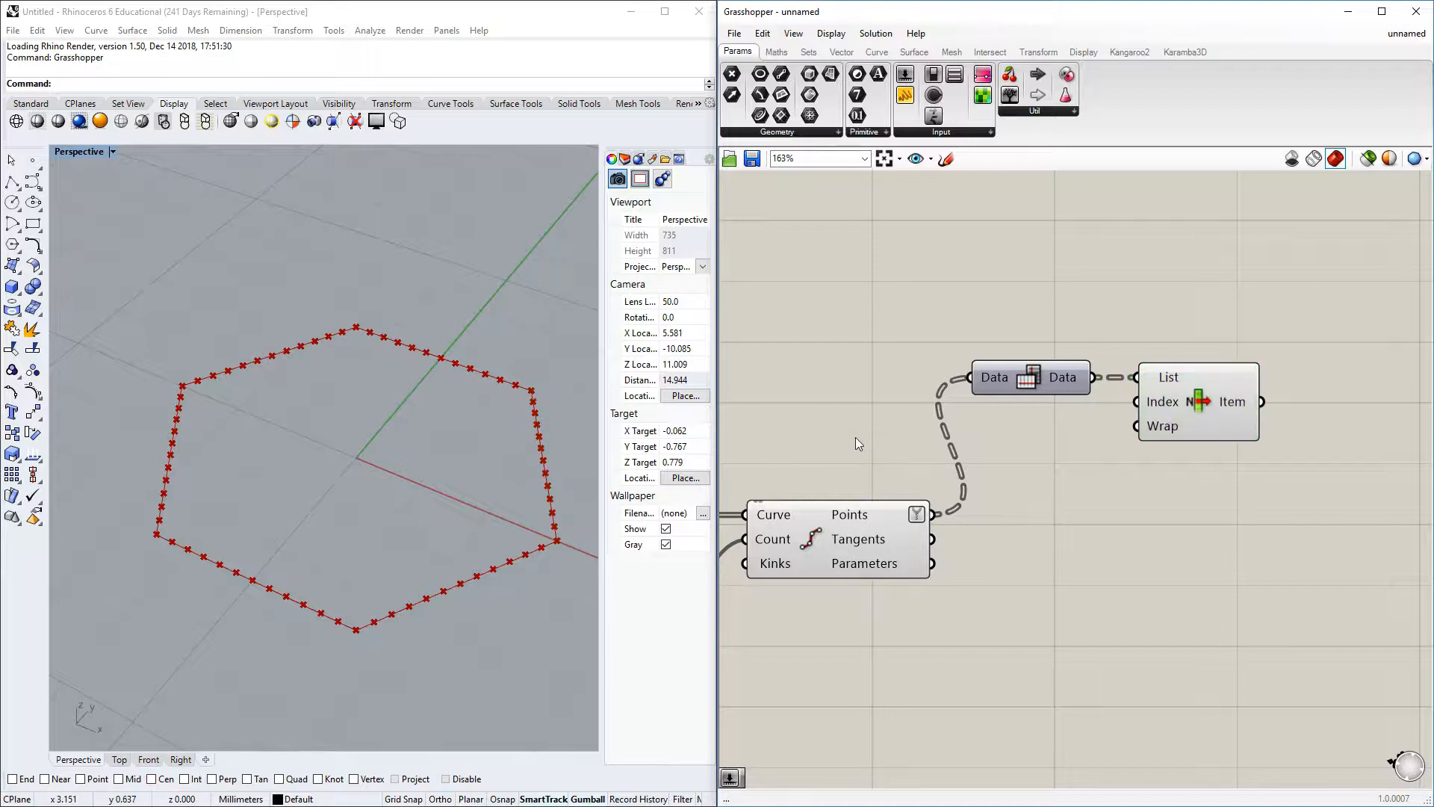
pyautogui.doubleClick(854, 431)
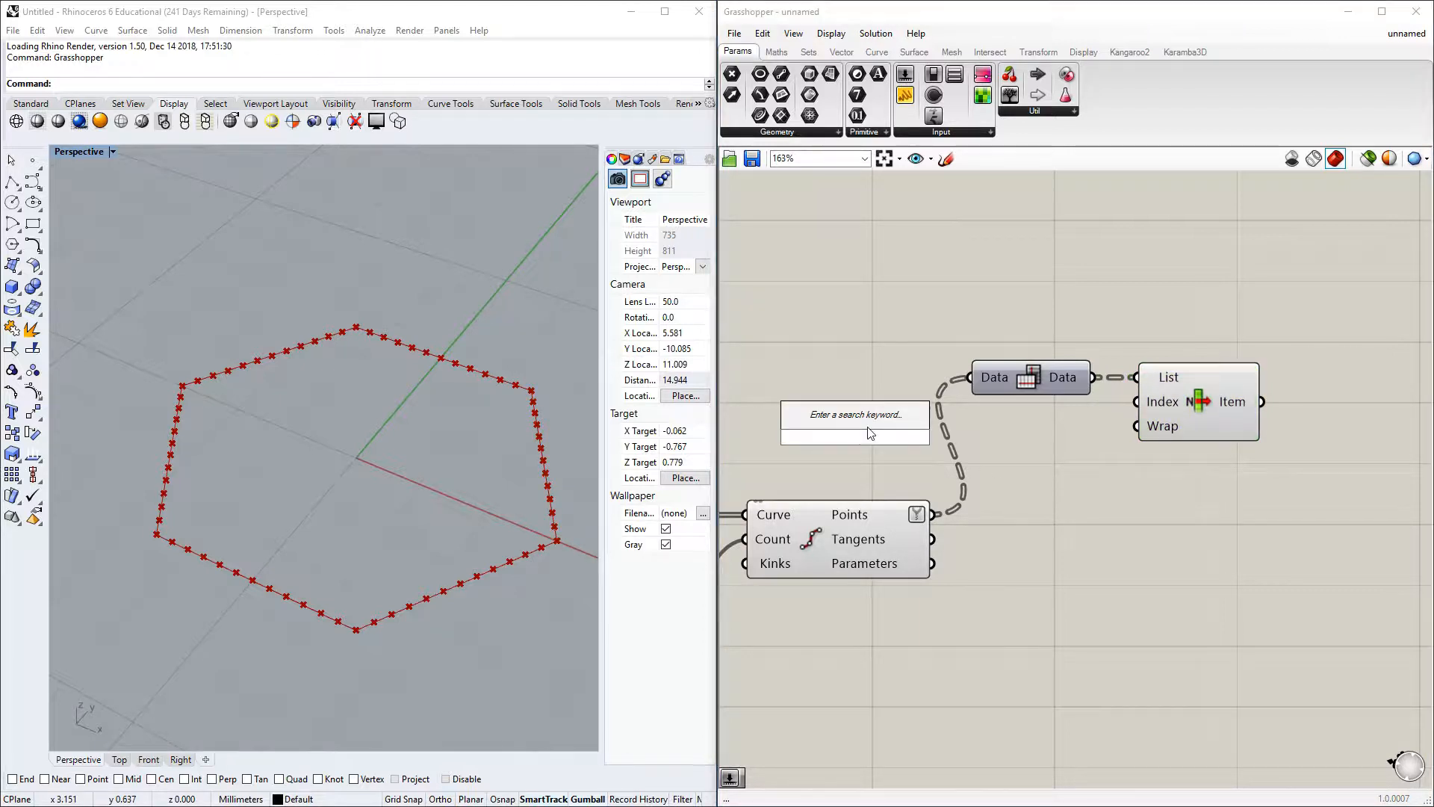
pyautogui.write('Number Slider')
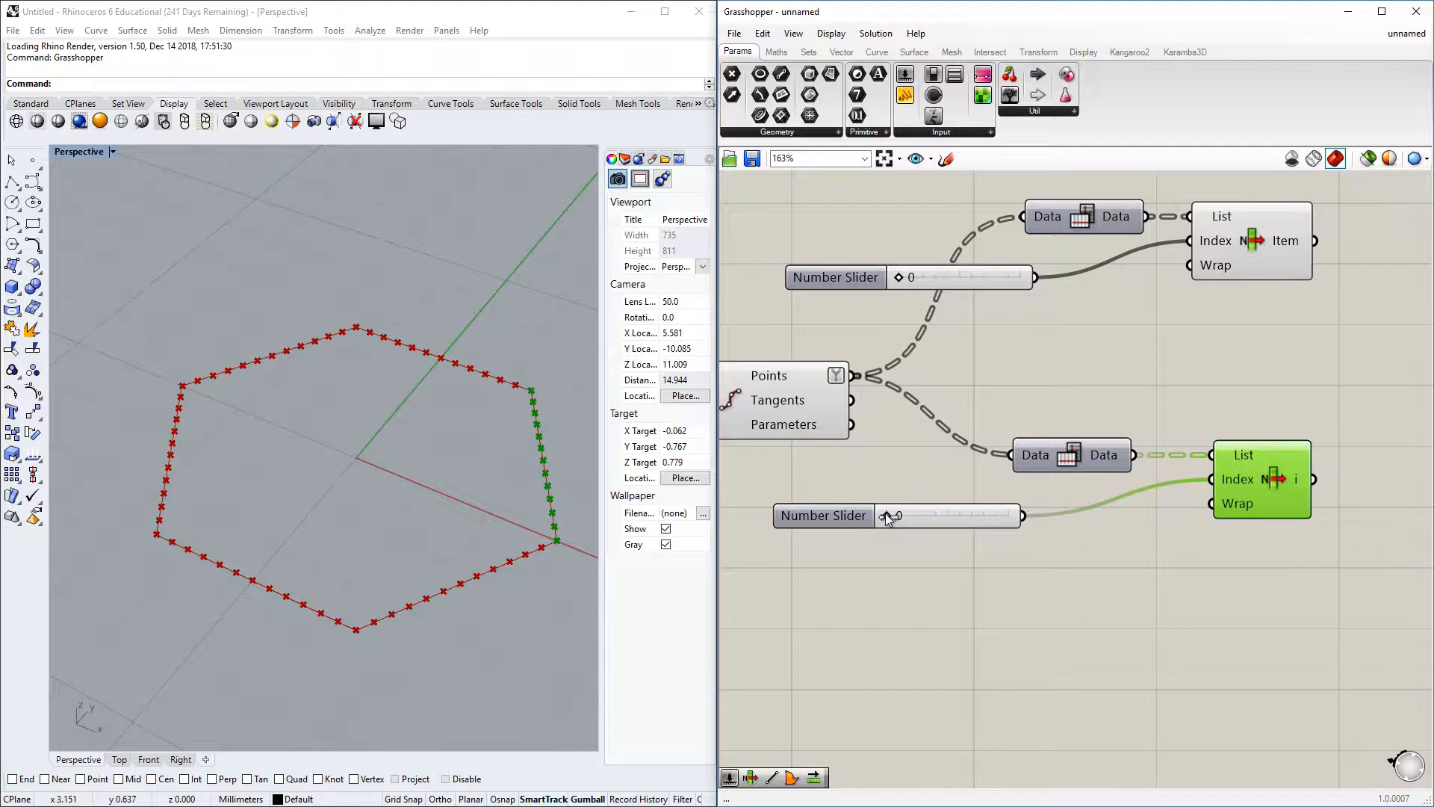
# Step: Adjust the second picker's index and insert Reverse List on the first side's points so the joining lines run parallel
pyautogui.moveTo(887, 516); pyautogui.dragTo(910, 515)
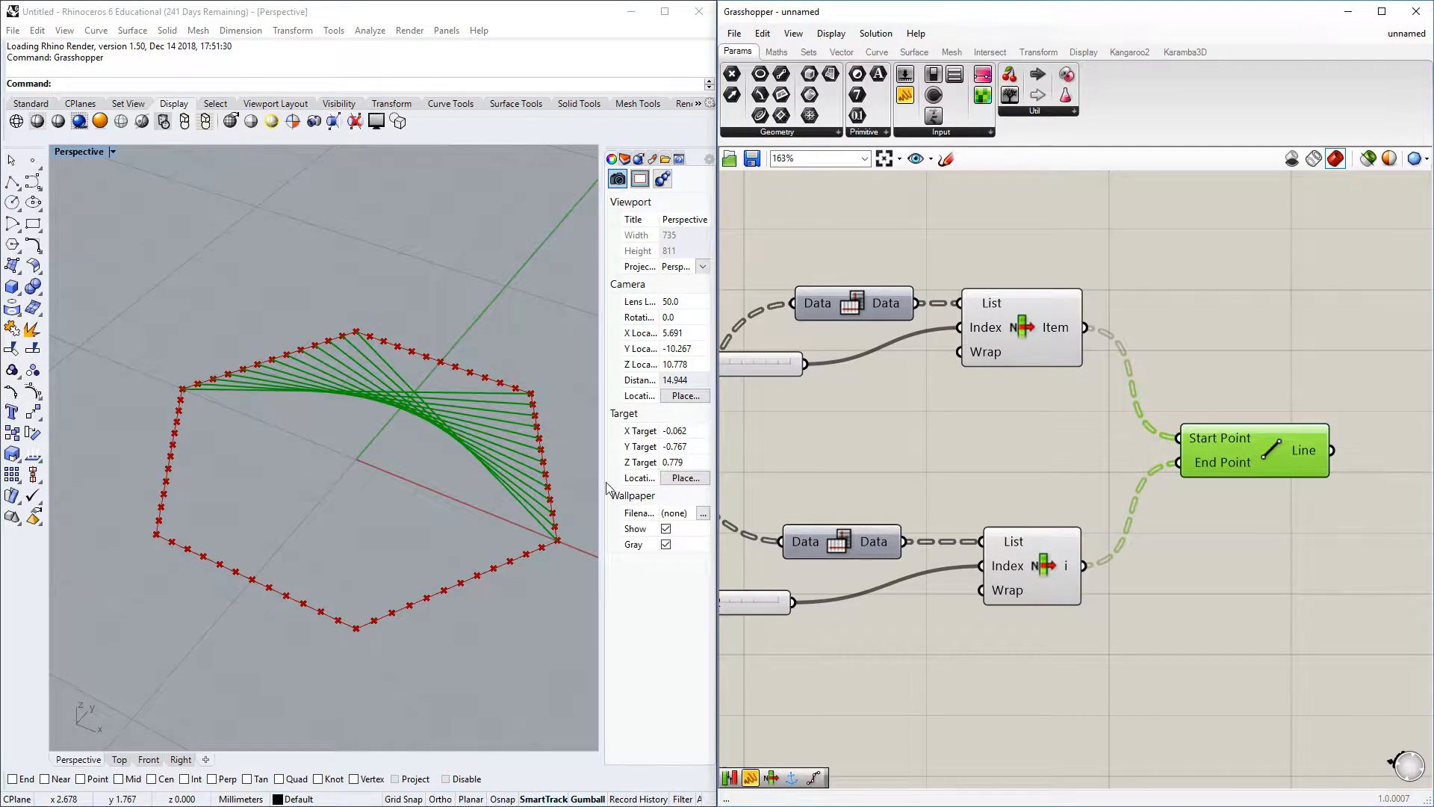
pyautogui.moveTo(532, 399)
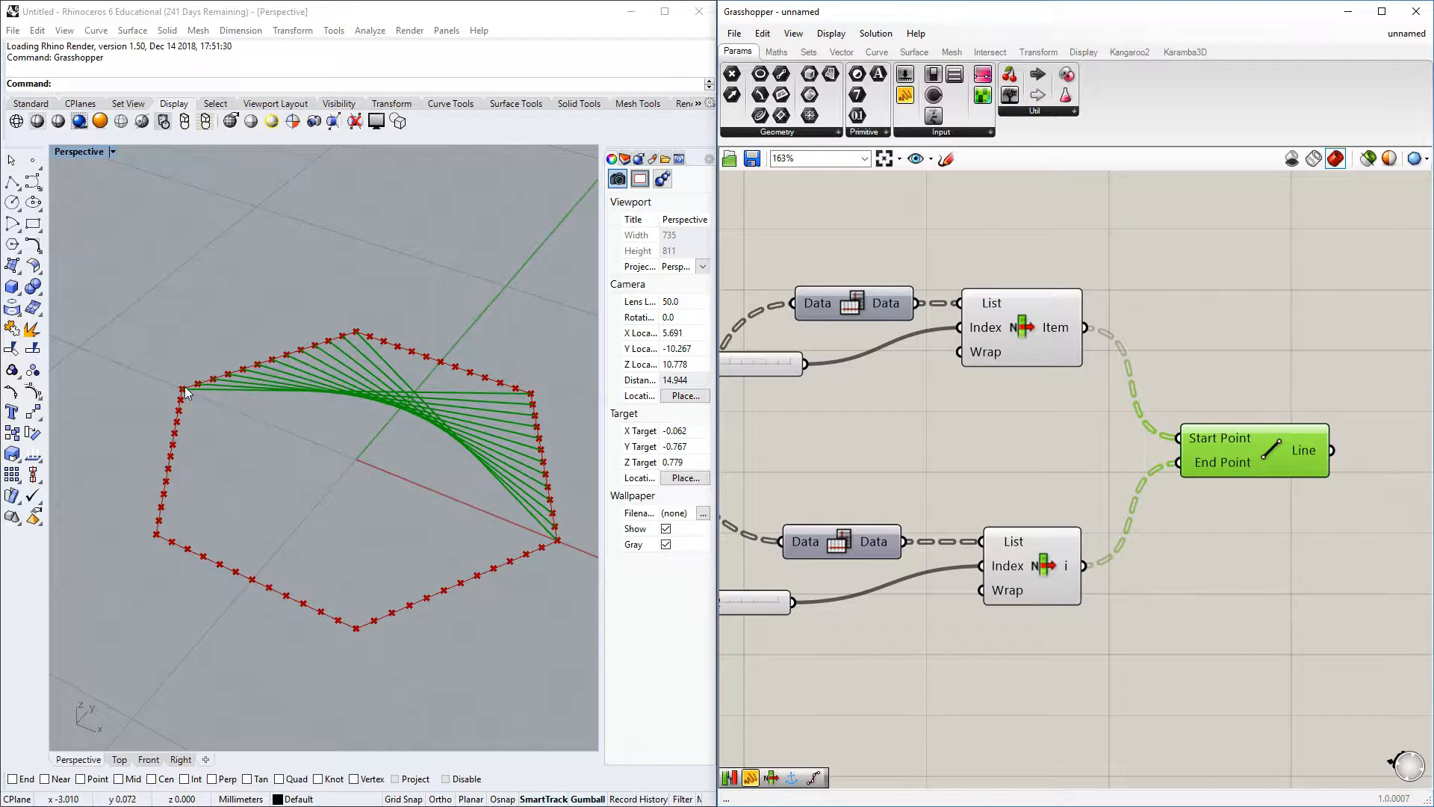
pyautogui.moveTo(1098, 387)
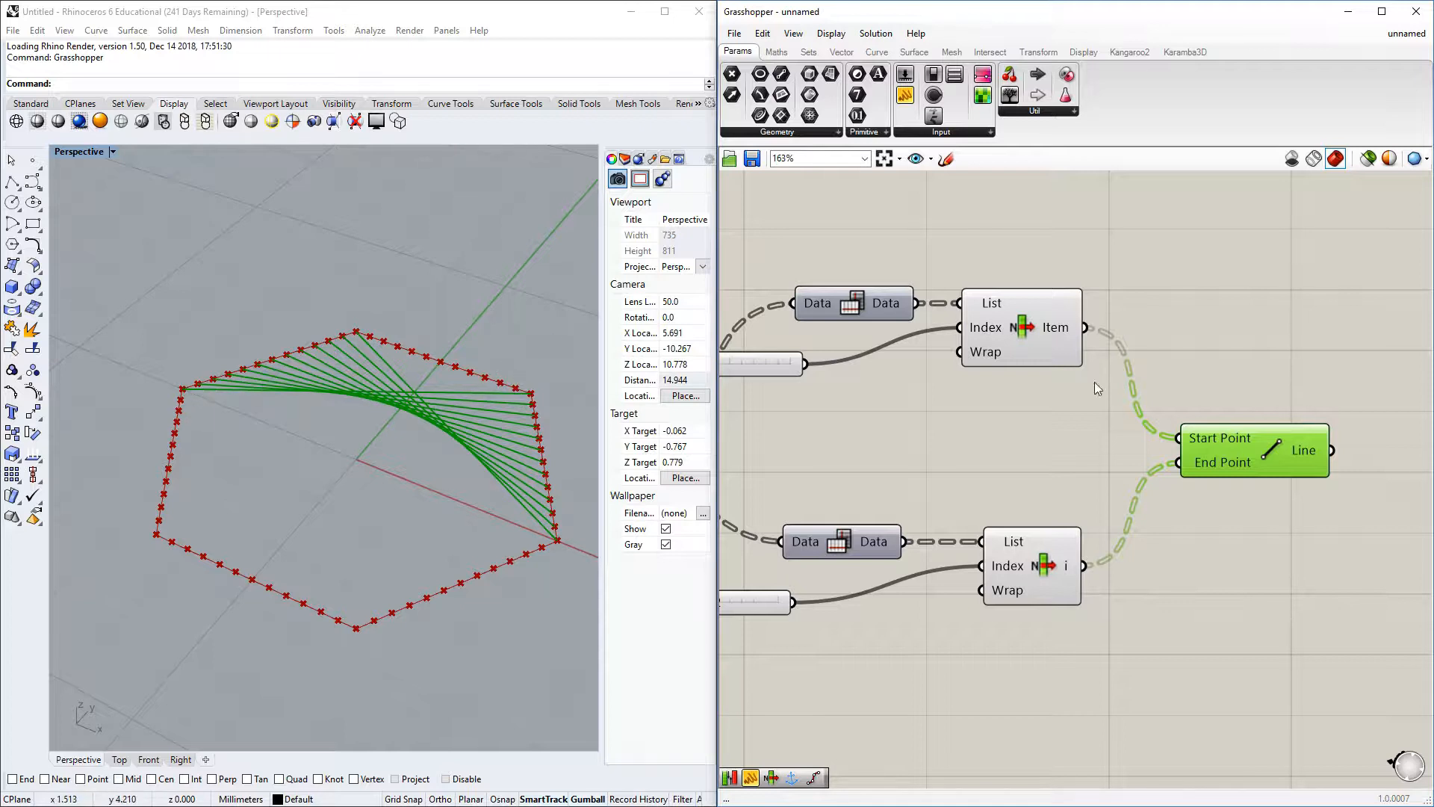
pyautogui.write('reverse')
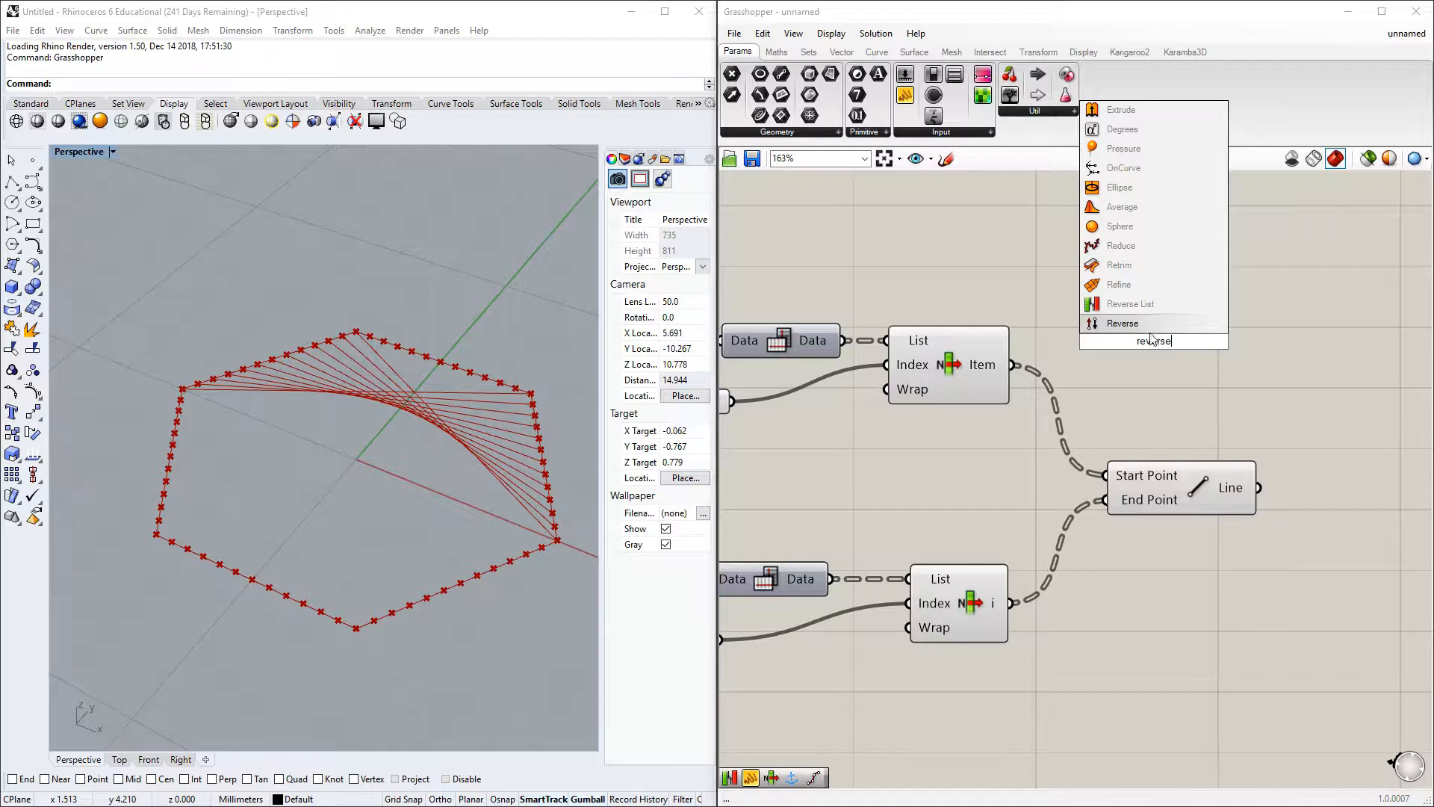
pyautogui.click(1122, 322)
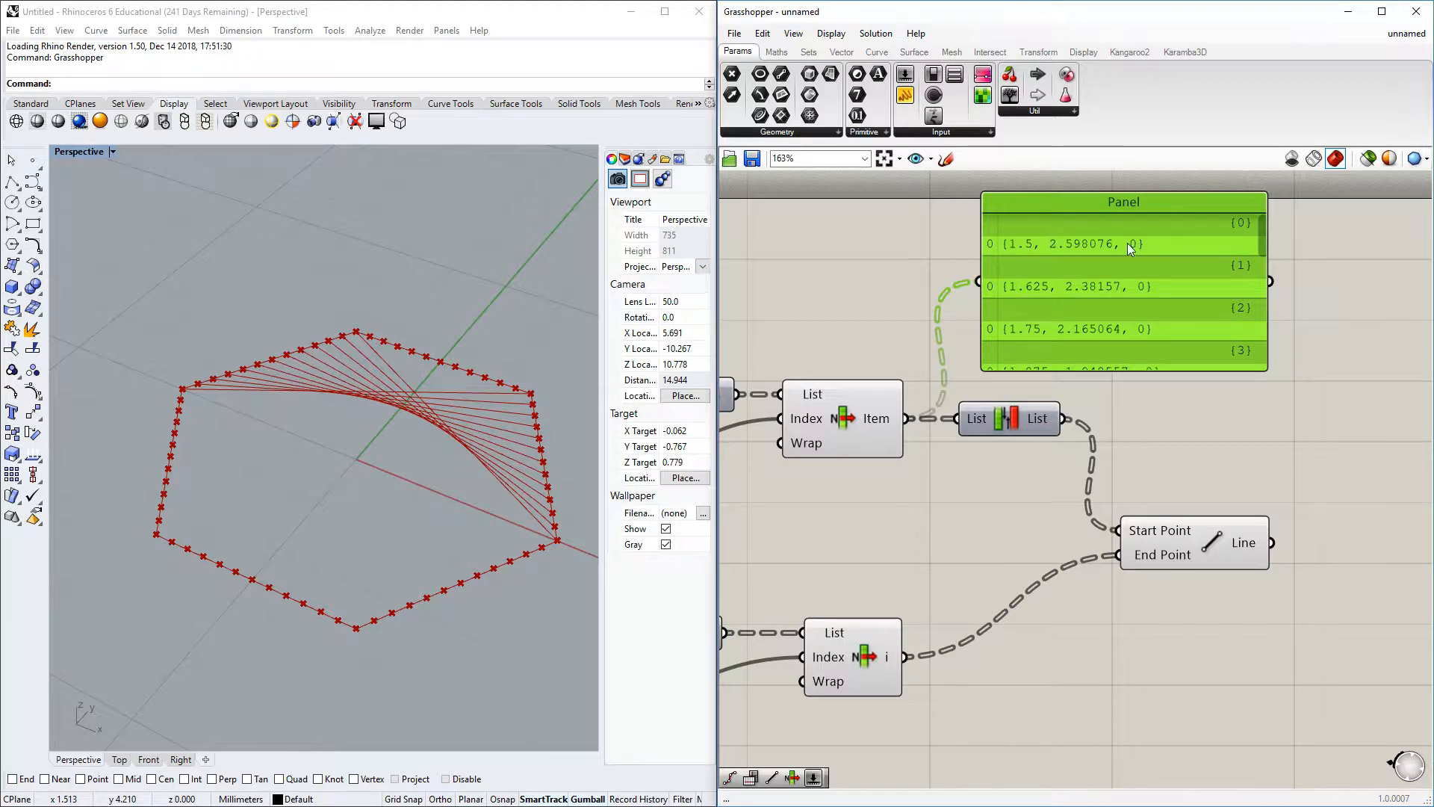
pyautogui.moveTo(1102, 254)
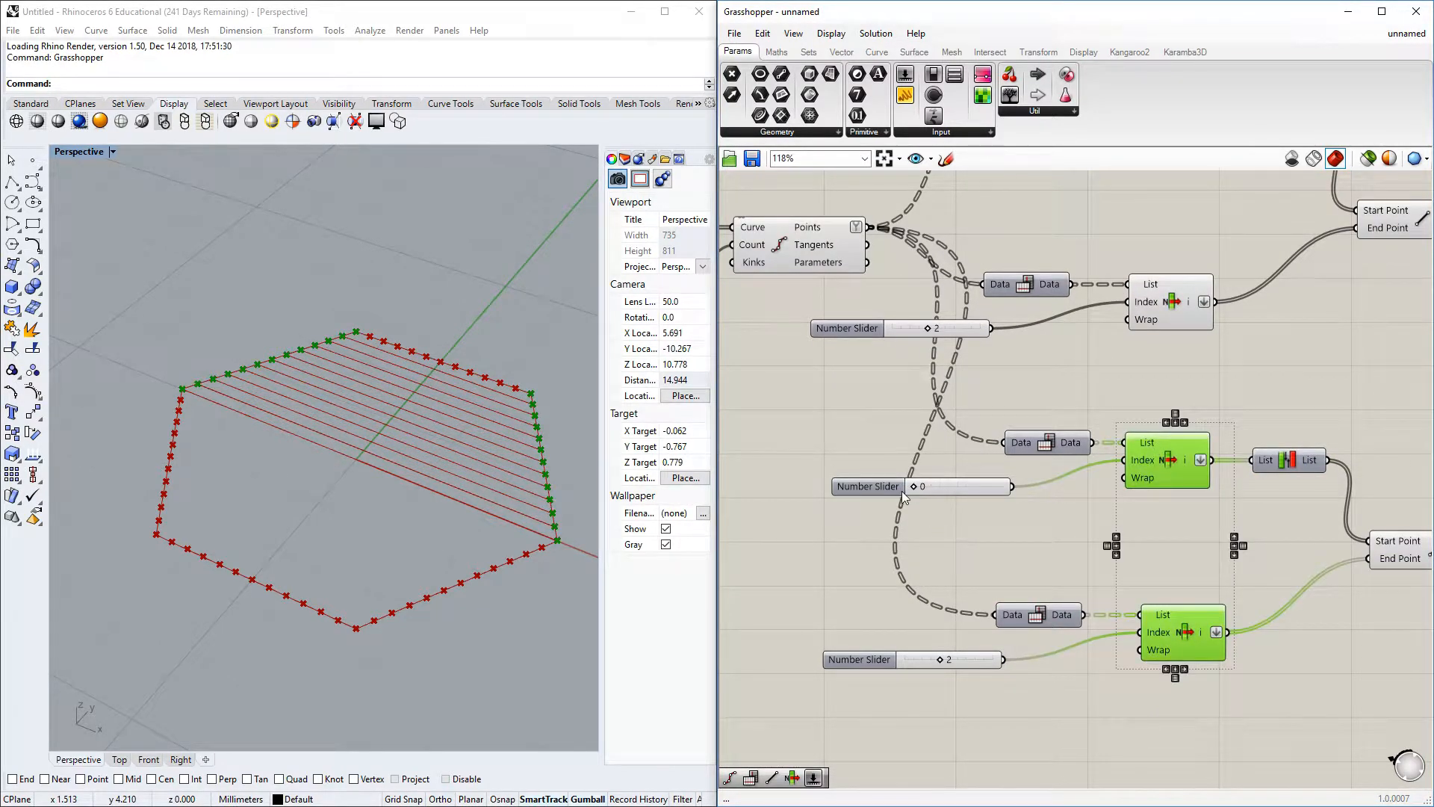
# Step: Set the copied chains' index sliders to other hexagon sides so the lines criss-cross into a grid
pyautogui.moveTo(911, 485); pyautogui.dragTo(948, 485)
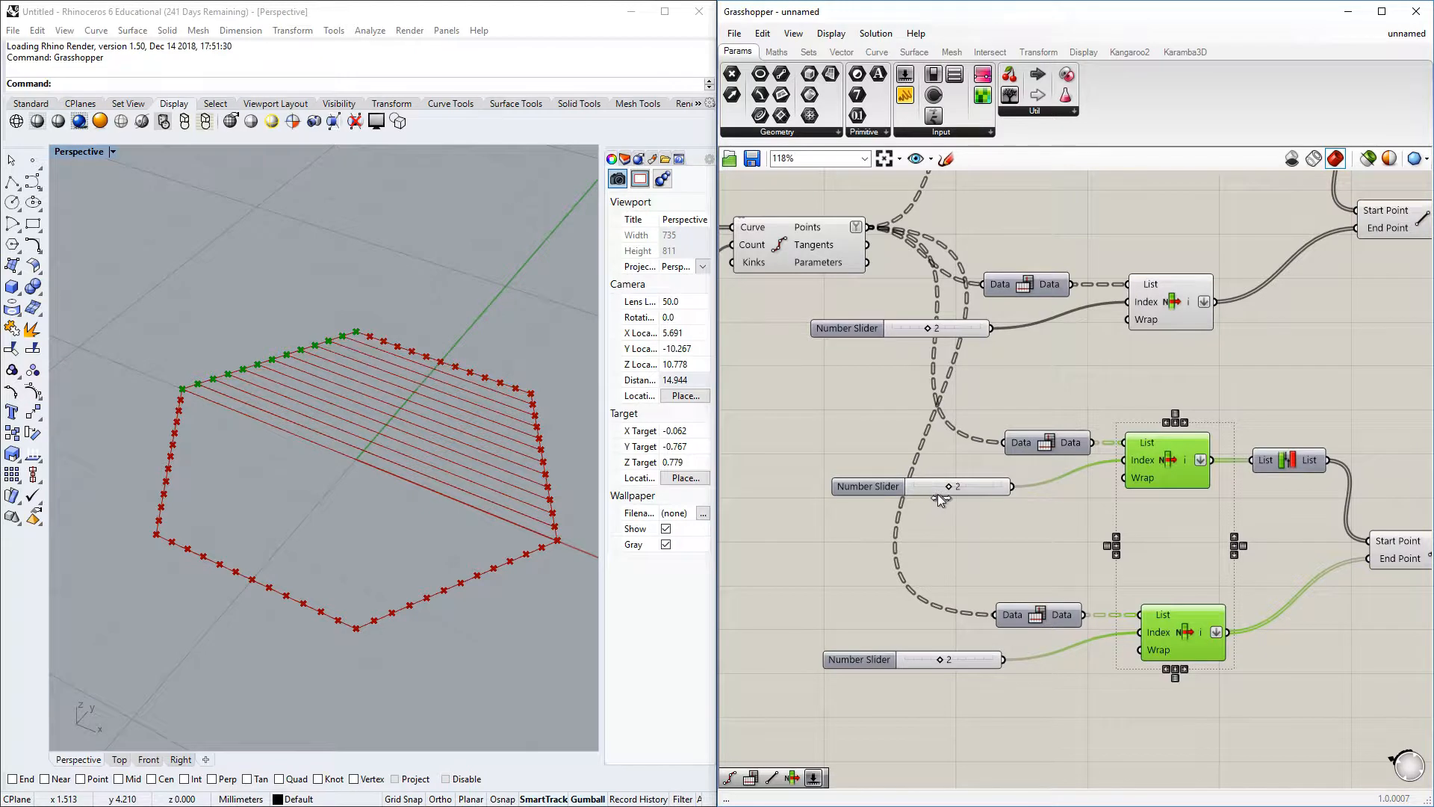
pyautogui.moveTo(948, 485); pyautogui.dragTo(956, 485)
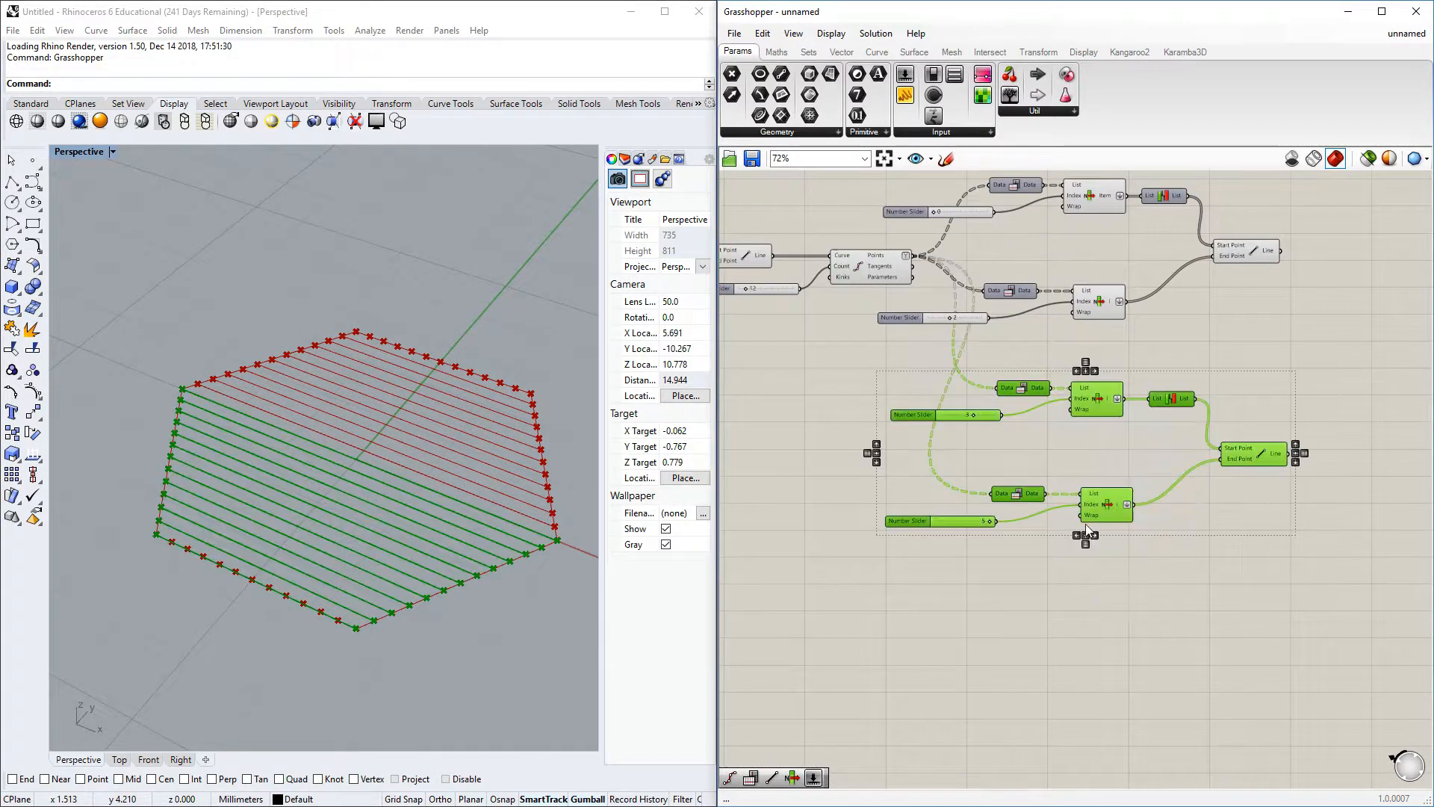
pyautogui.scroll(-3)
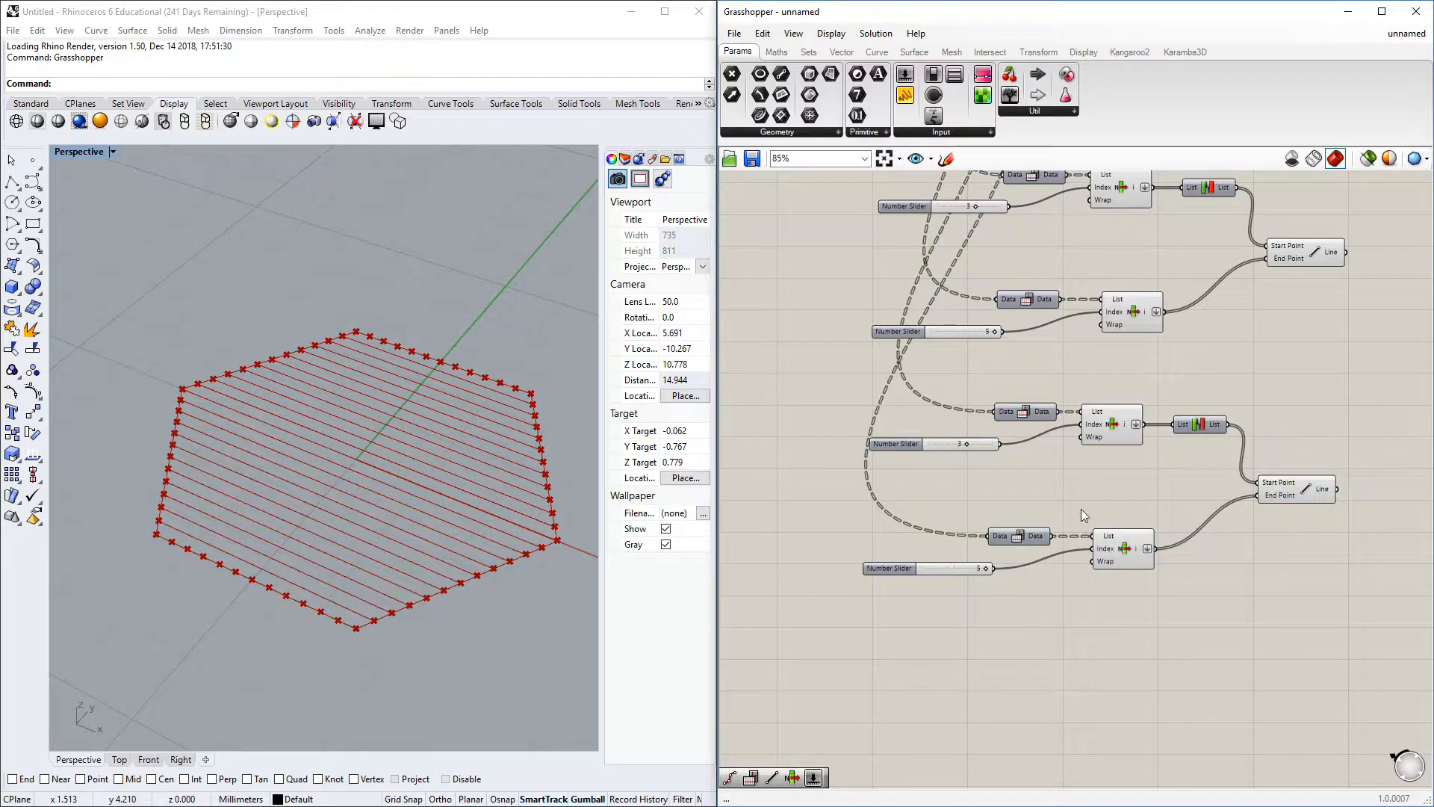
pyautogui.click(1110, 423)
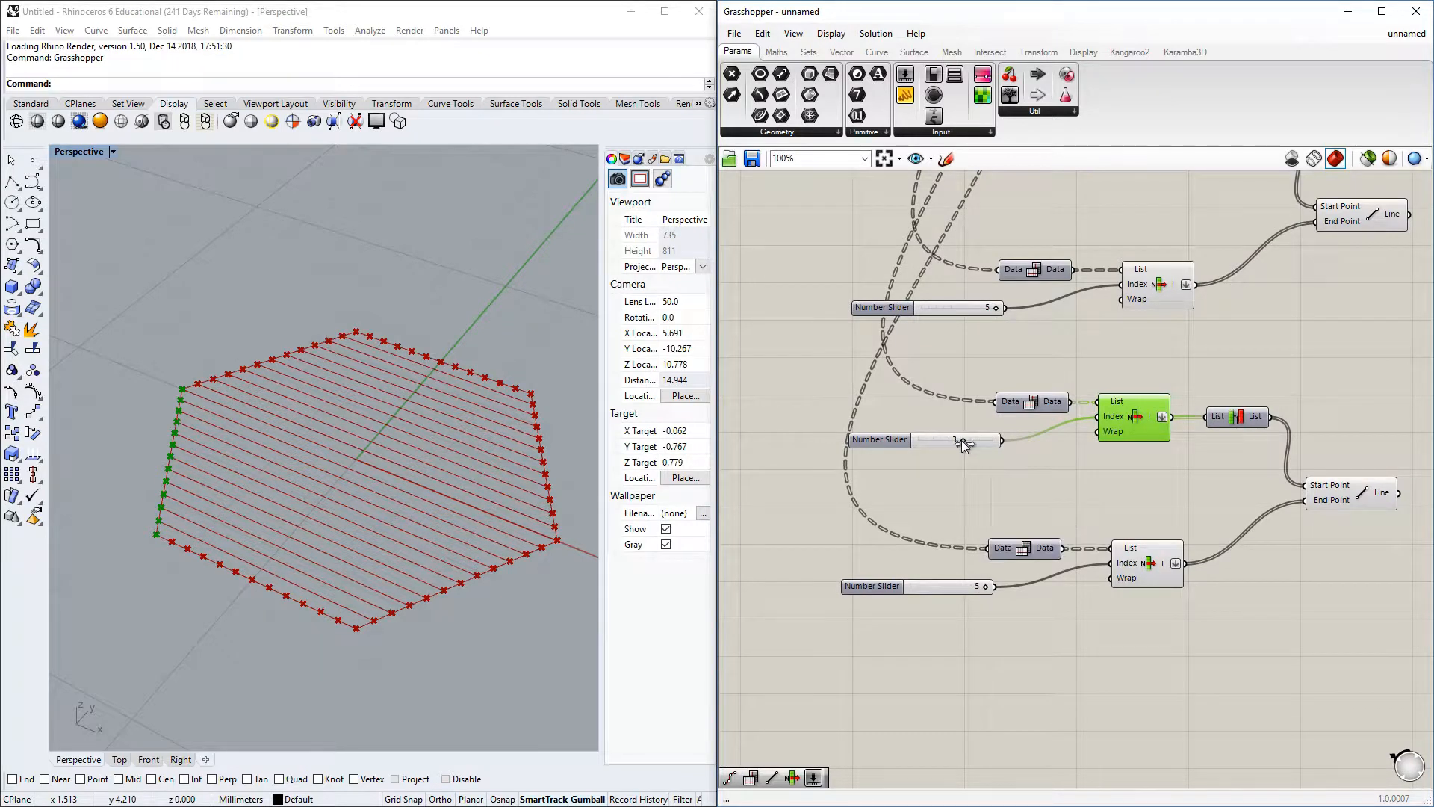
pyautogui.moveTo(968, 439); pyautogui.dragTo(932, 439)
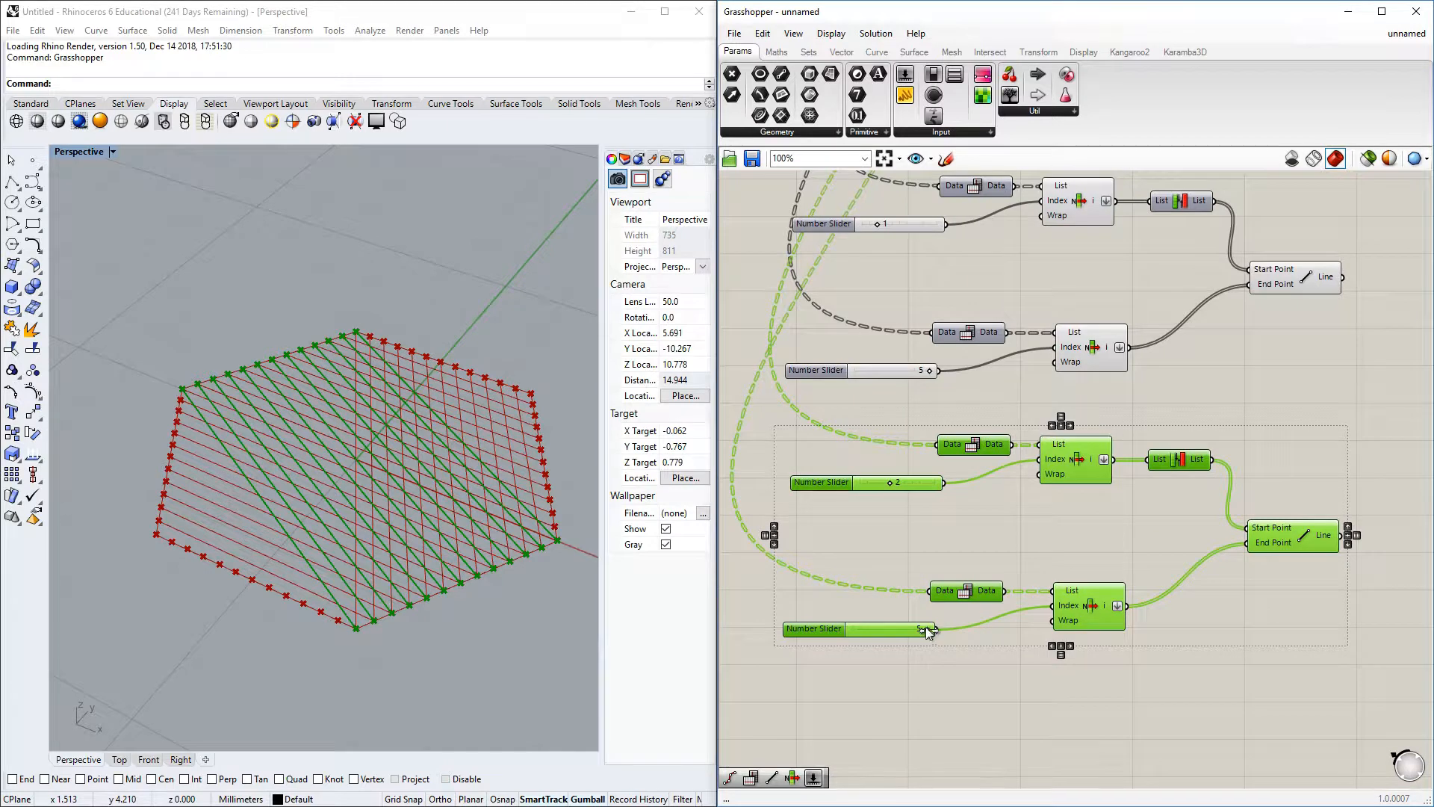
pyautogui.moveTo(887, 629); pyautogui.dragTo(913, 629)
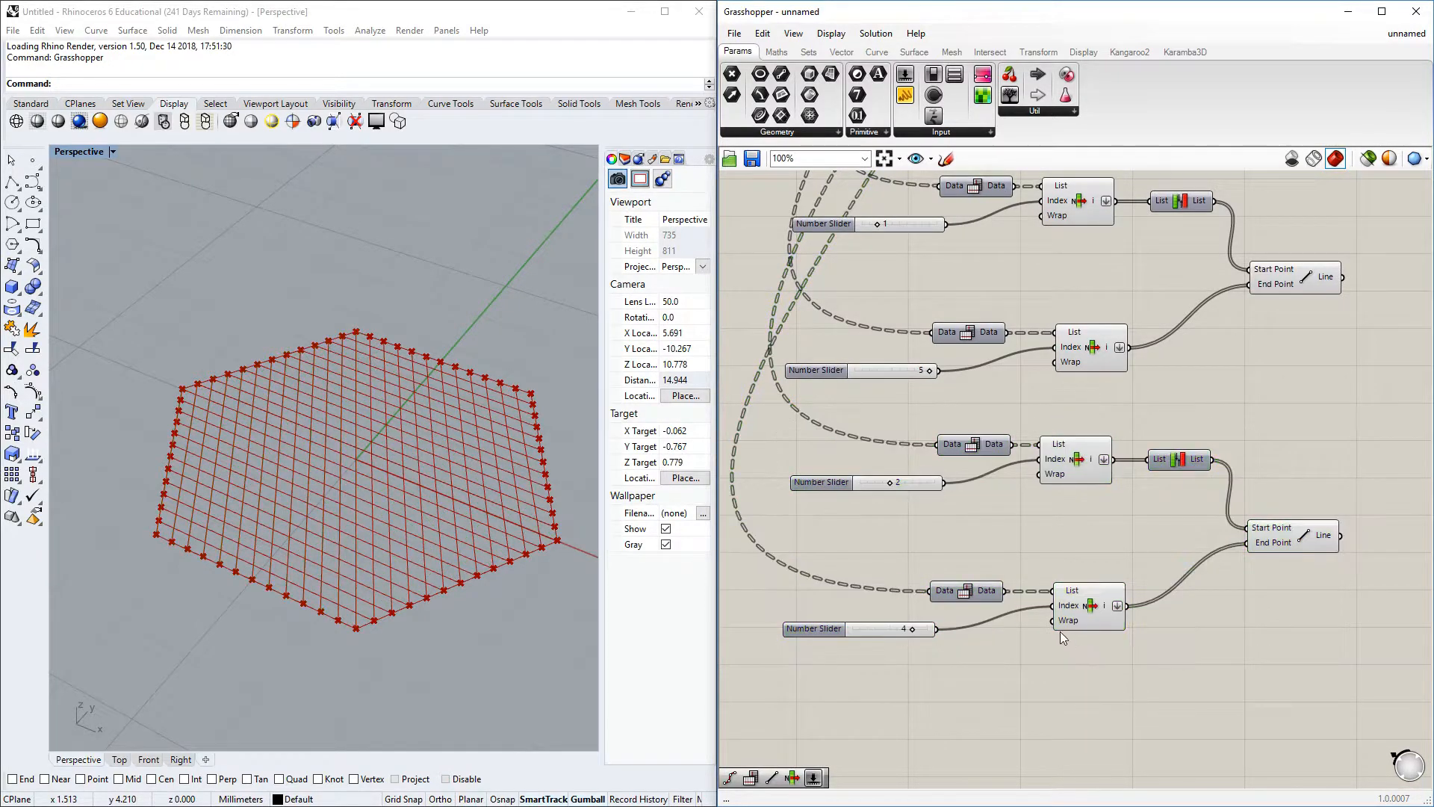
pyautogui.scroll(-3)
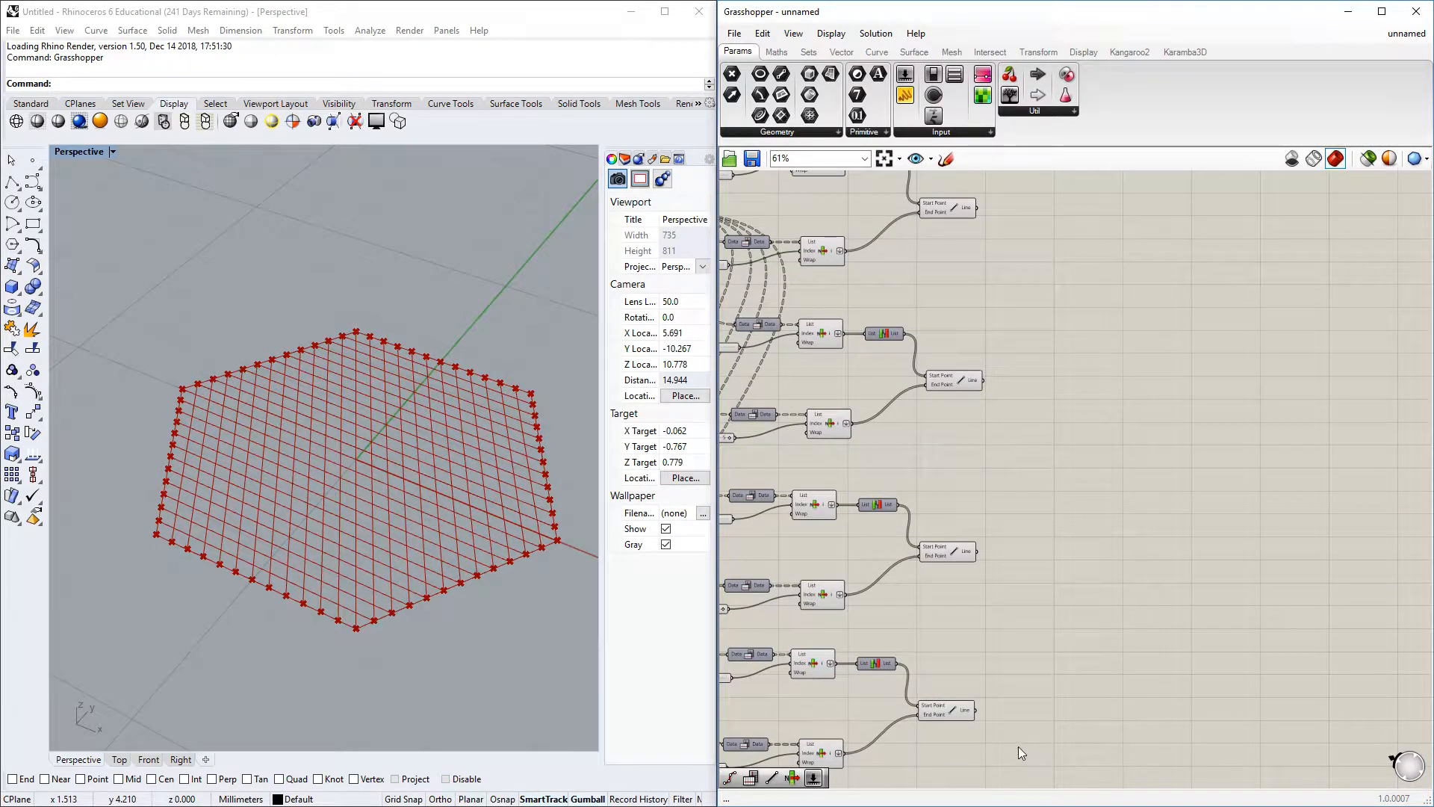
pyautogui.click(989, 591)
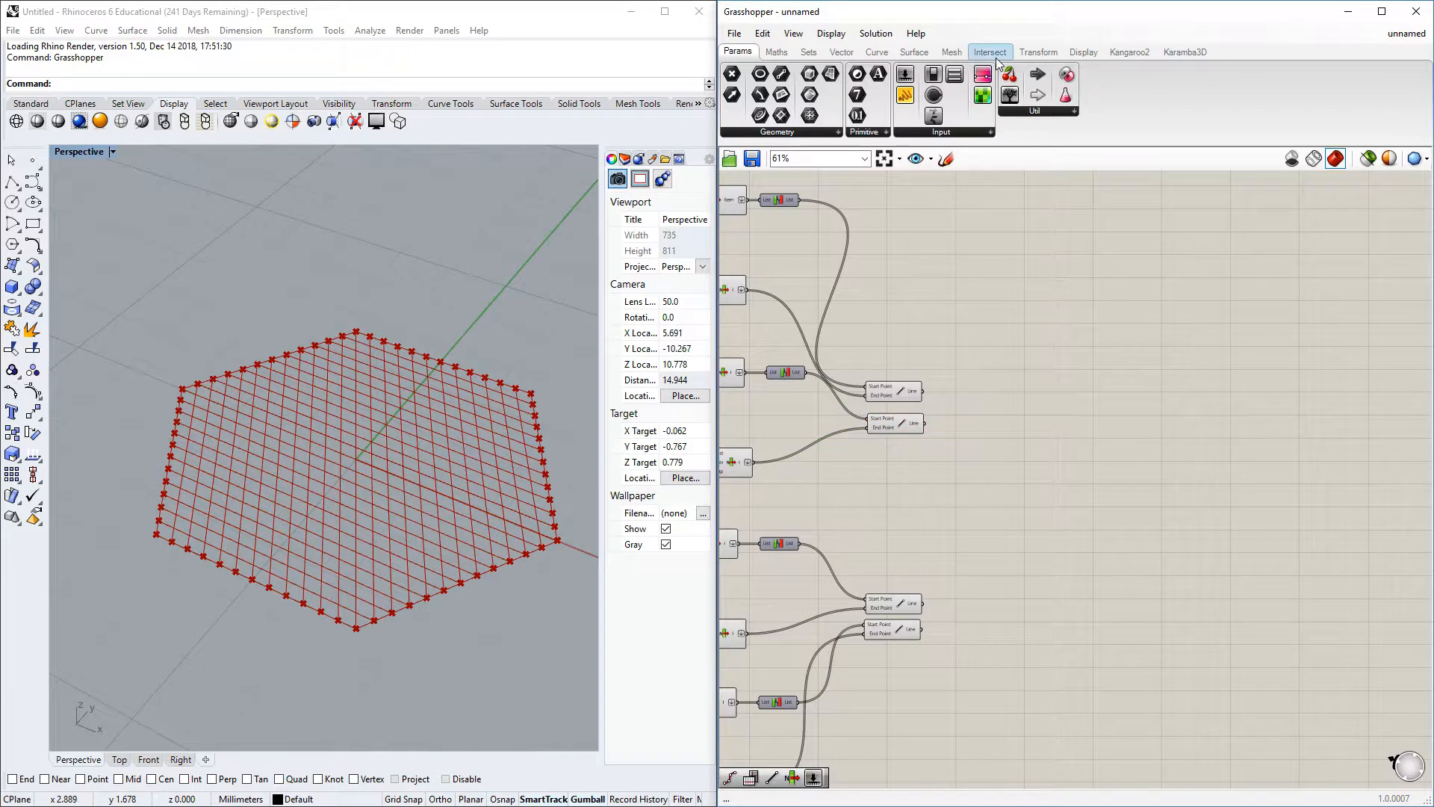
# Step: Add a Curve | Curve intersection fed by the line sets and flatten its Curve A input
pyautogui.click(989, 50)
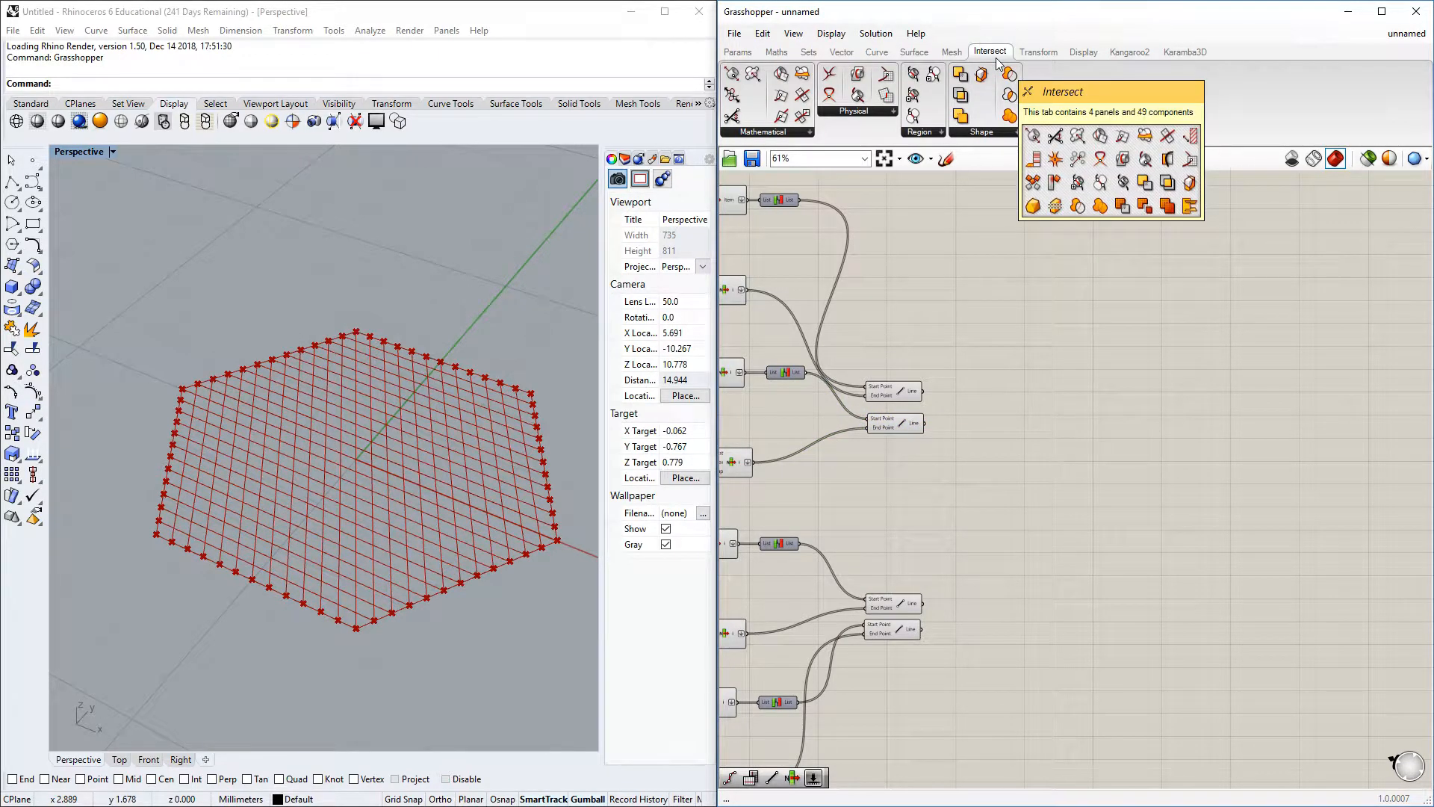
pyautogui.moveTo(841, 114)
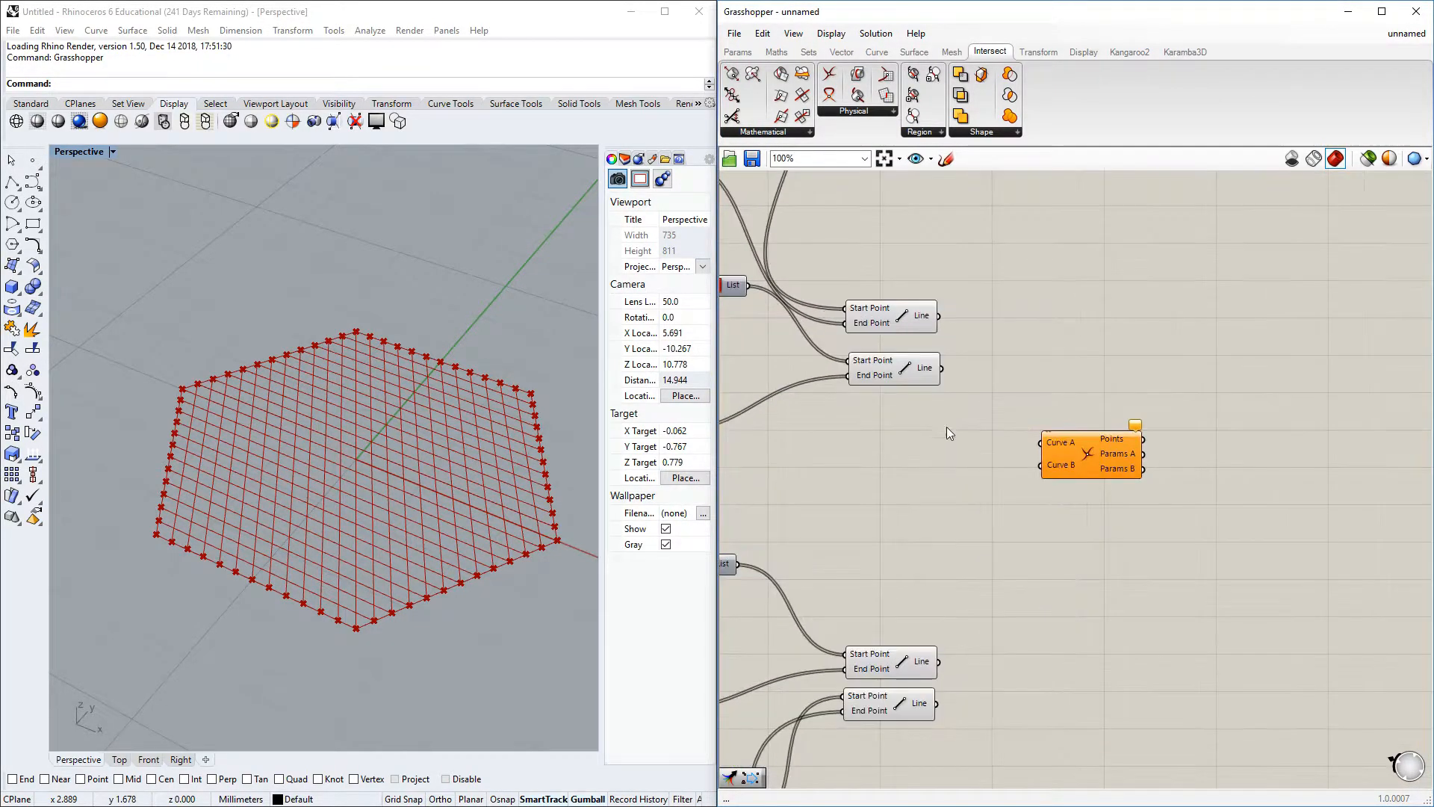
pyautogui.click(887, 662)
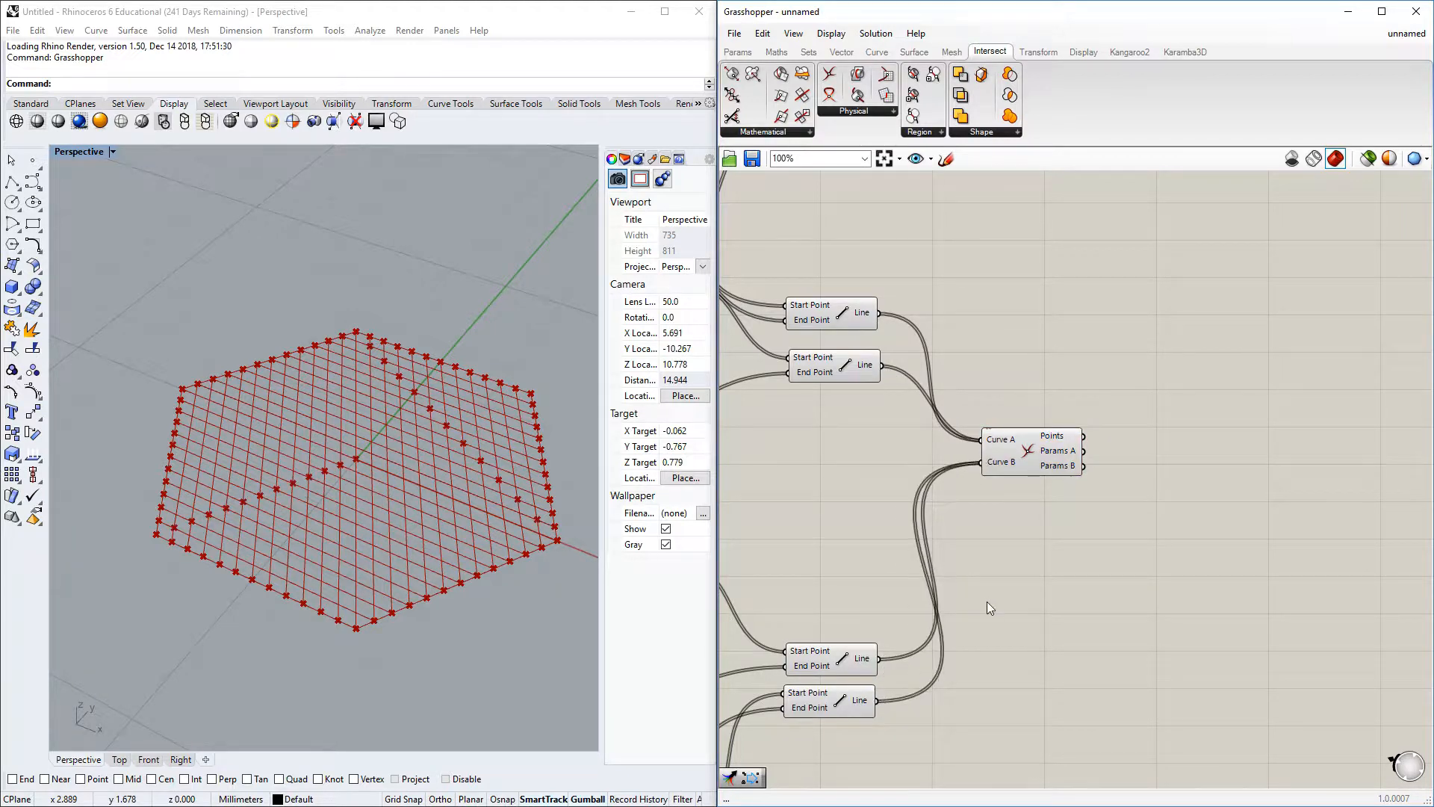
pyautogui.moveTo(1032, 450); pyautogui.dragTo(1032, 495)
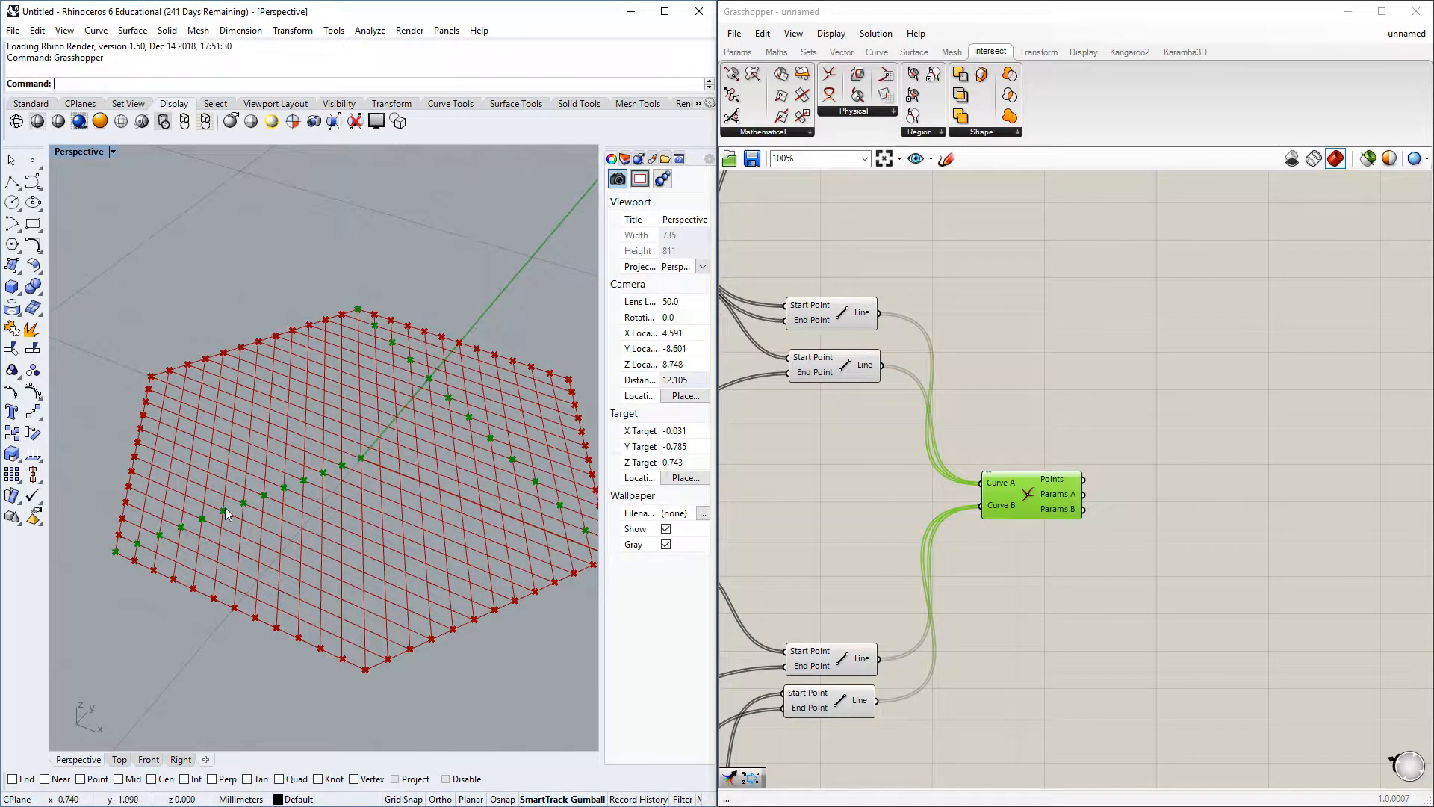
pyautogui.moveTo(339, 521)
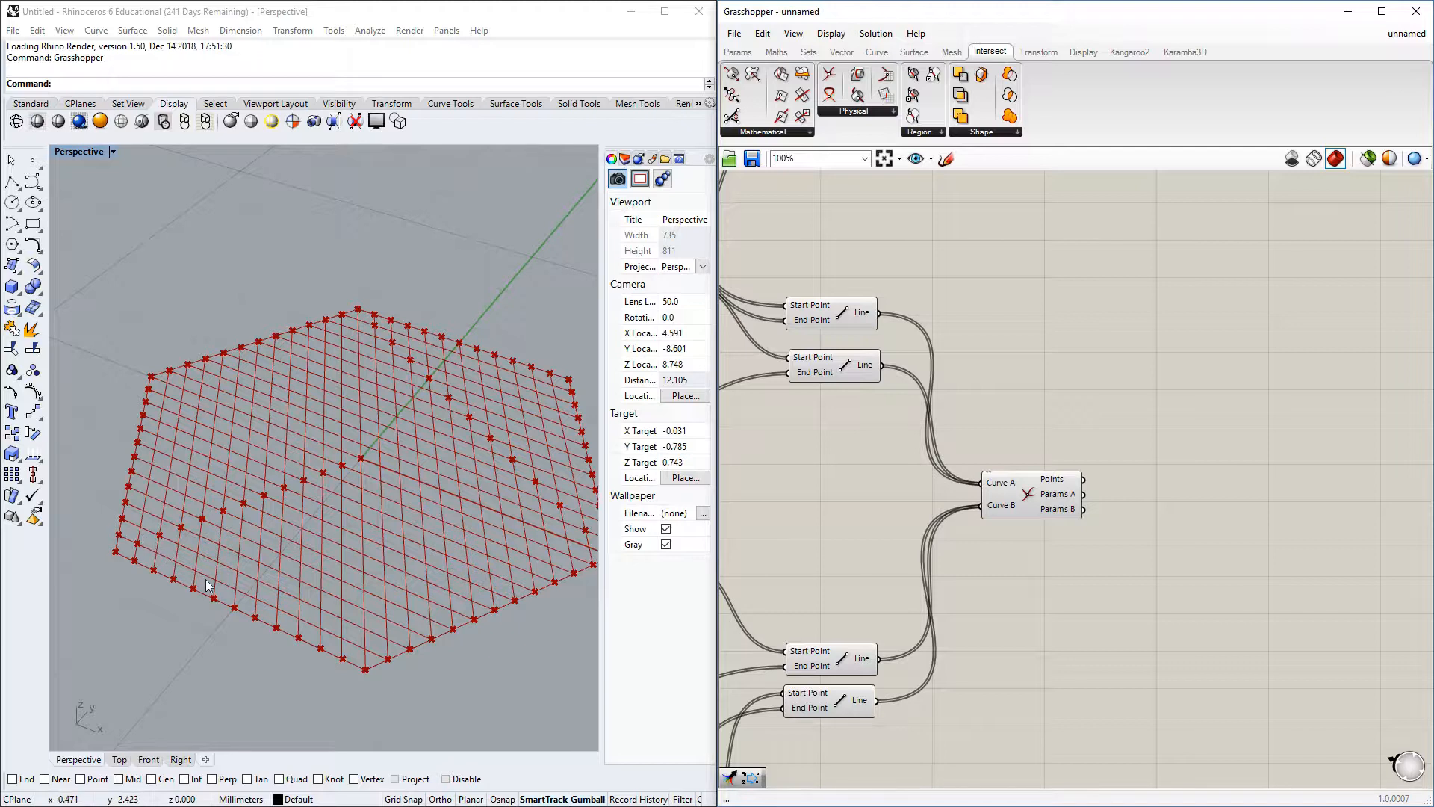
pyautogui.moveTo(373, 653)
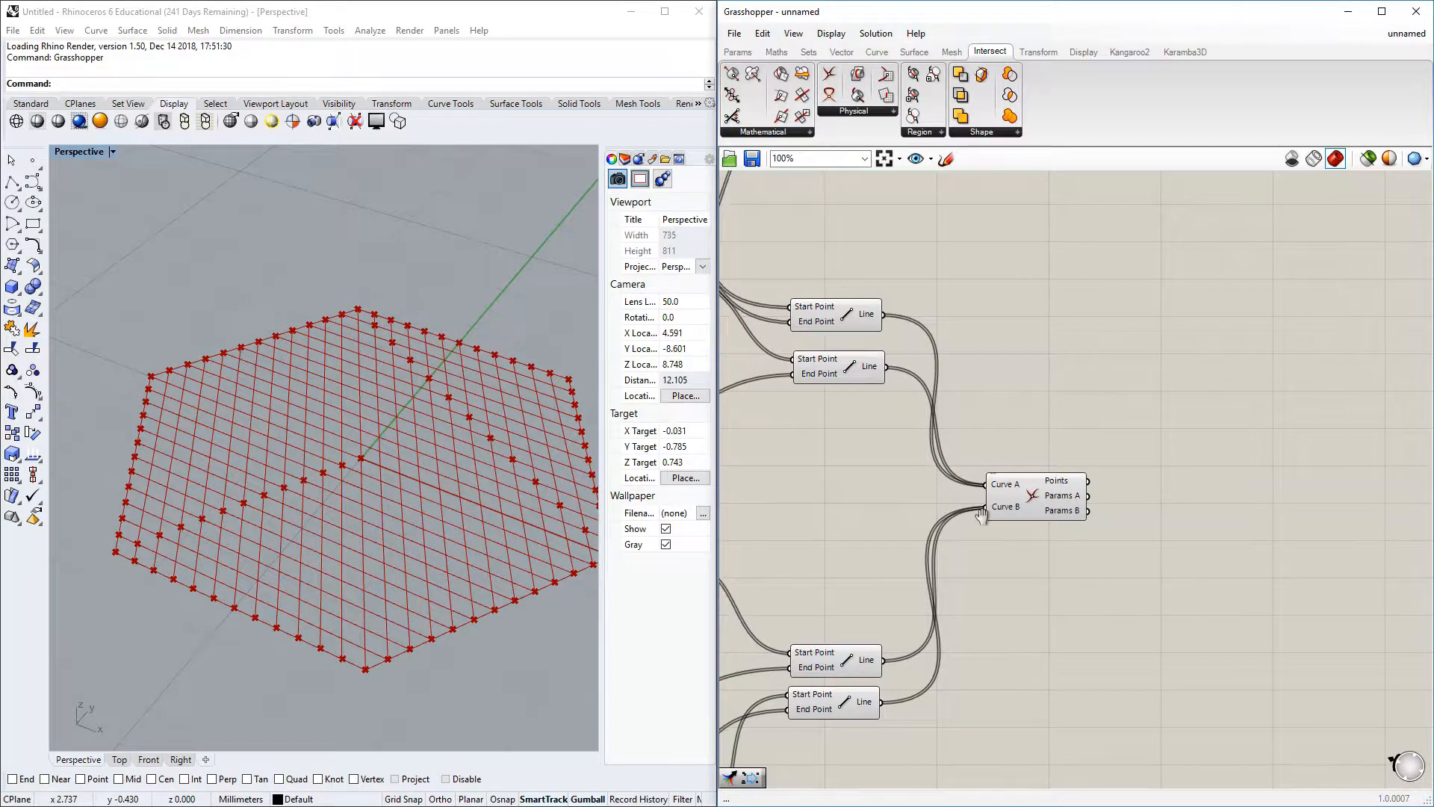
pyautogui.rightClick(1005, 484)
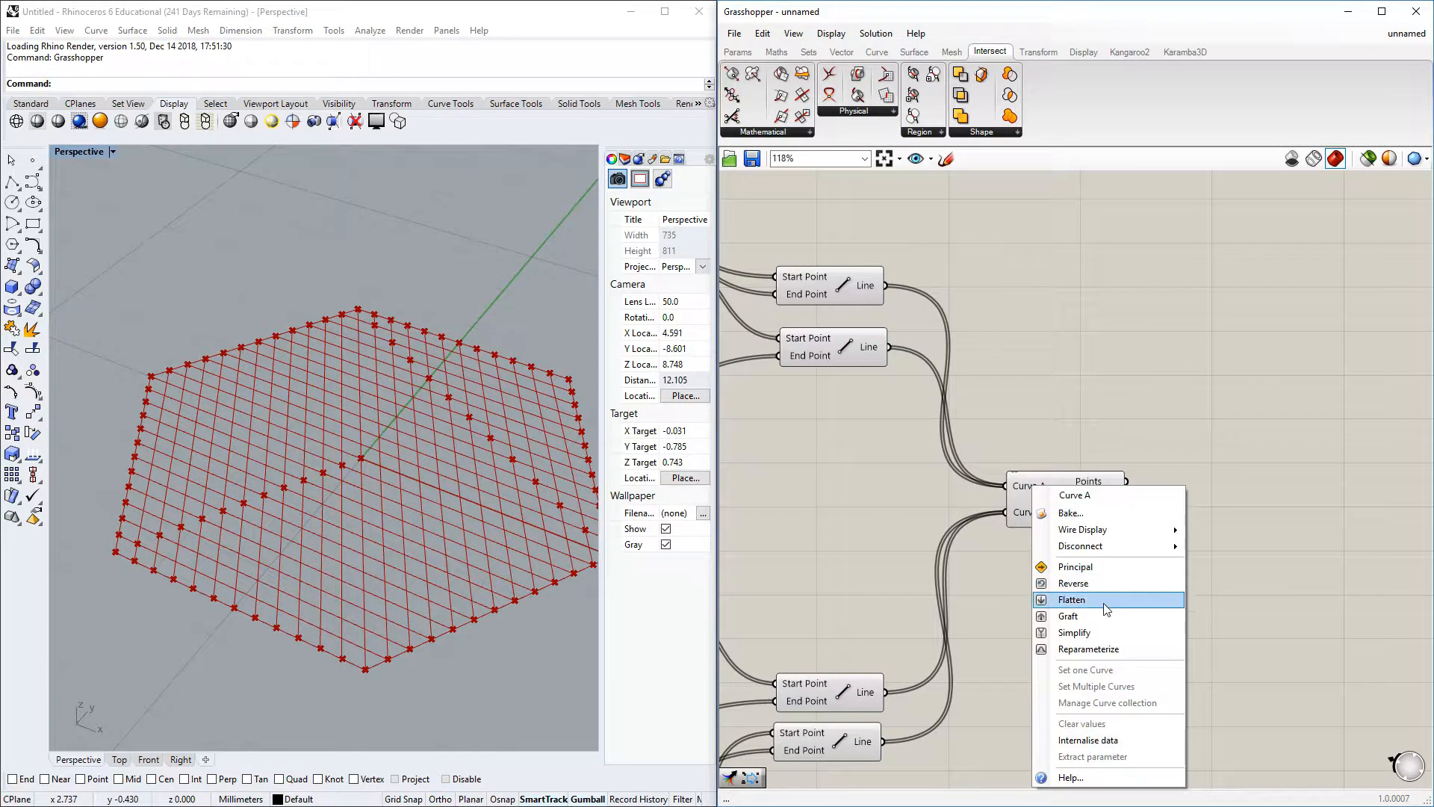
pyautogui.click(1071, 598)
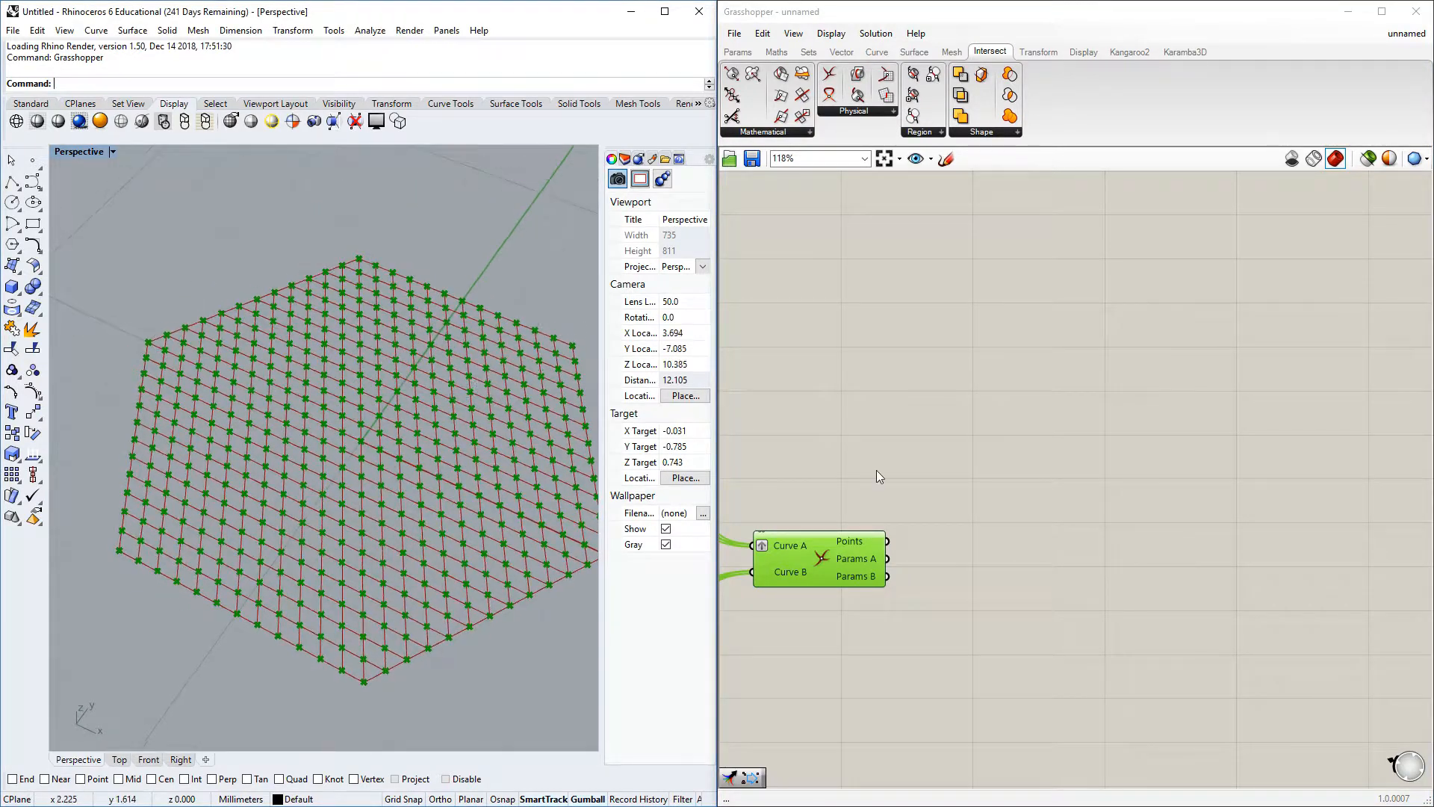
# Step: Add a Circle component centred on the flattened grid intersection points
pyautogui.moveTo(819, 558); pyautogui.dragTo(865, 522)
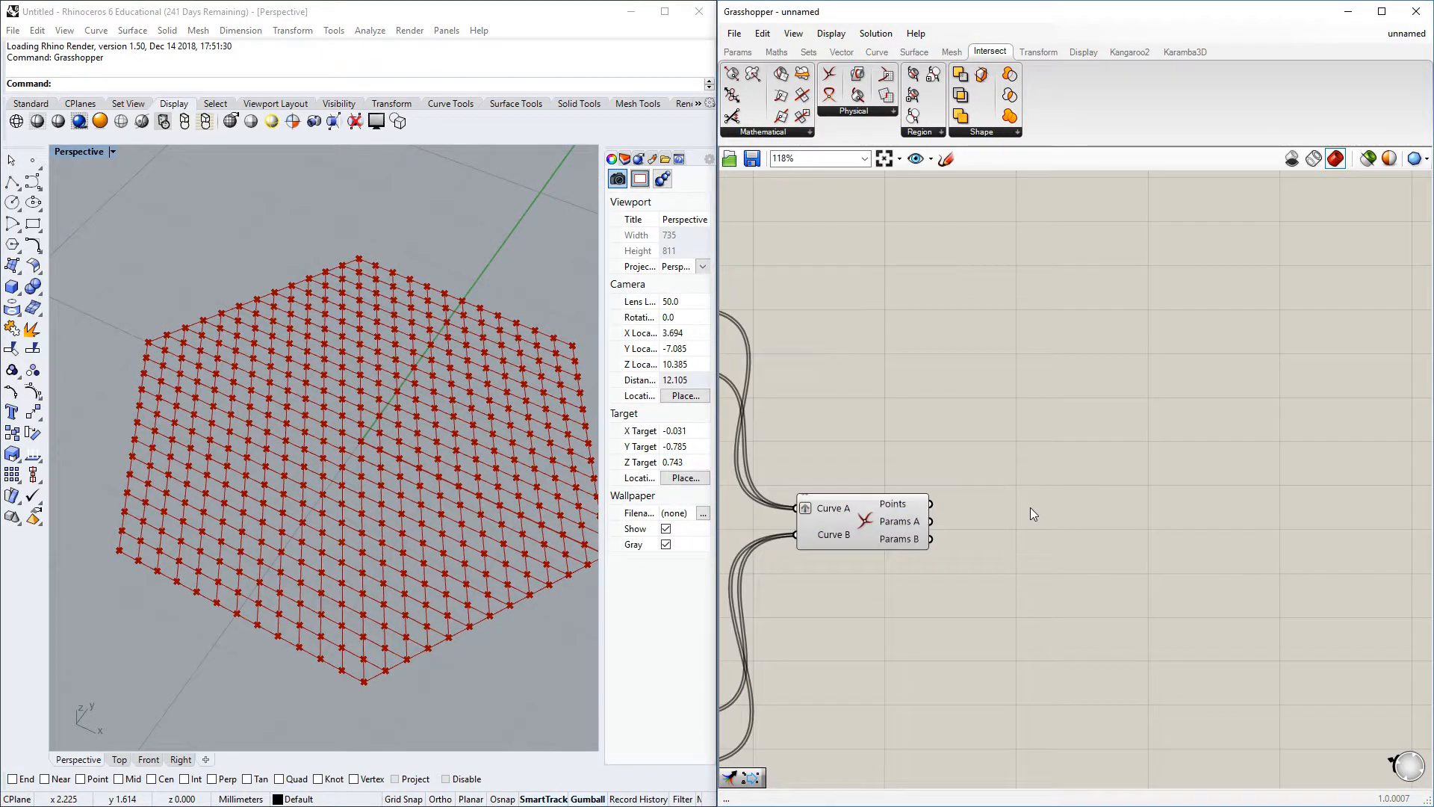
pyautogui.doubleClick(1031, 513)
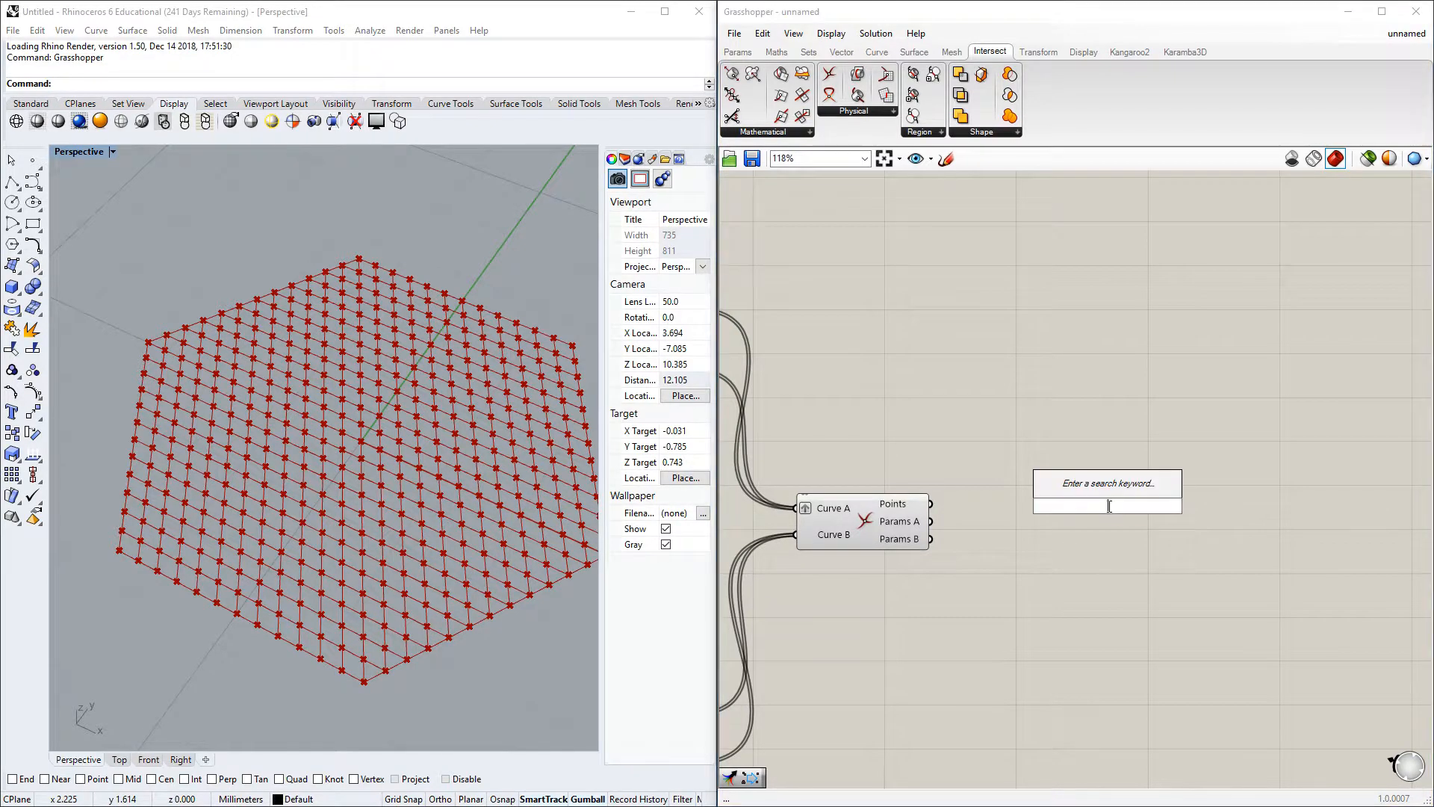
pyautogui.write('circ')
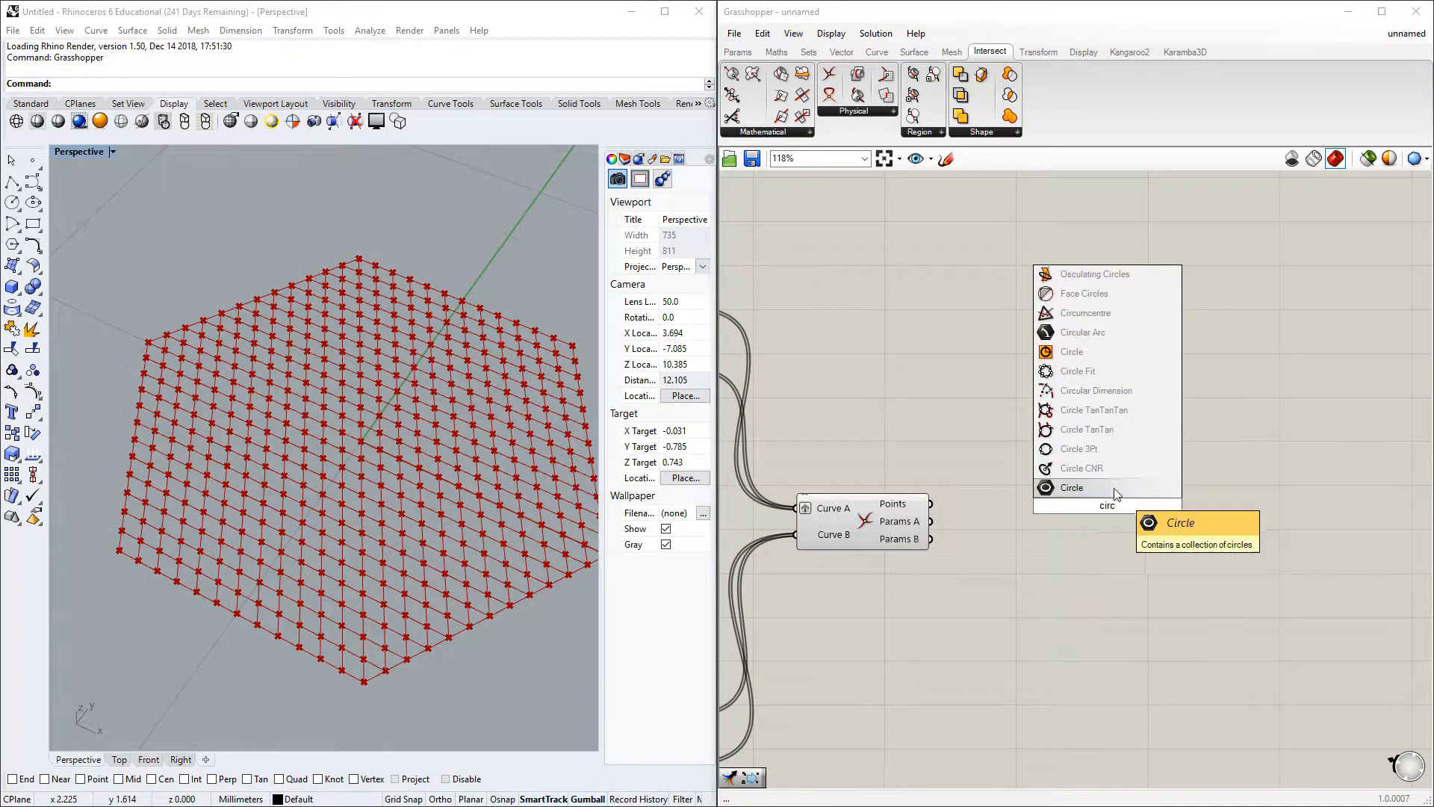
pyautogui.click(1071, 487)
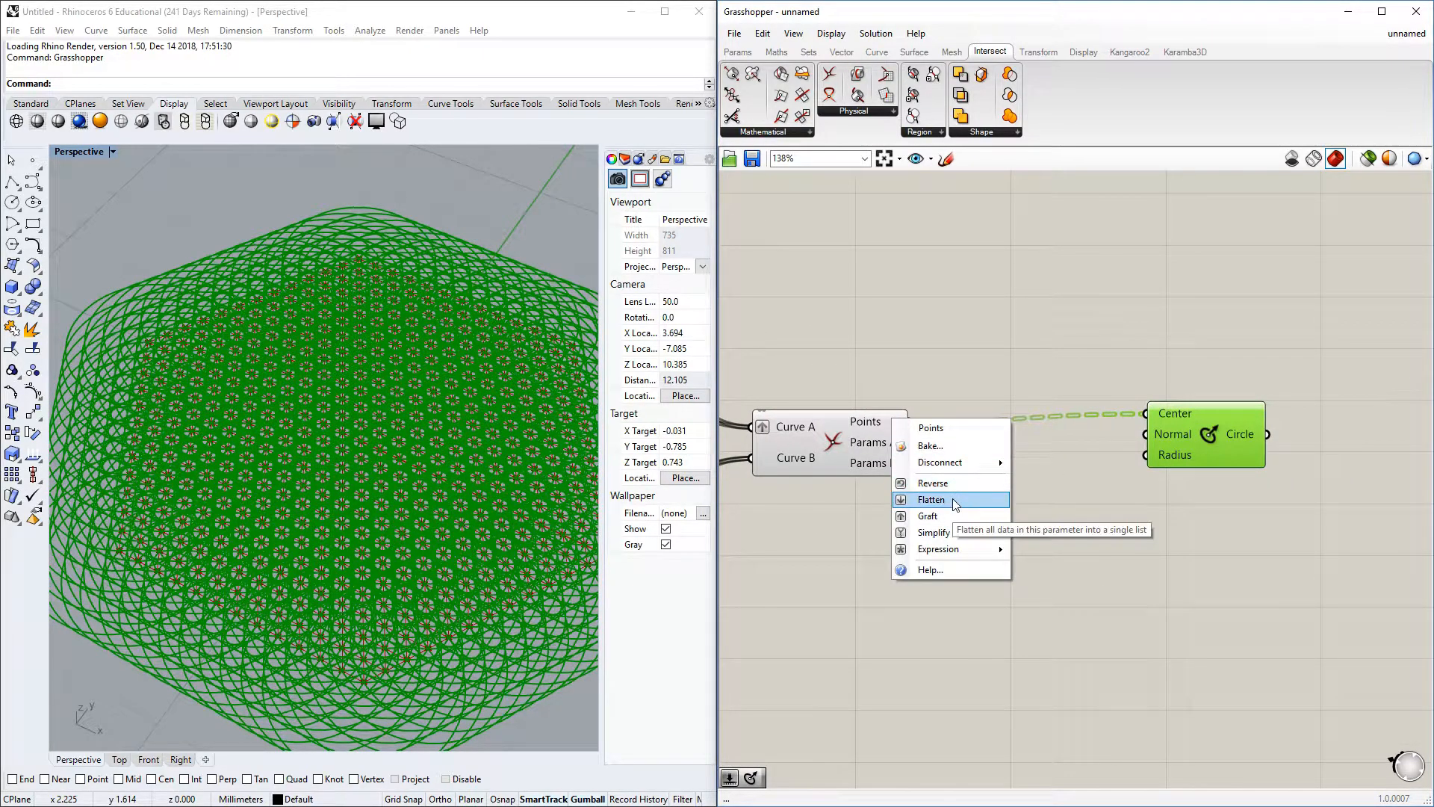
pyautogui.click(930, 499)
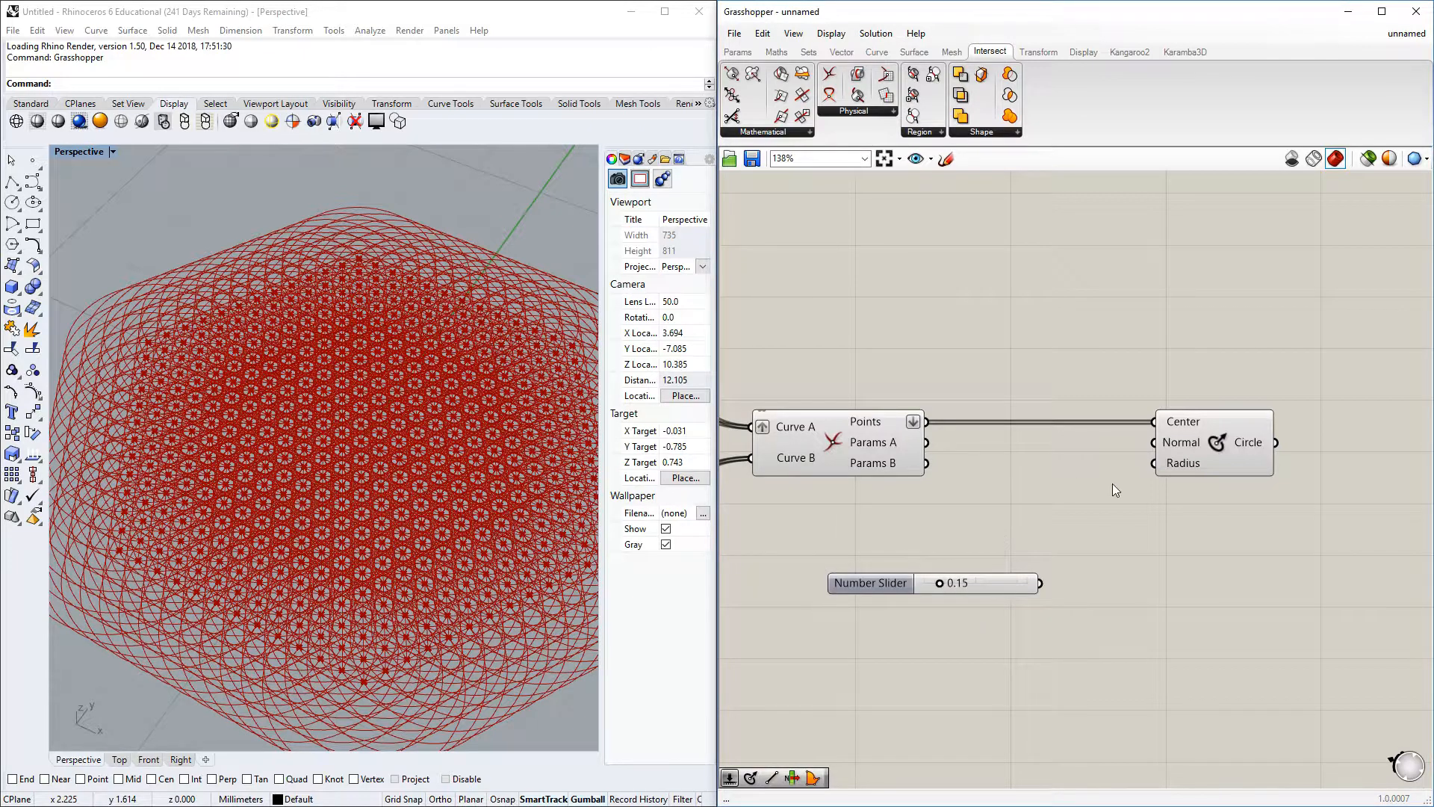
# Step: Drive the circle Radius from a Number Slider and set it to 0.12
pyautogui.moveTo(1039, 583); pyautogui.dragTo(1152, 463)
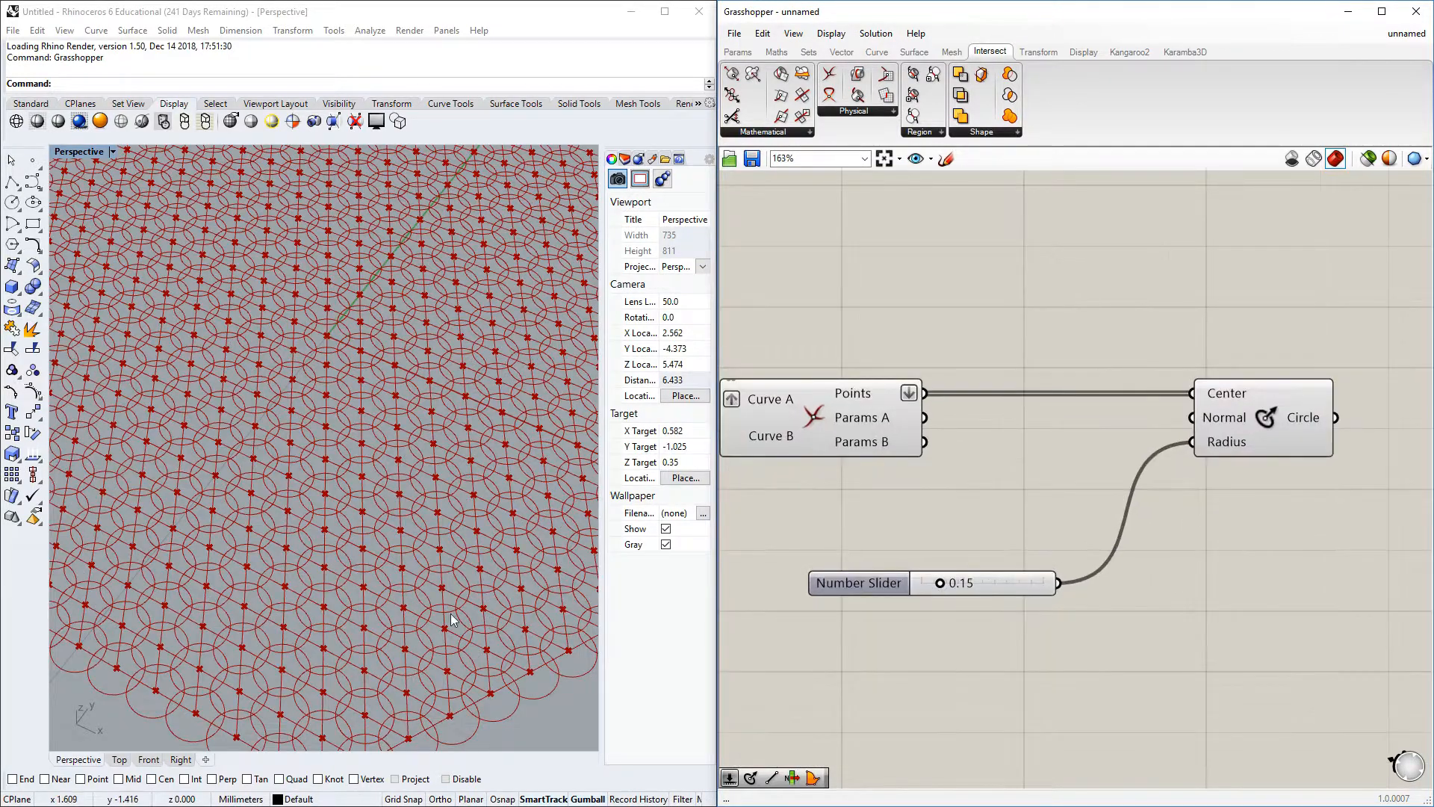
pyautogui.moveTo(939, 582); pyautogui.dragTo(935, 583)
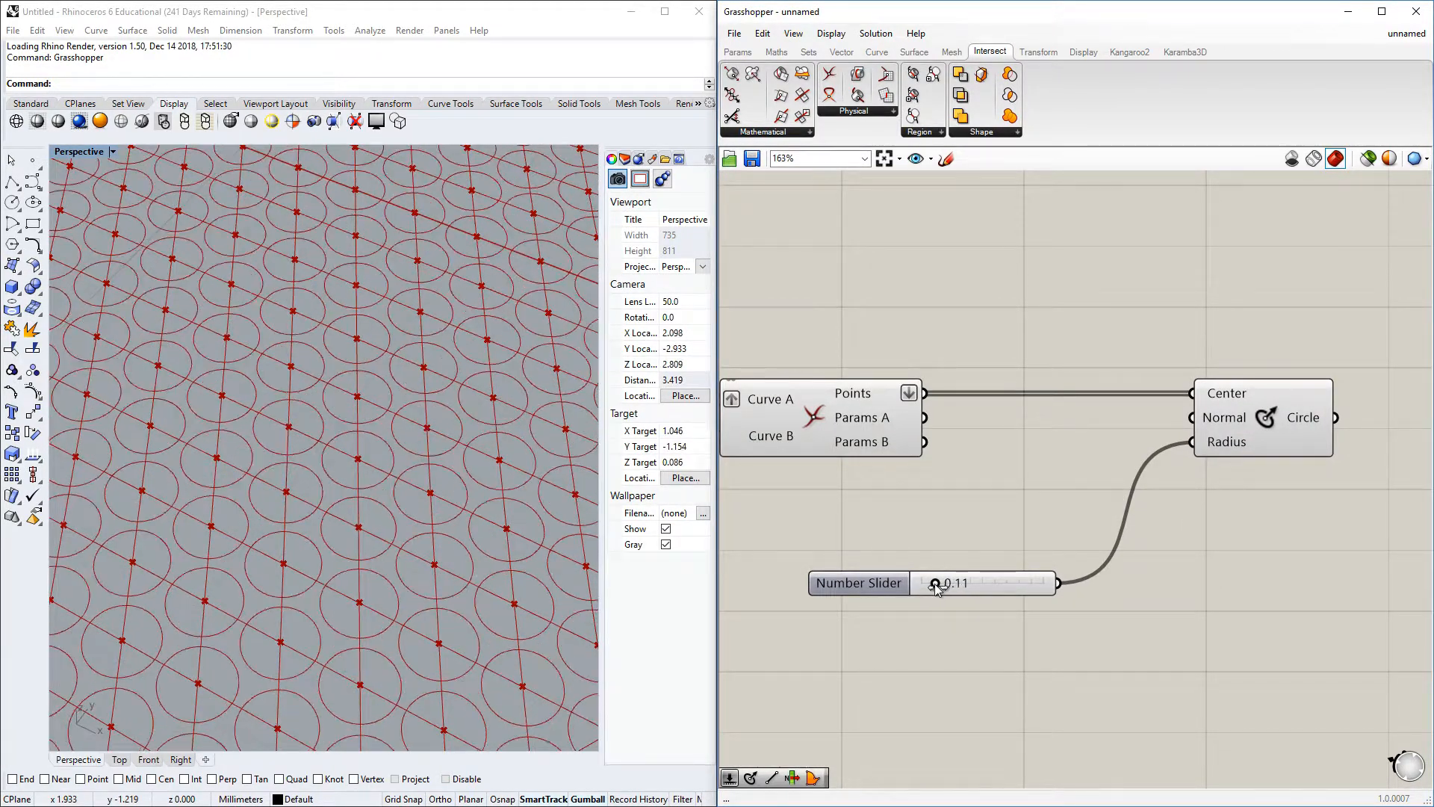
pyautogui.moveTo(935, 582); pyautogui.dragTo(951, 582)
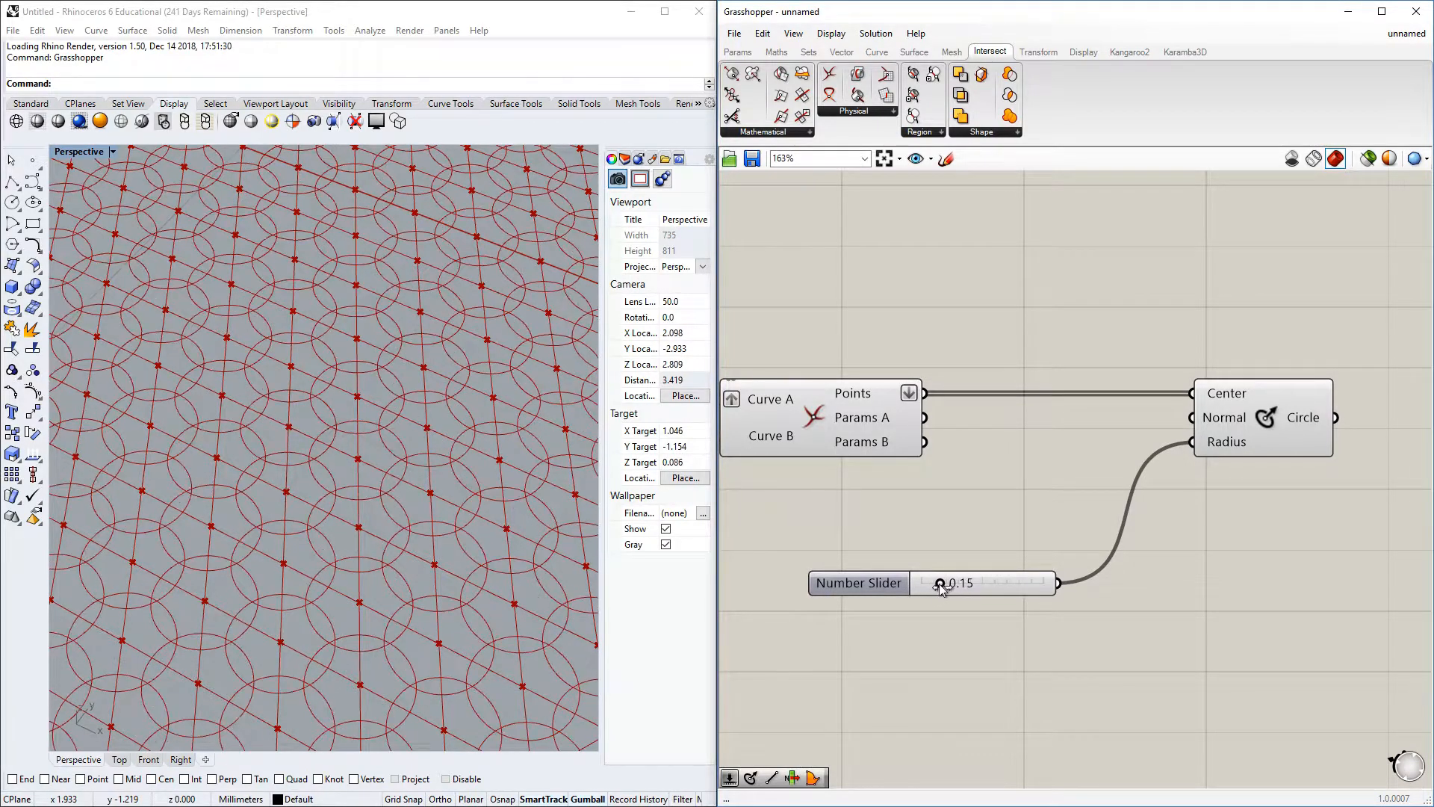
pyautogui.moveTo(942, 584); pyautogui.dragTo(927, 584)
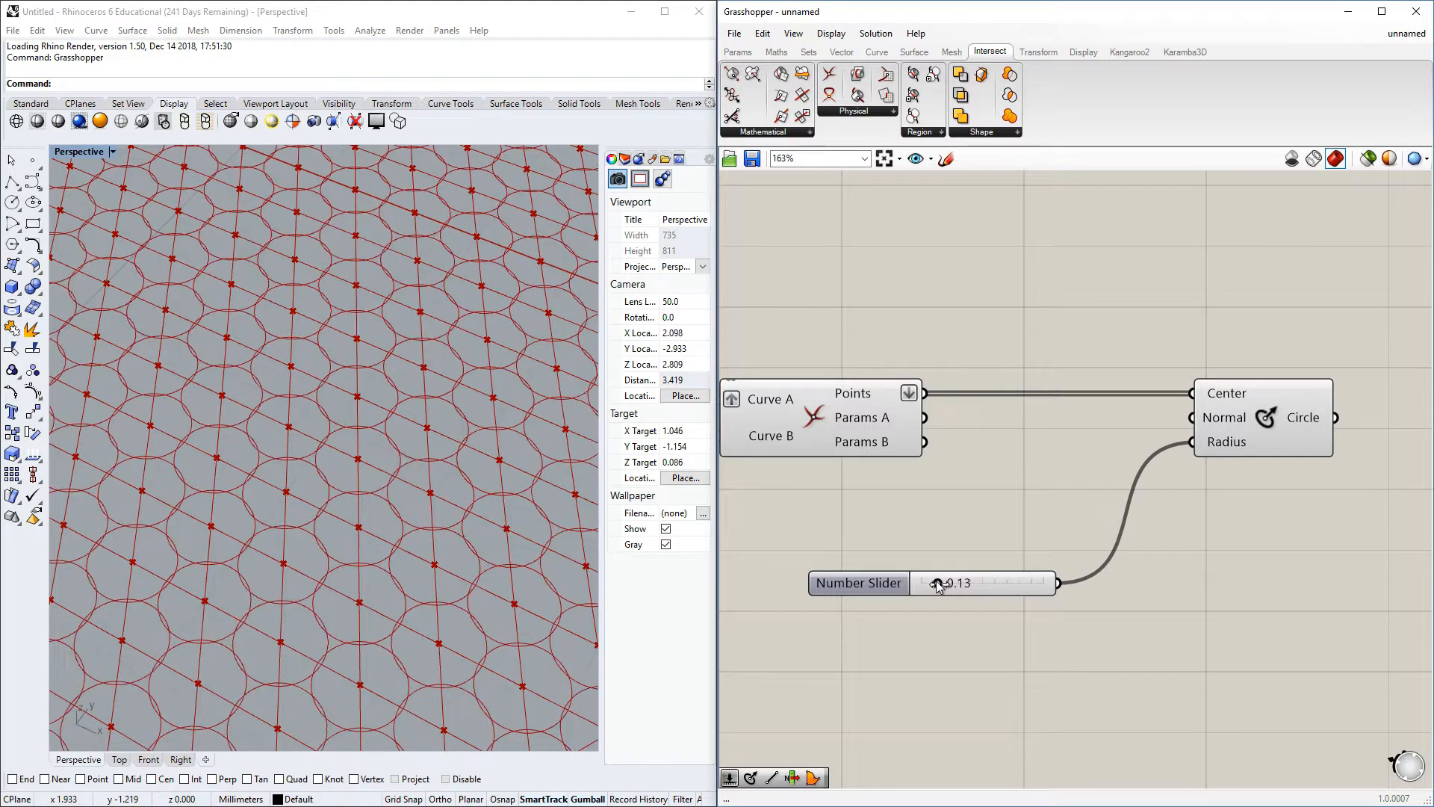
pyautogui.doubleClick(966, 583)
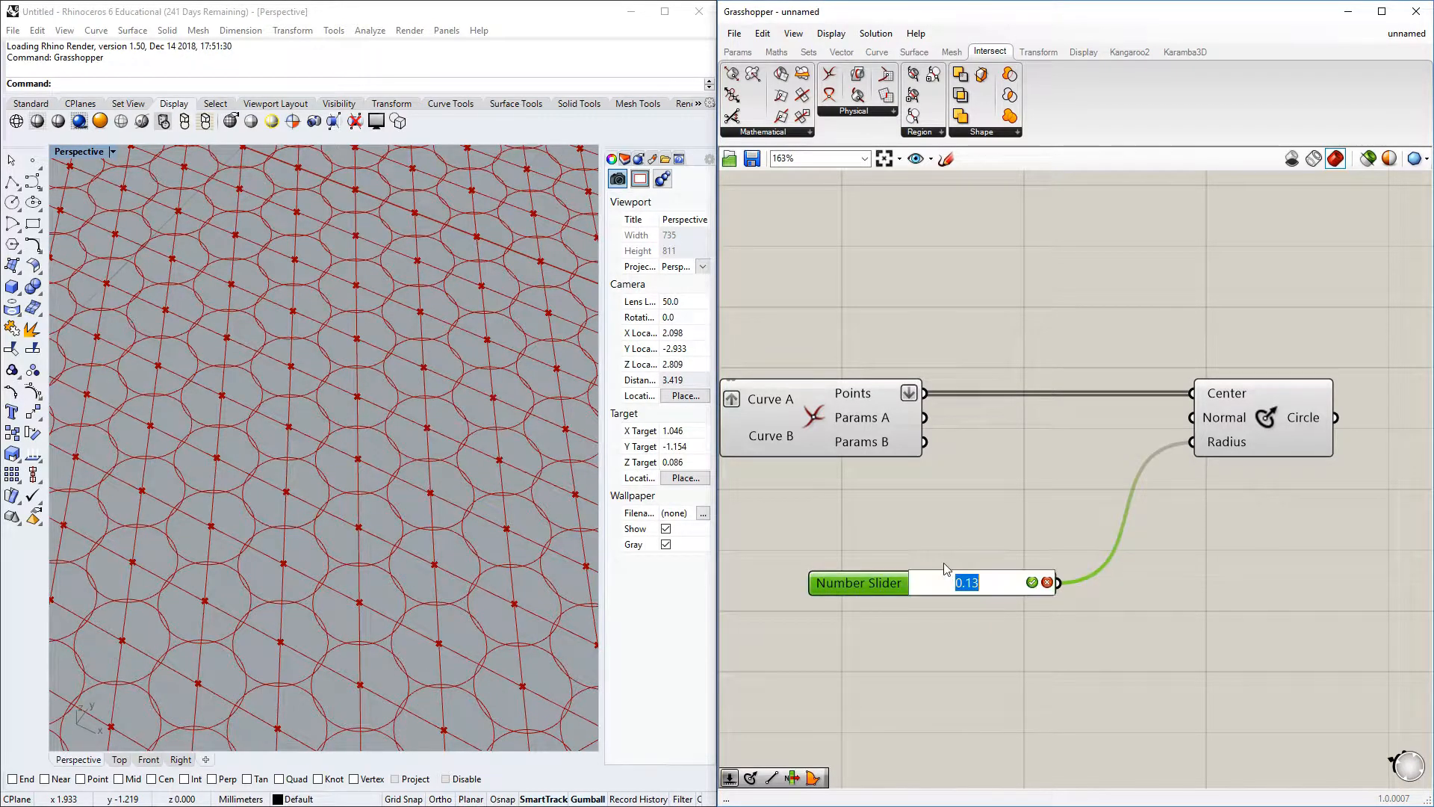
pyautogui.write('0.12')
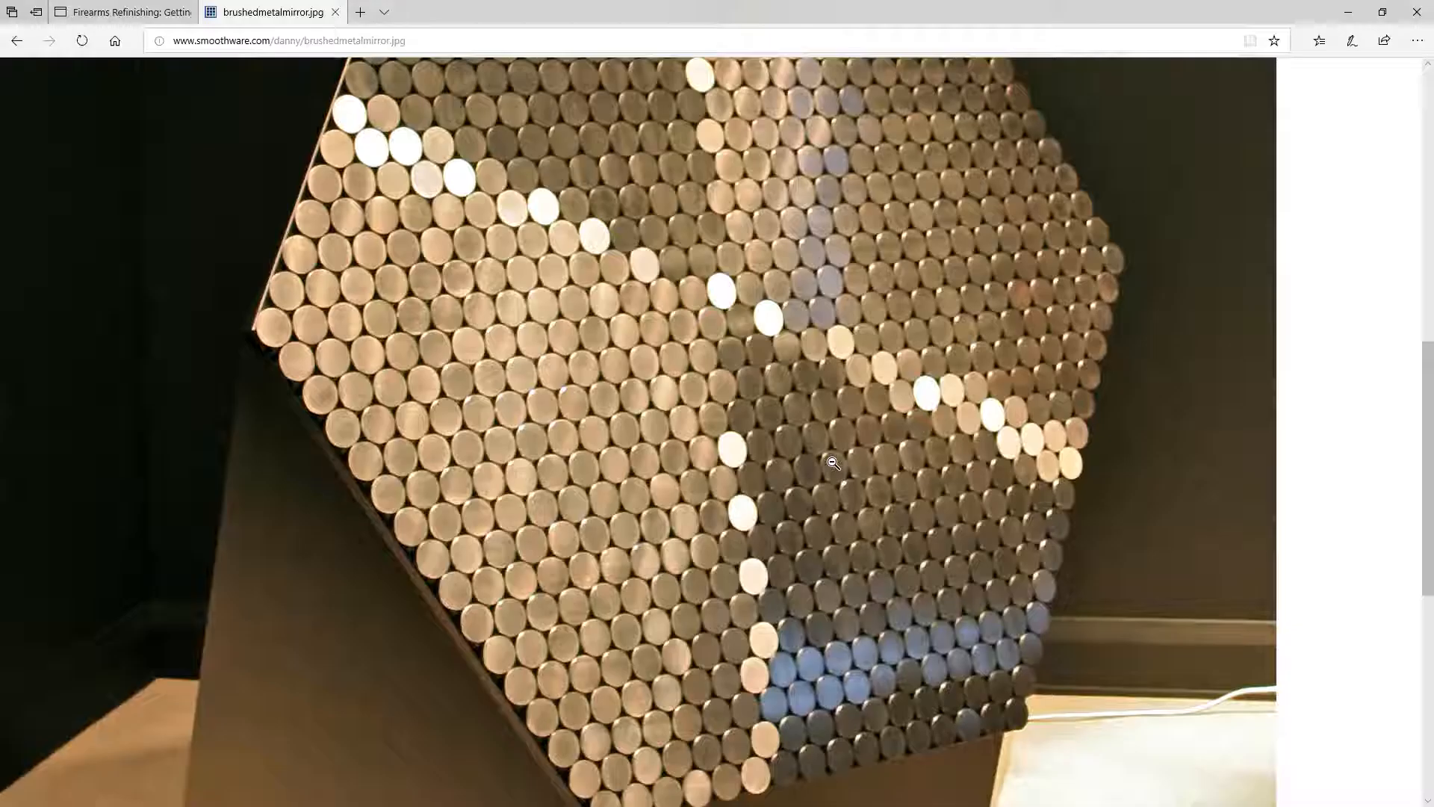
# Step: Enlarge the reference photo of the metal disc panel in Edge
pyautogui.click(832, 462)
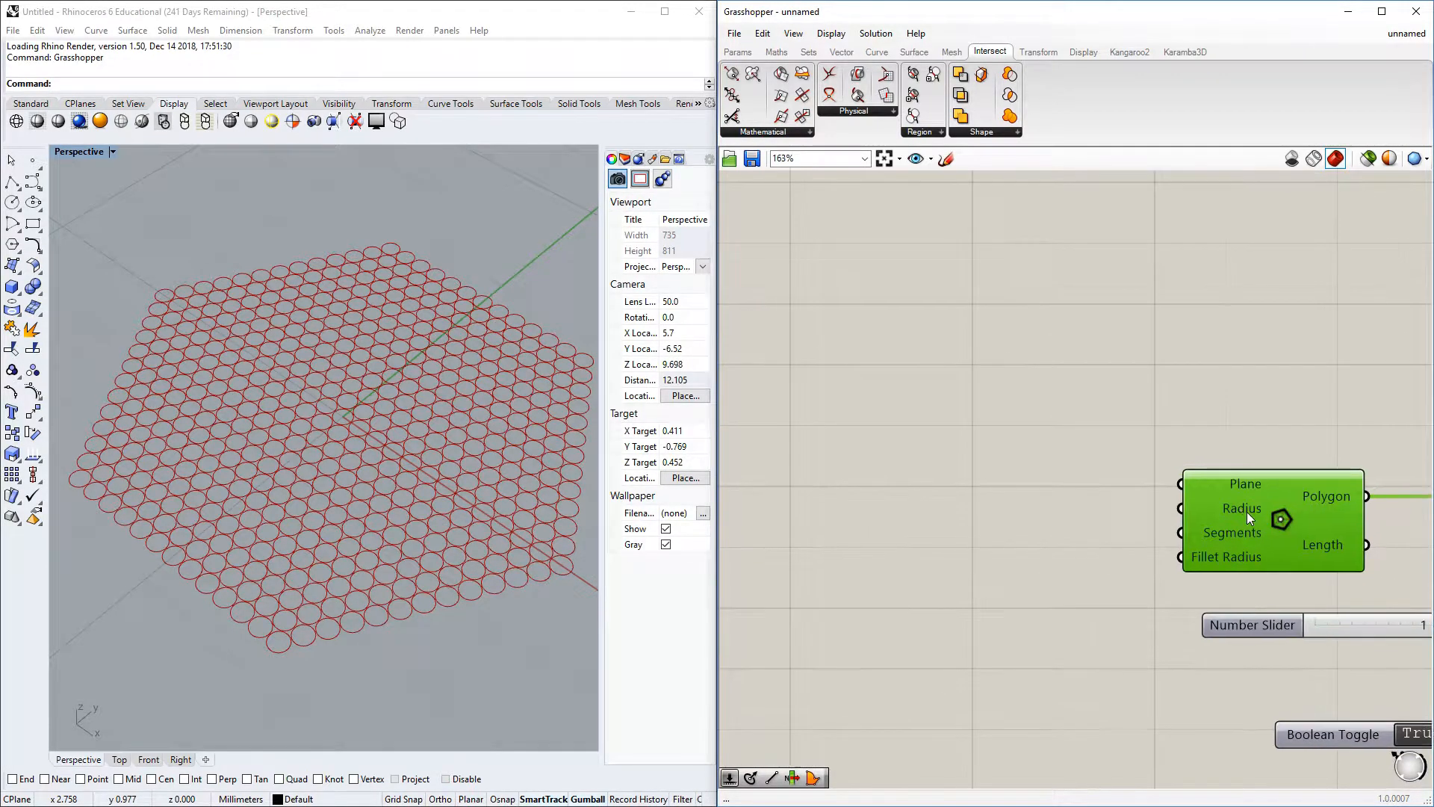
pyautogui.moveTo(978, 448)
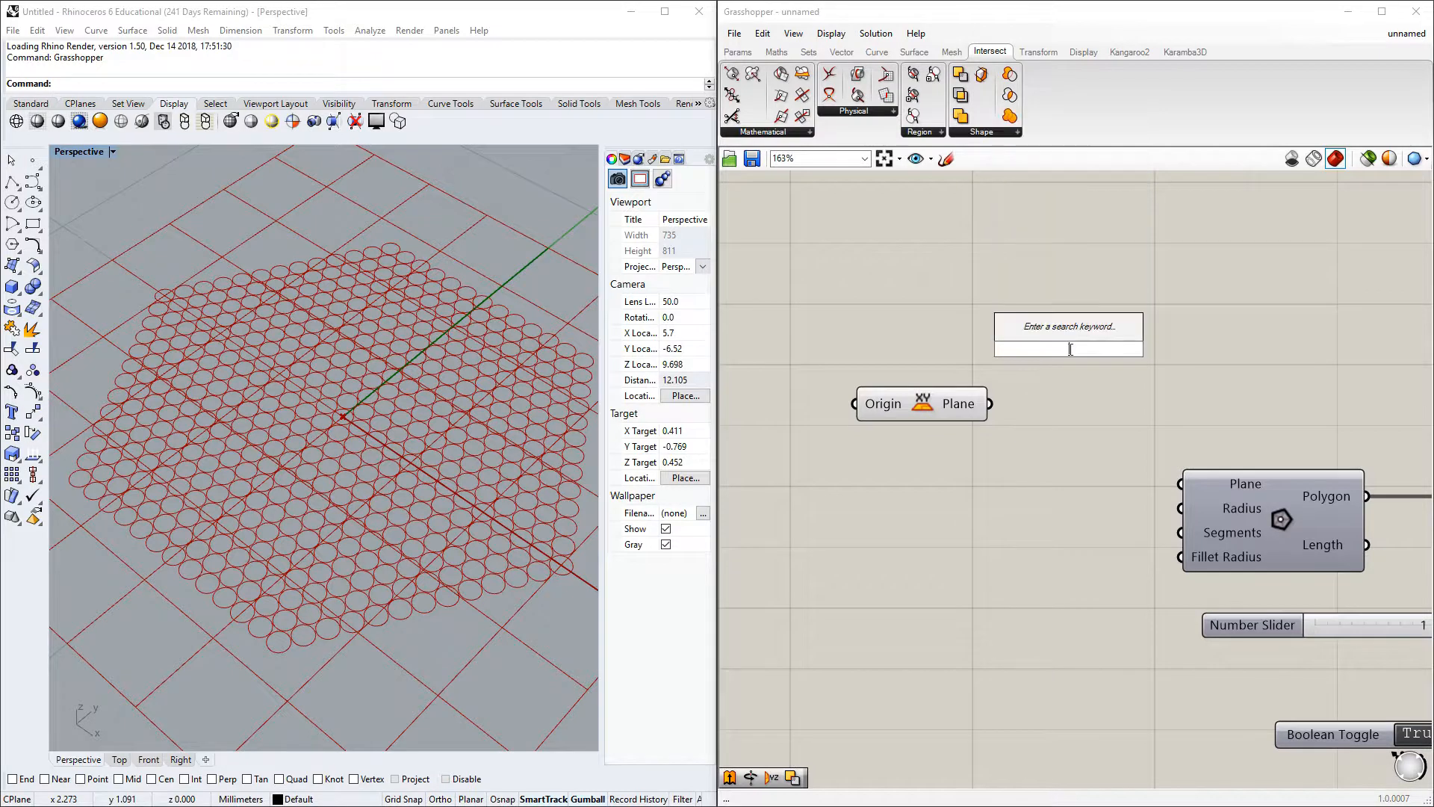
# Step: Add a Rotate component with its Angle input flattened for the 45 slider
pyautogui.write('rota')
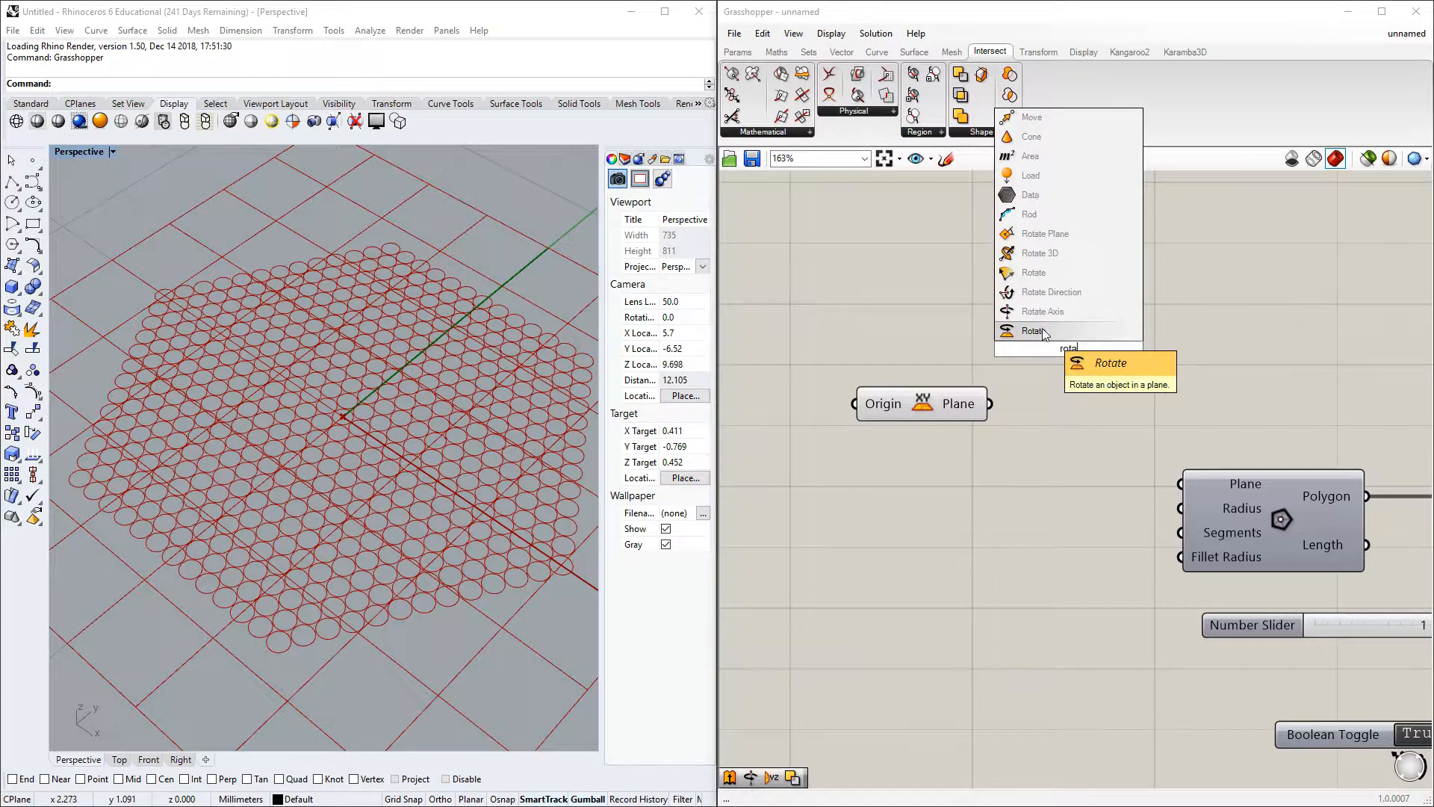
pyautogui.click(1034, 330)
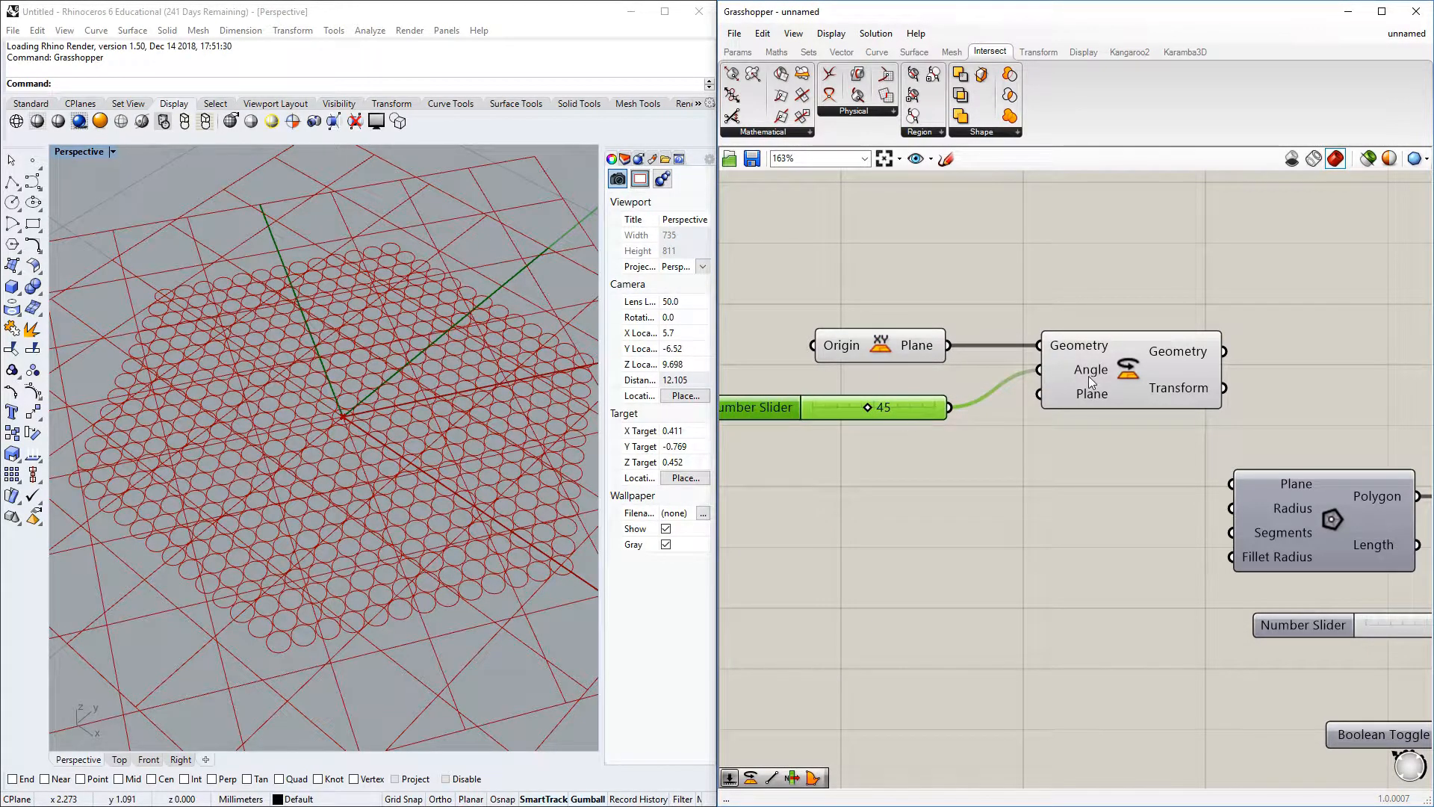
pyautogui.rightClick(1090, 370)
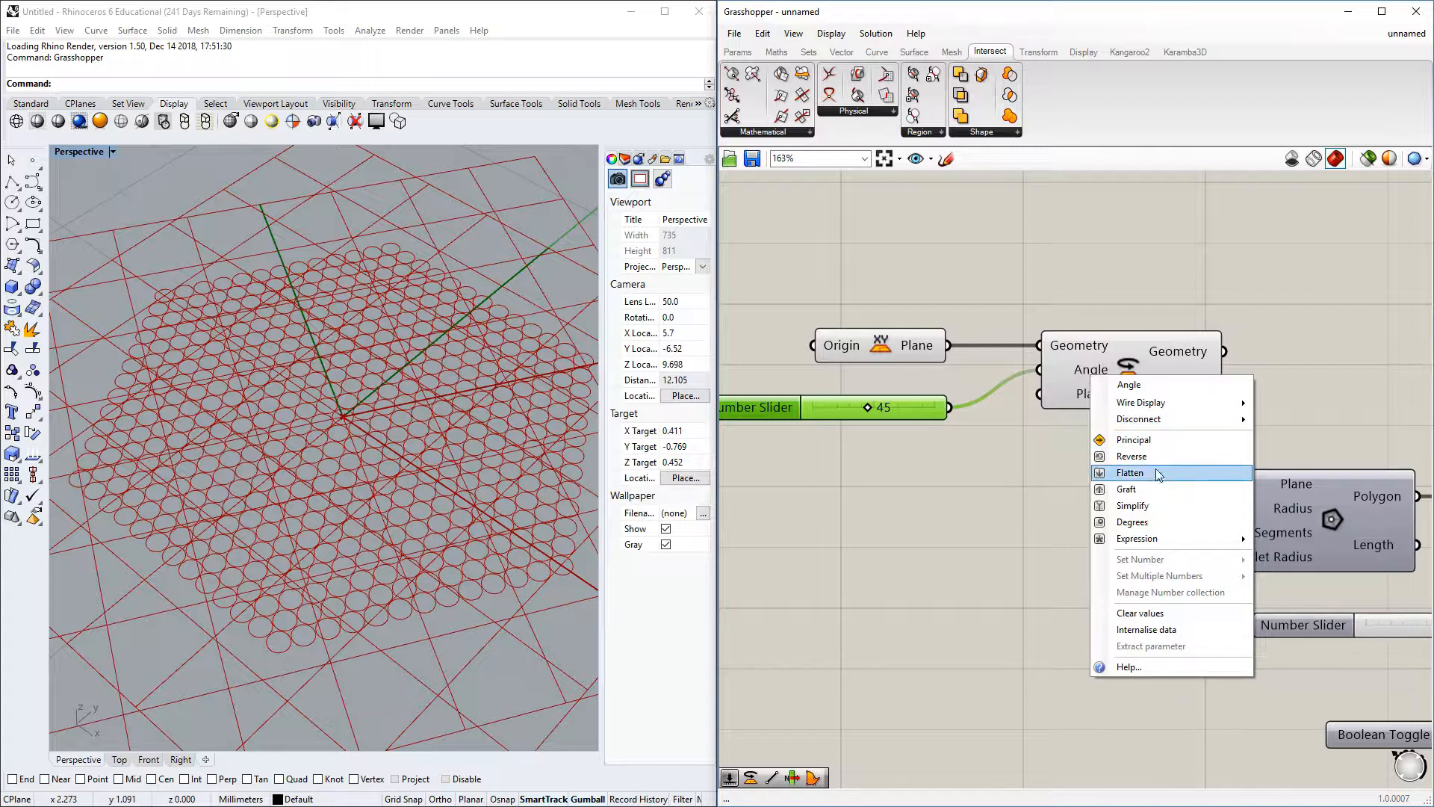
pyautogui.click(1129, 473)
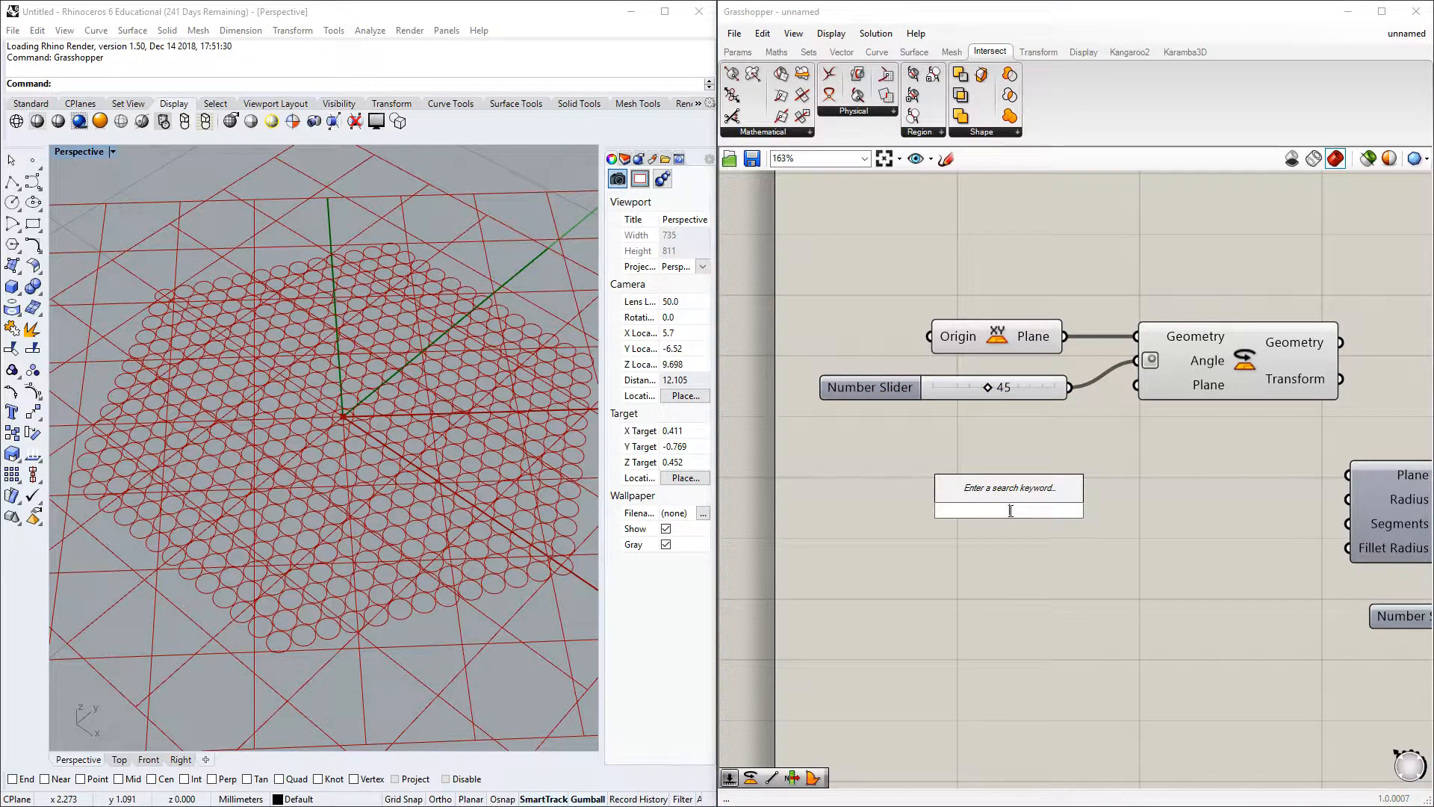
# Step: Add a YZ Plane as the rotation plane feeding the Polygon's plane
pyautogui.write('yz')
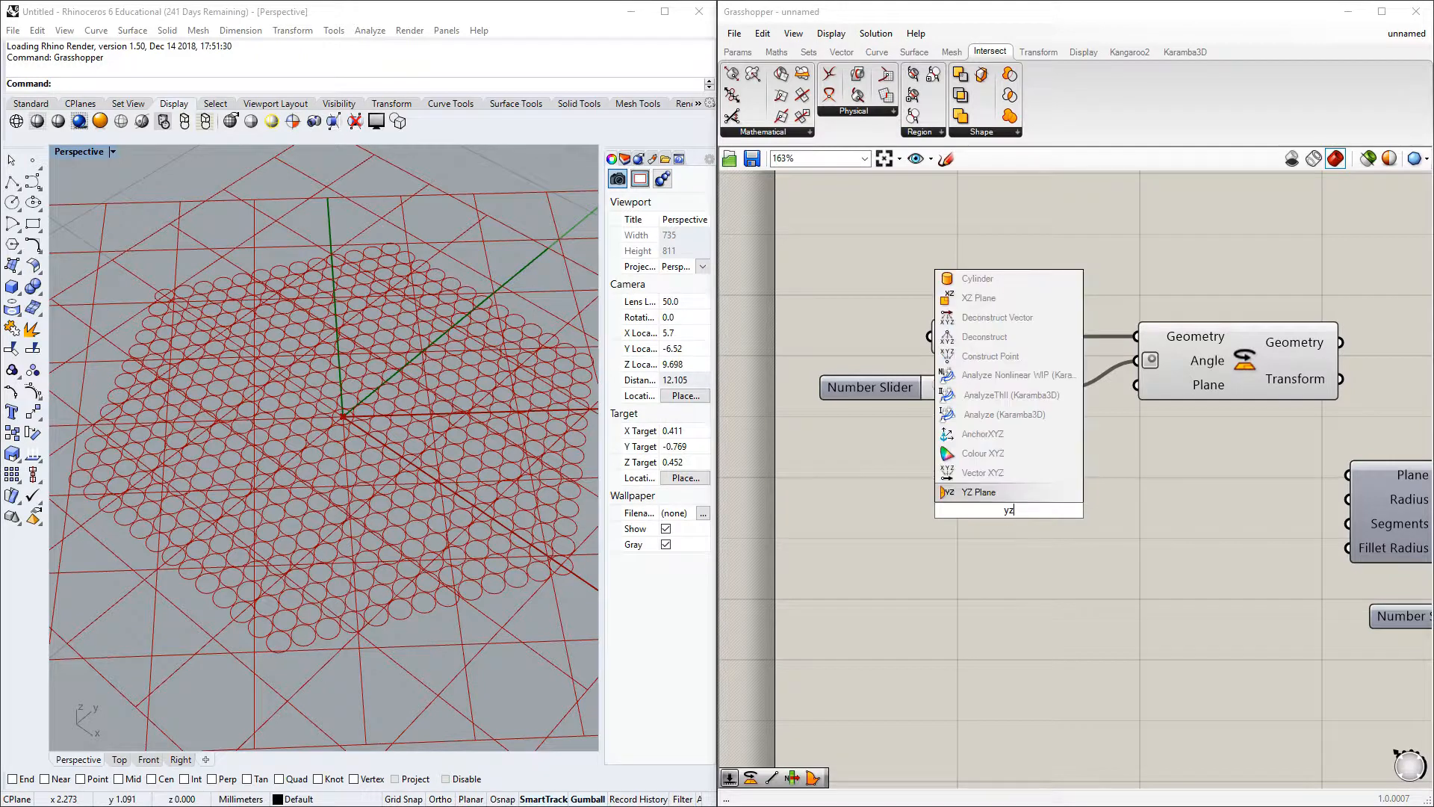
pyautogui.click(980, 491)
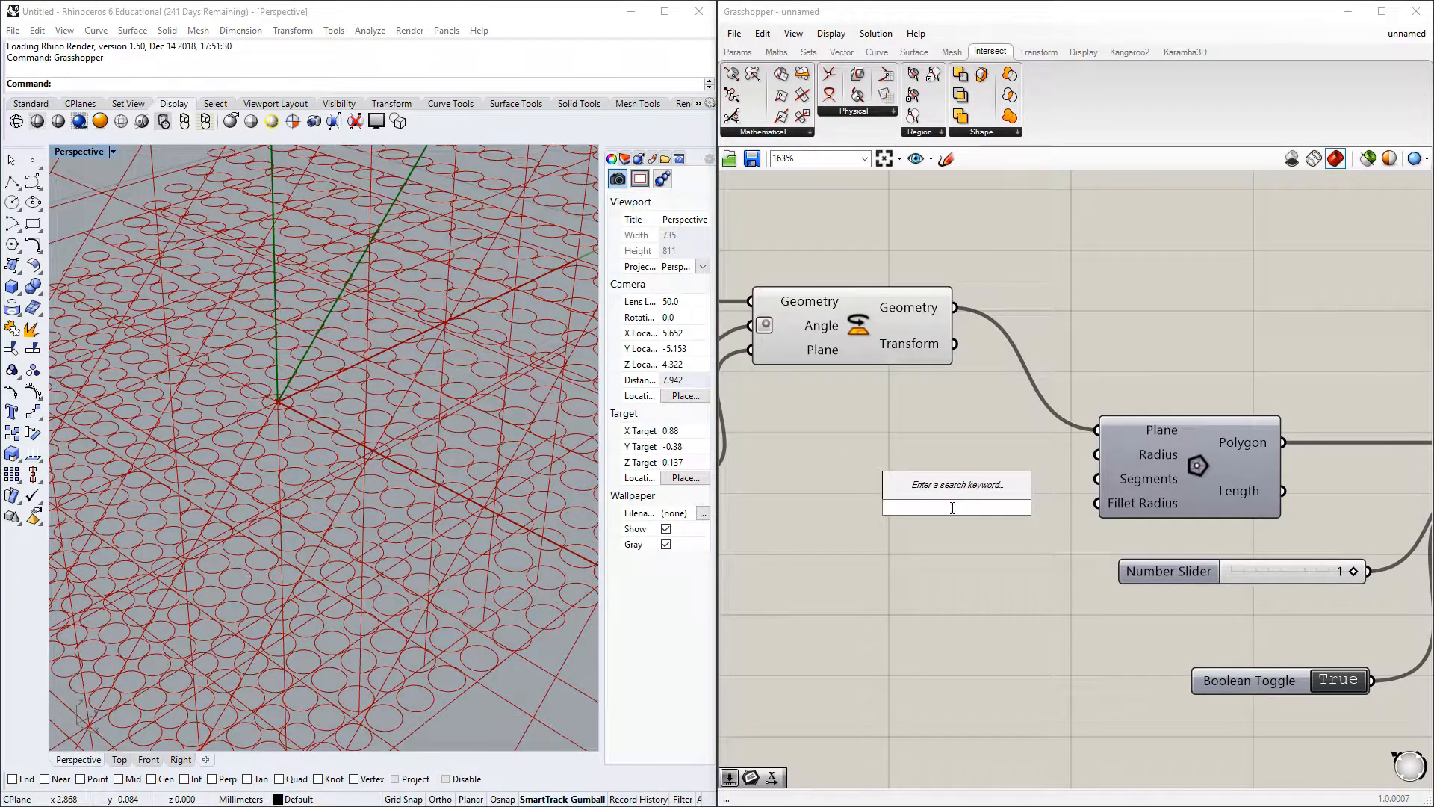
# Step: Add a Plane parameter carrying the rotated plane into the Circle's Normal
pyautogui.write('pl')
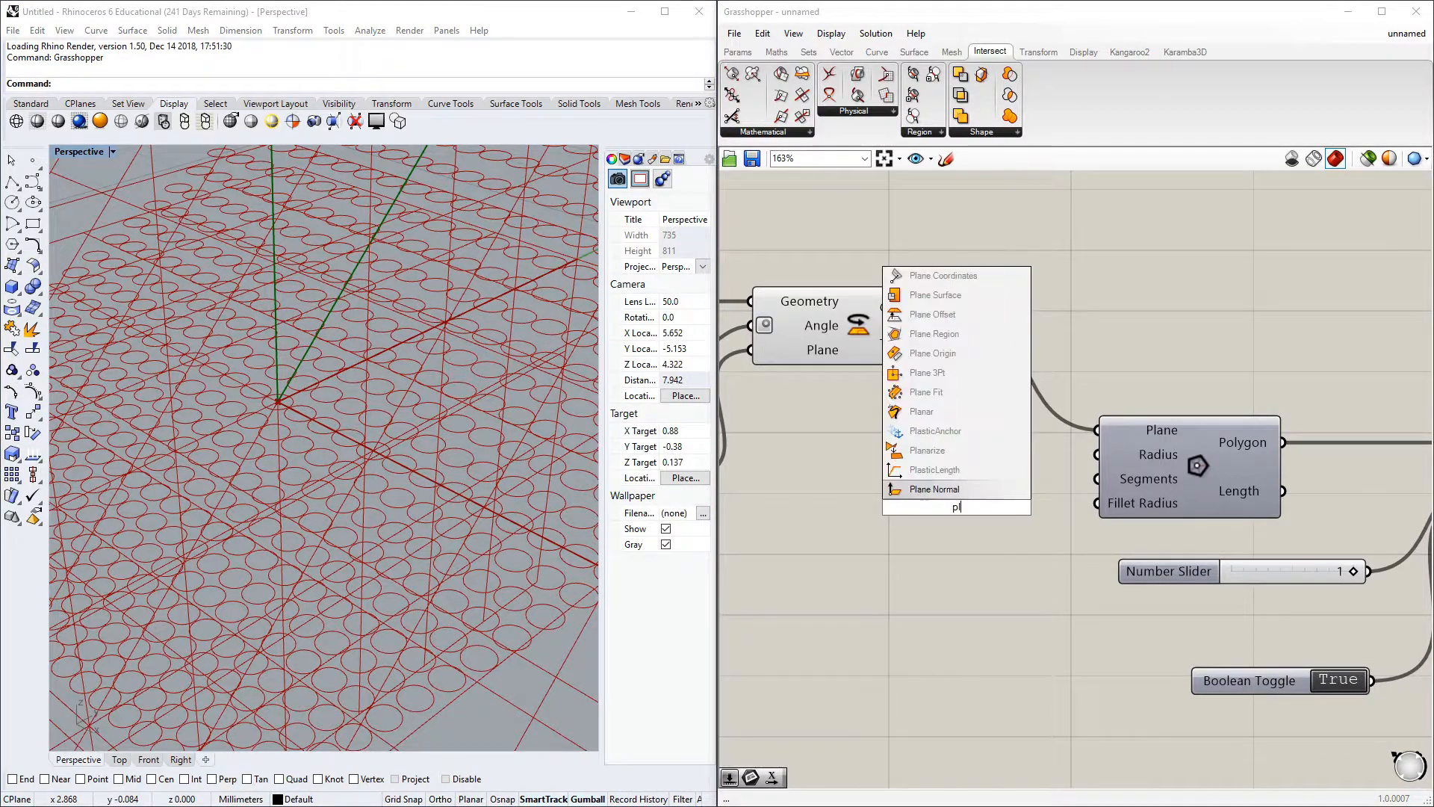
pyautogui.click(956, 506)
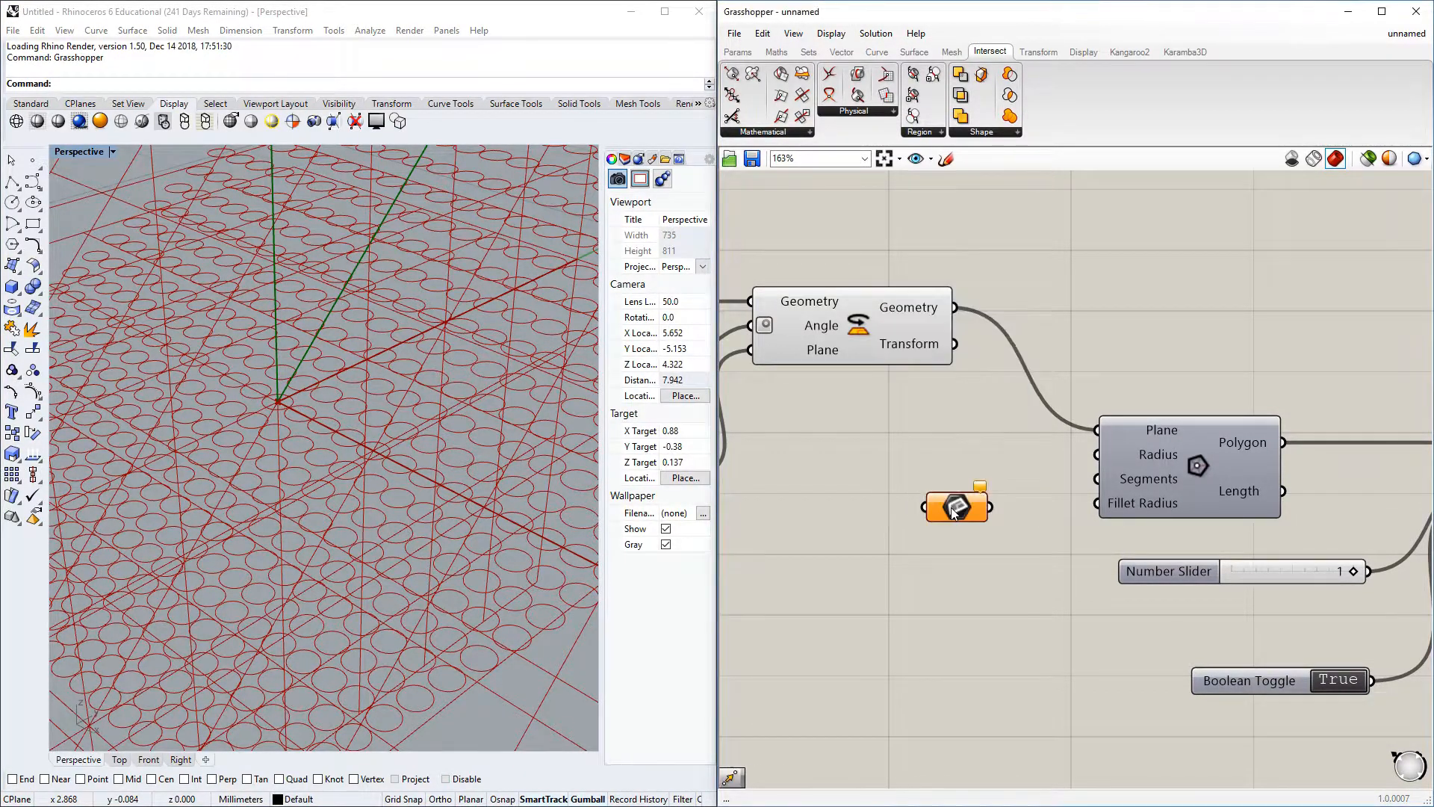
pyautogui.click(954, 508)
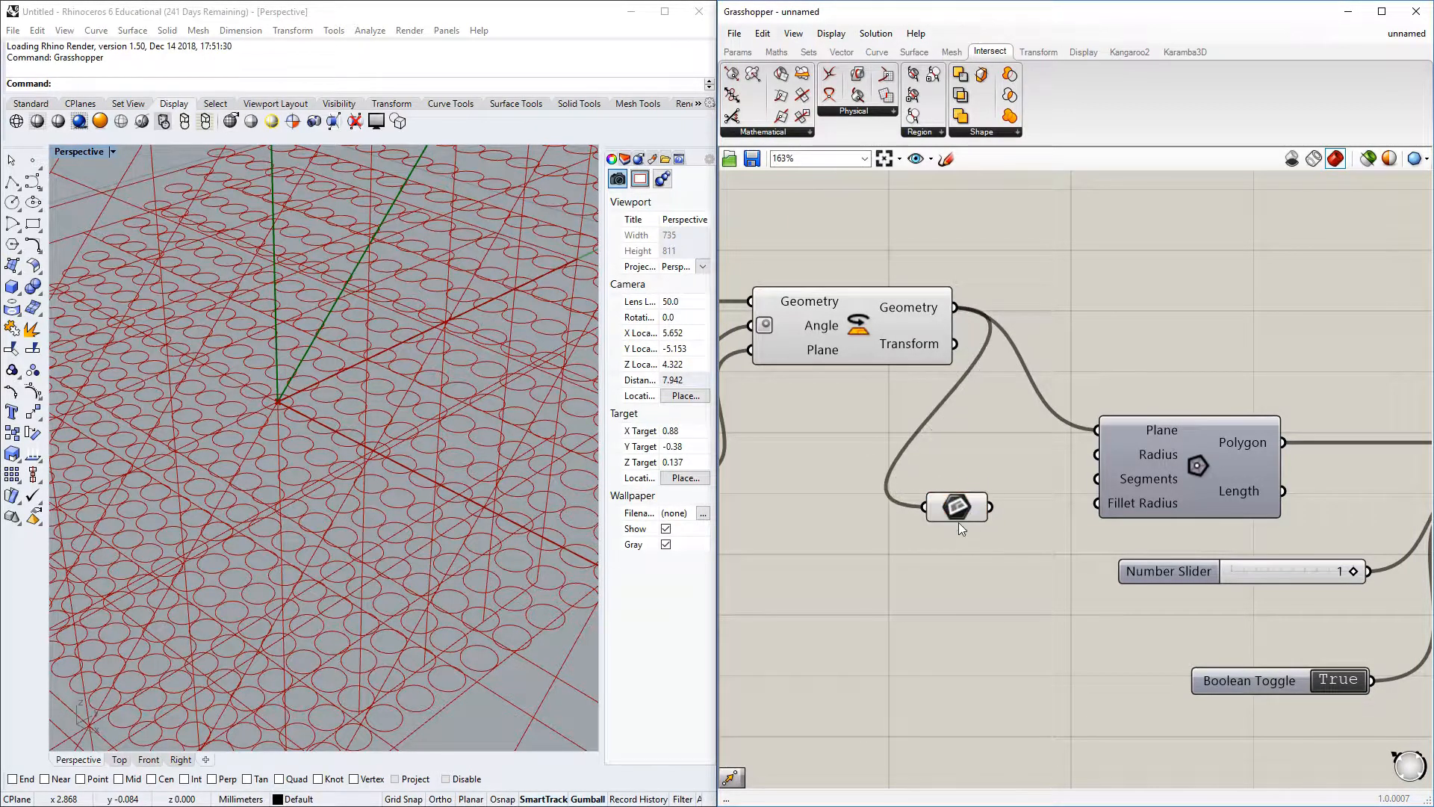
pyautogui.scroll(-3)
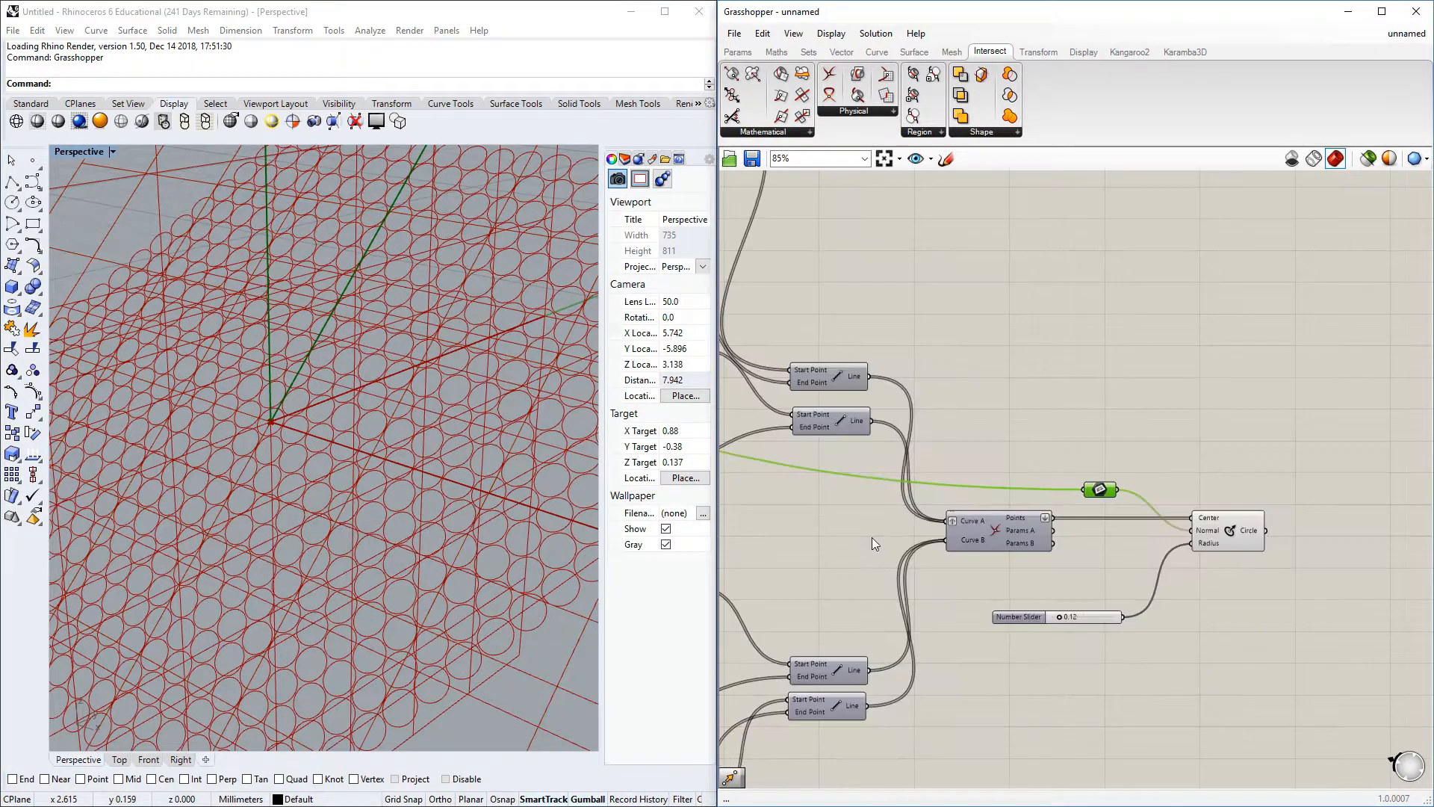
pyautogui.scroll(-3)
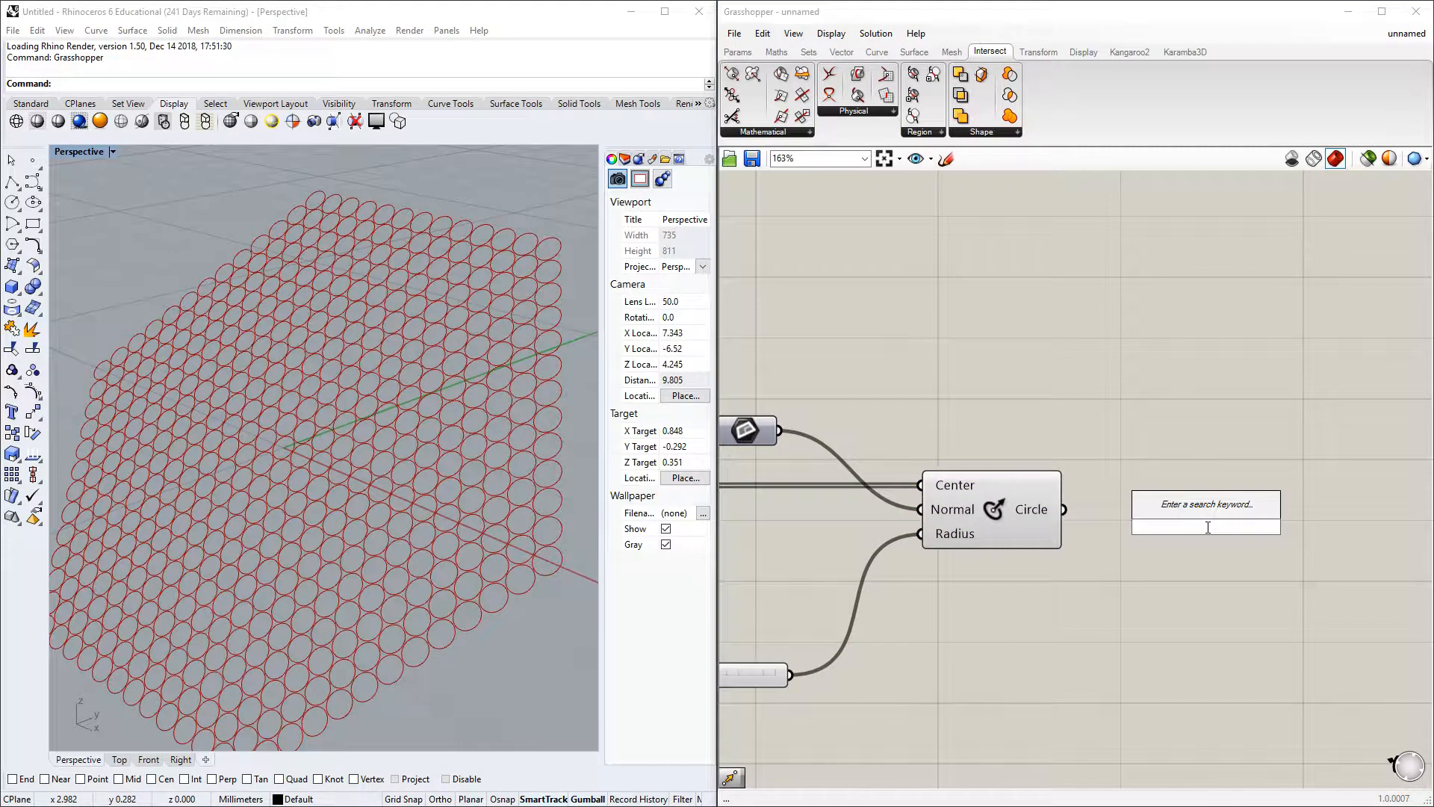
# Step: Add Boundary Surfaces fed by the circles so they preview as filled discs
pyautogui.write('boun')
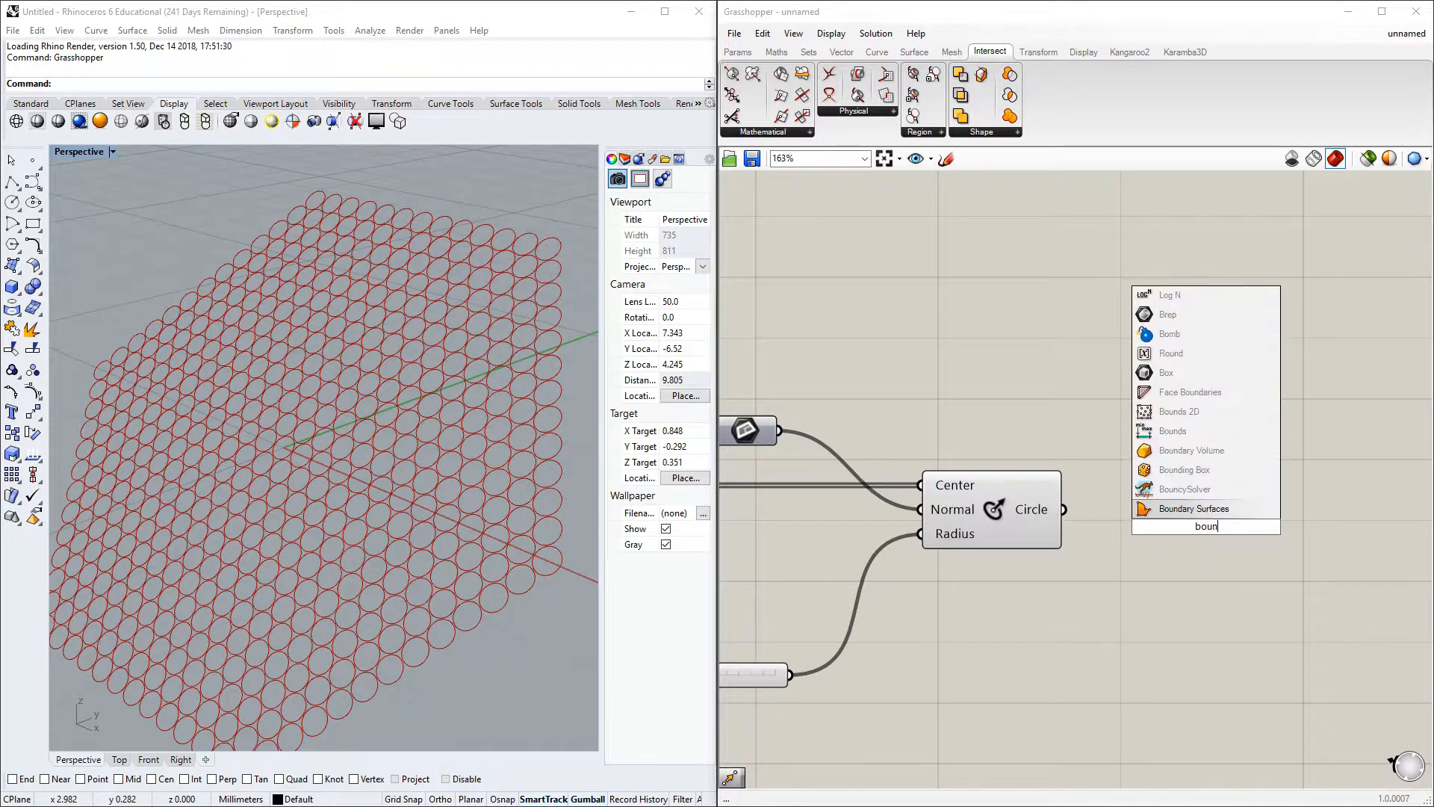
pyautogui.click(1191, 508)
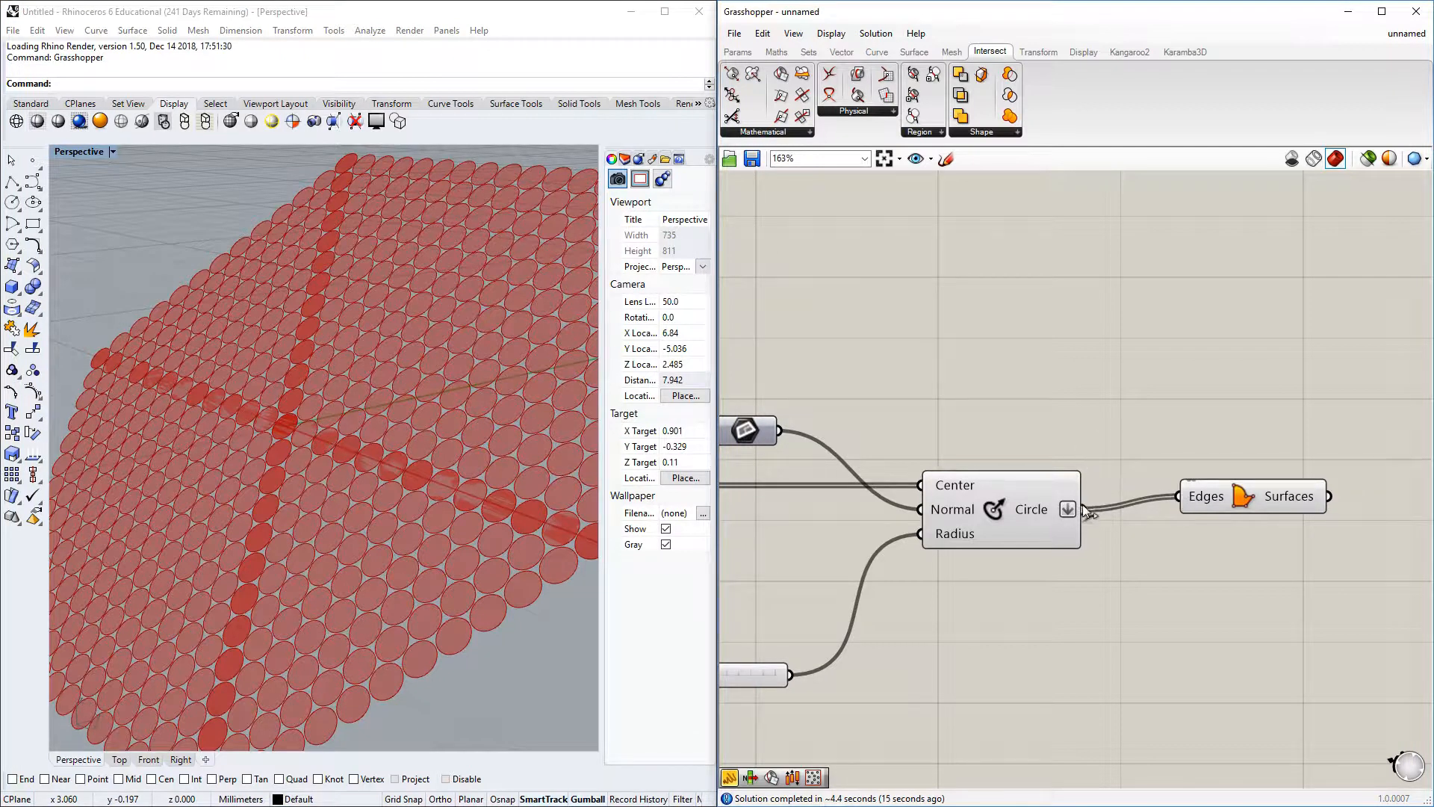
pyautogui.moveTo(1111, 503)
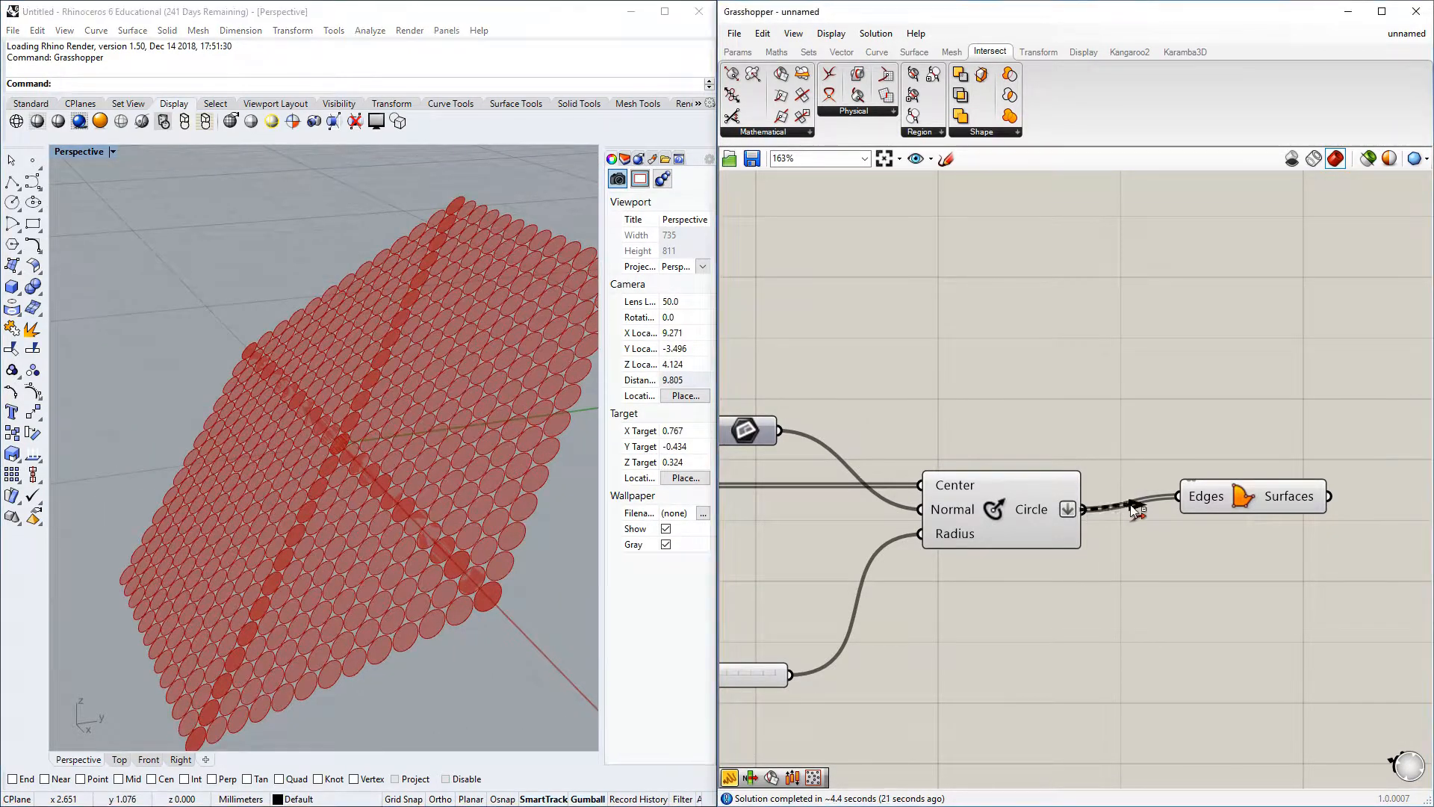
pyautogui.scroll(-3)
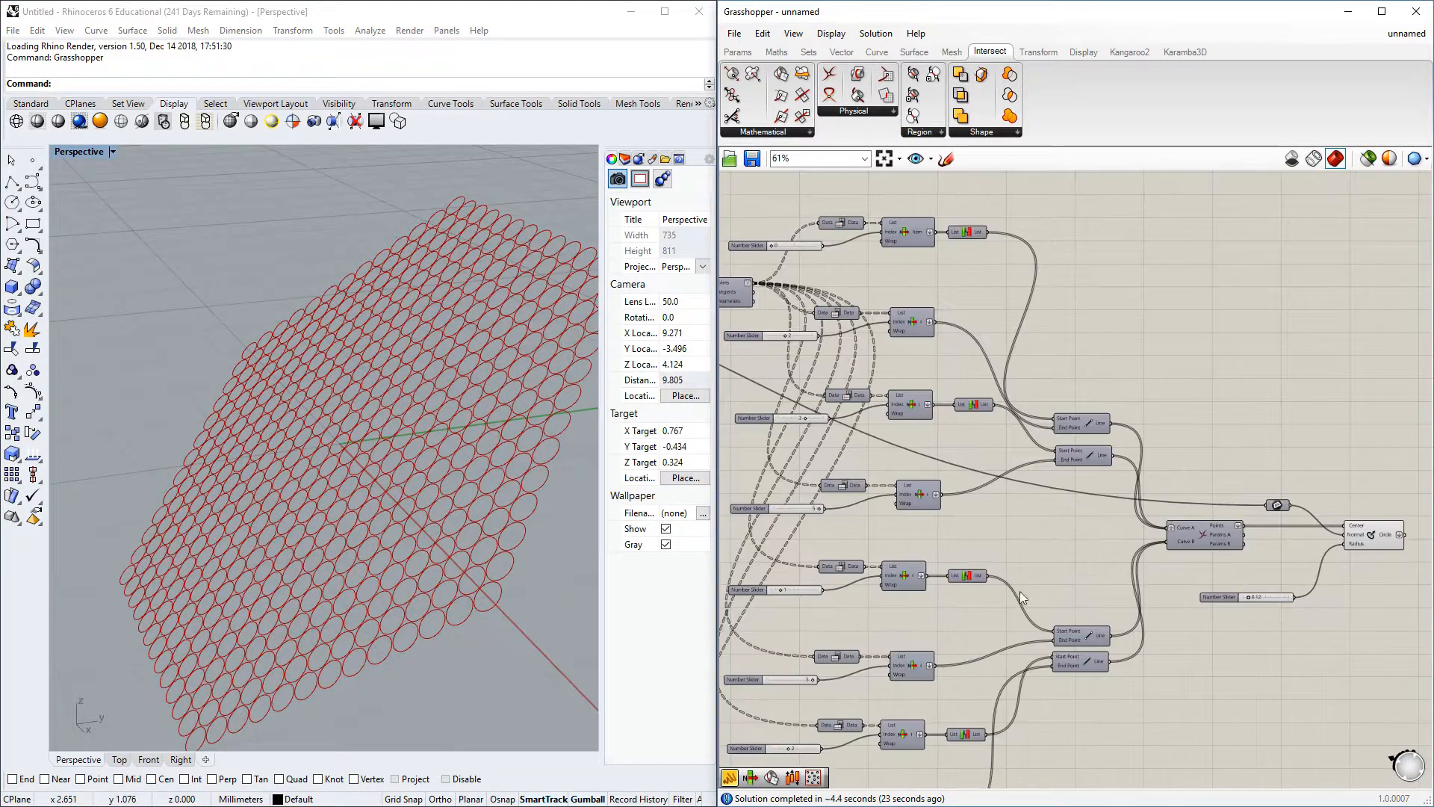
pyautogui.scroll(-3)
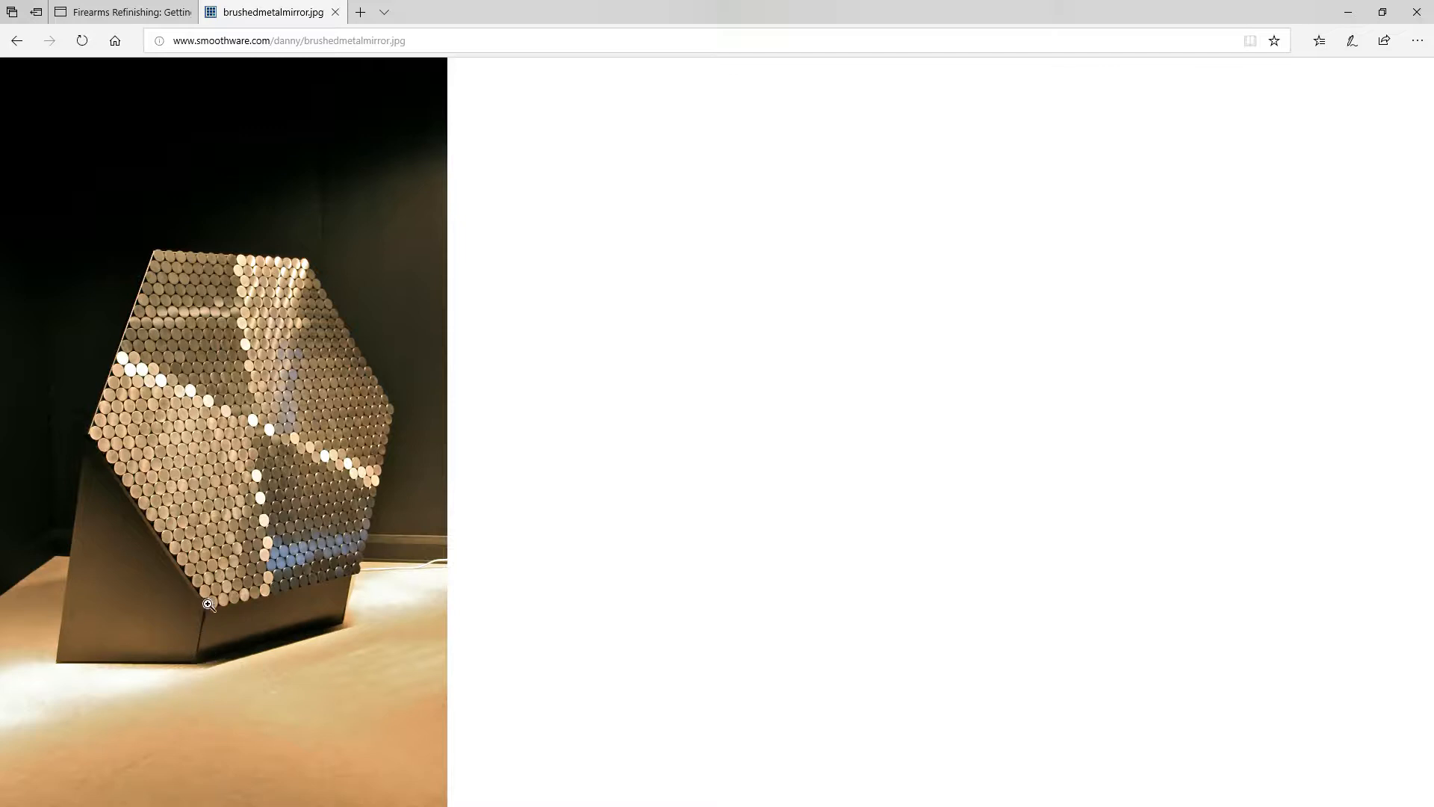
pyautogui.moveTo(345, 454)
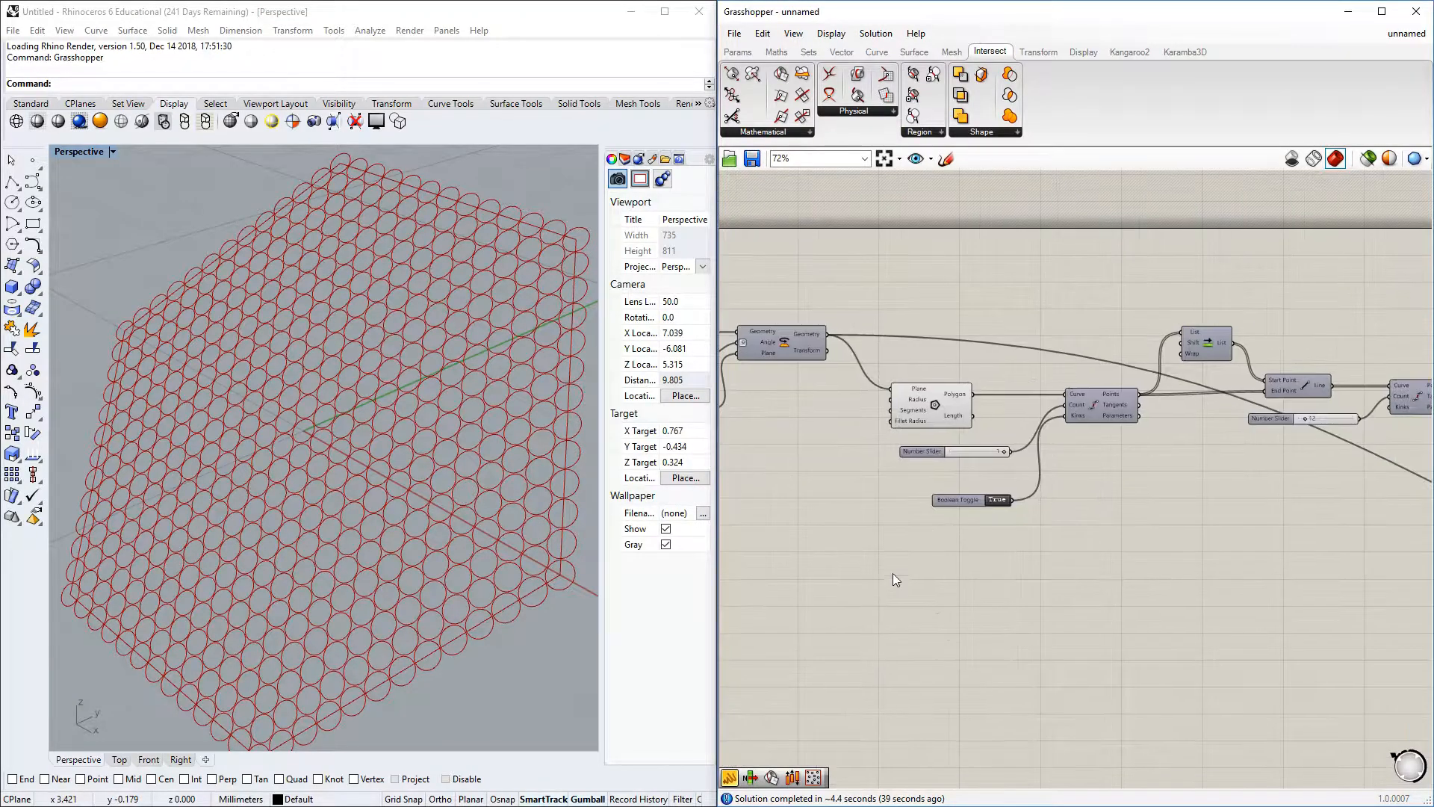
# Step: Set up a second Polygon on the rotated plane with its own larger radius around the circle grid
pyautogui.click(932, 406)
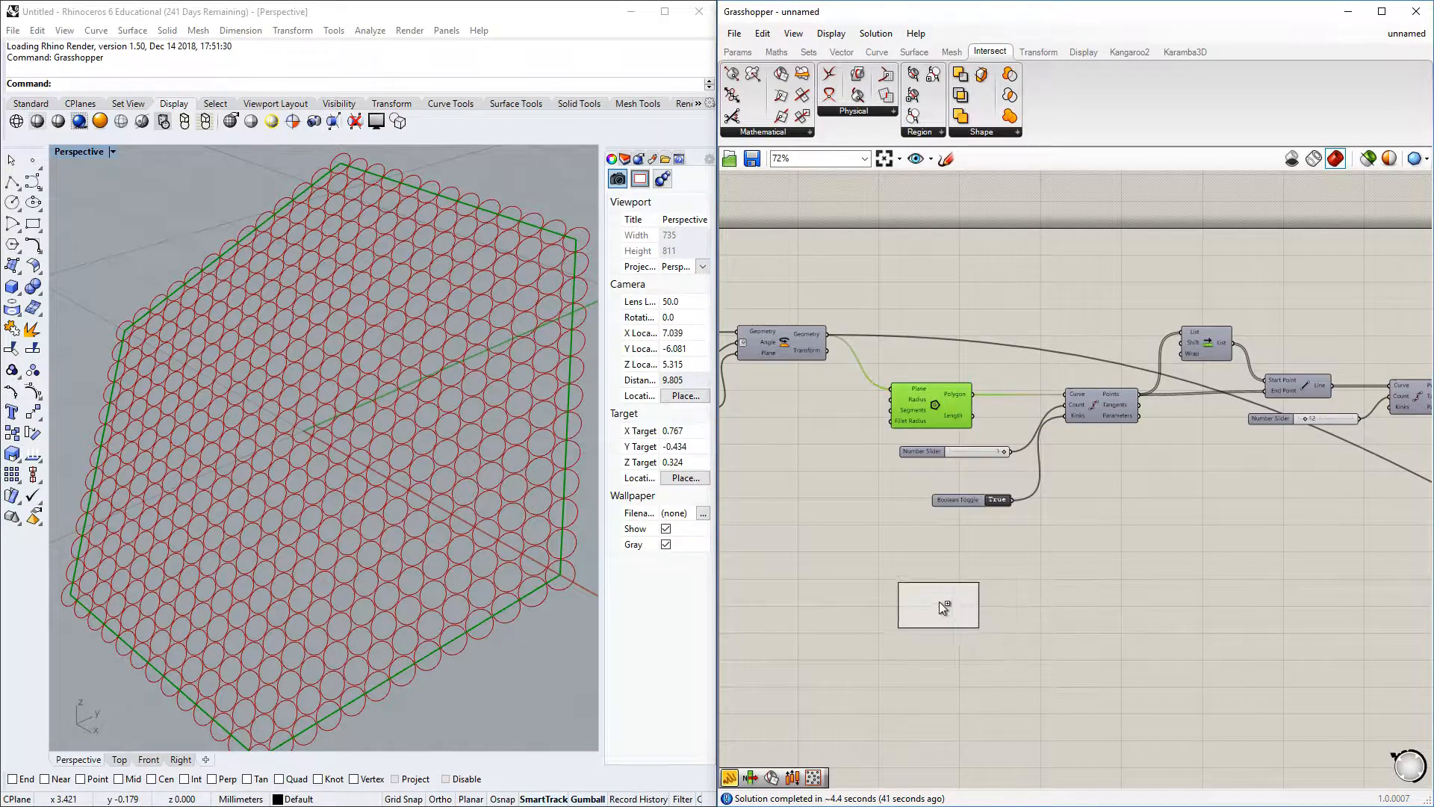
pyautogui.scroll(-3)
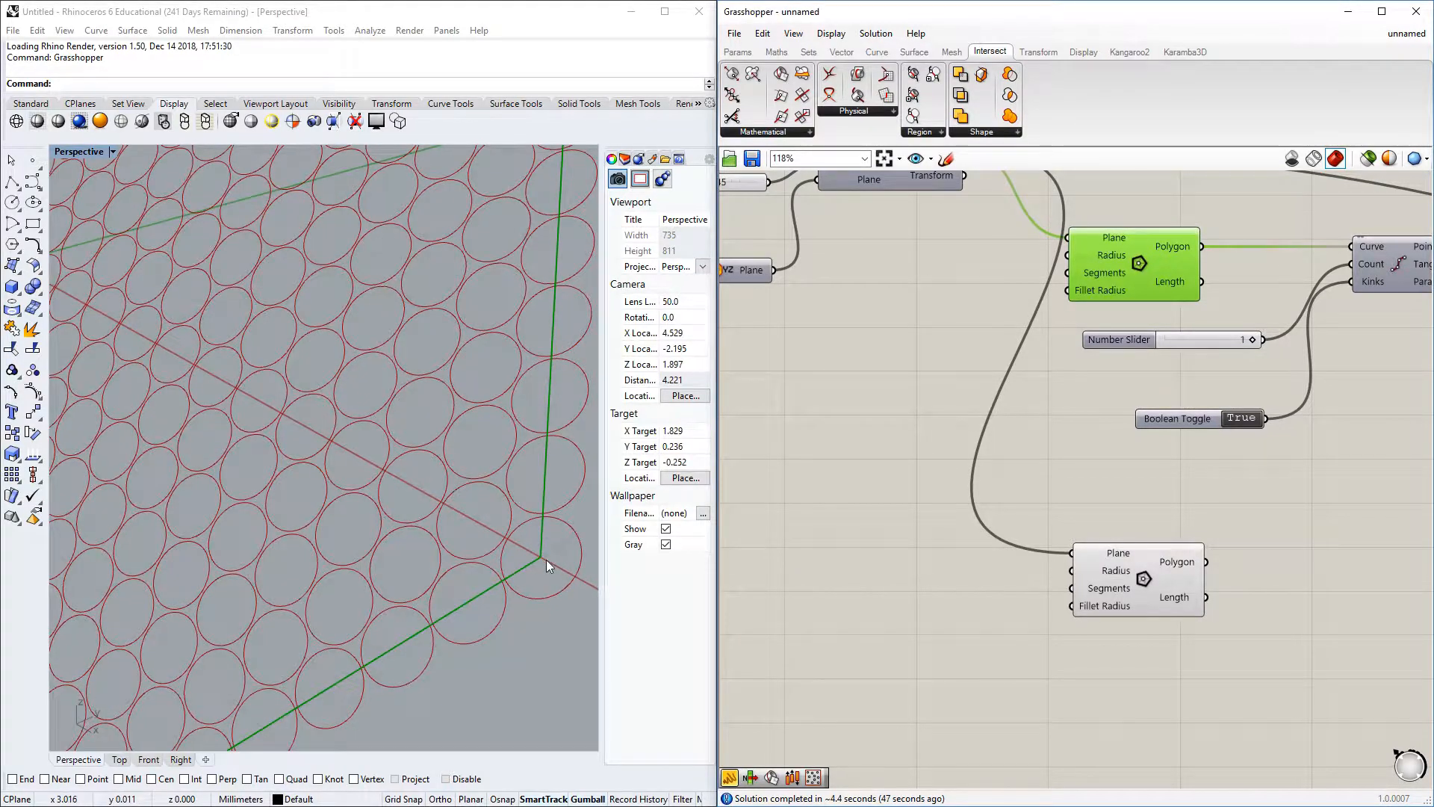
pyautogui.doubleClick(905, 572)
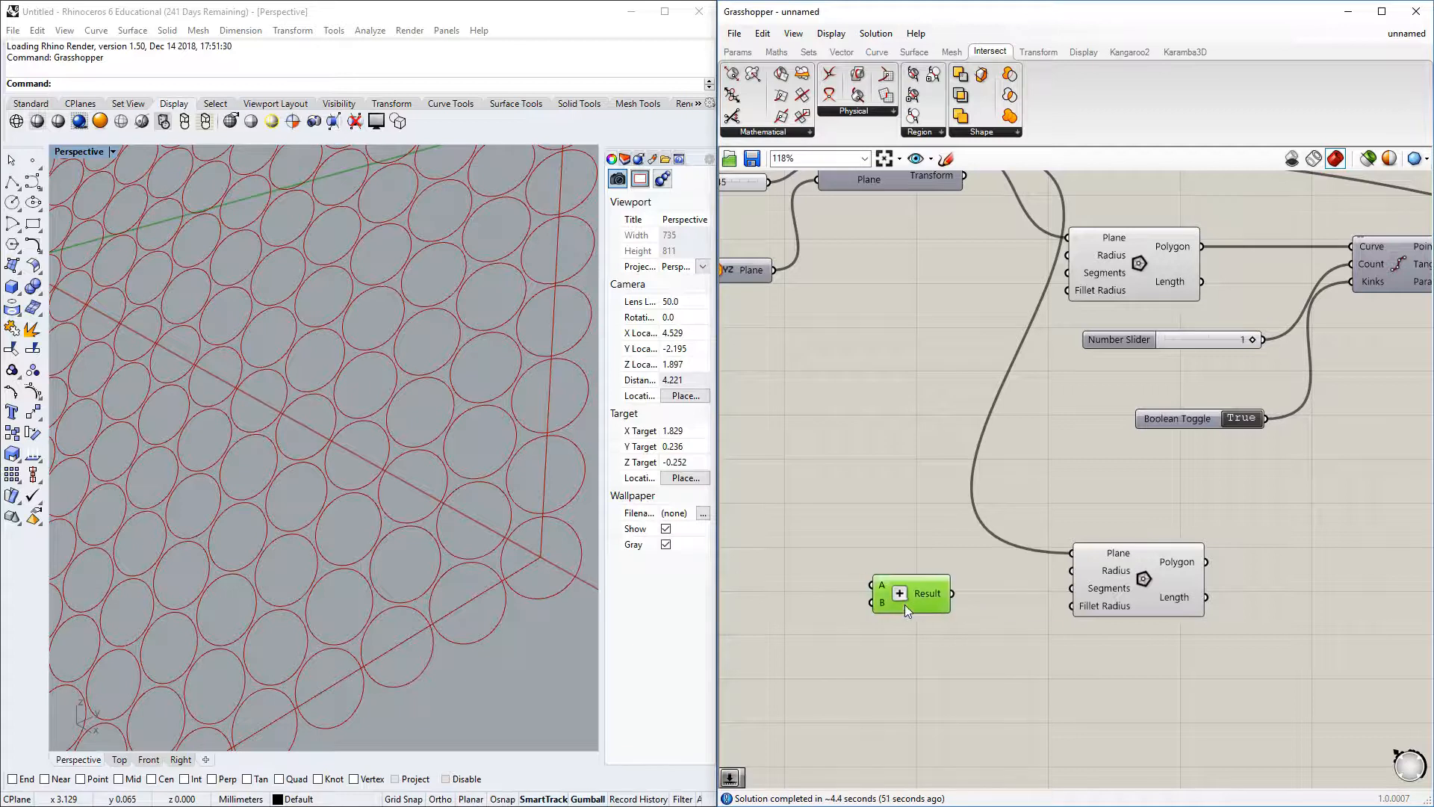
pyautogui.moveTo(910, 593); pyautogui.dragTo(1011, 582)
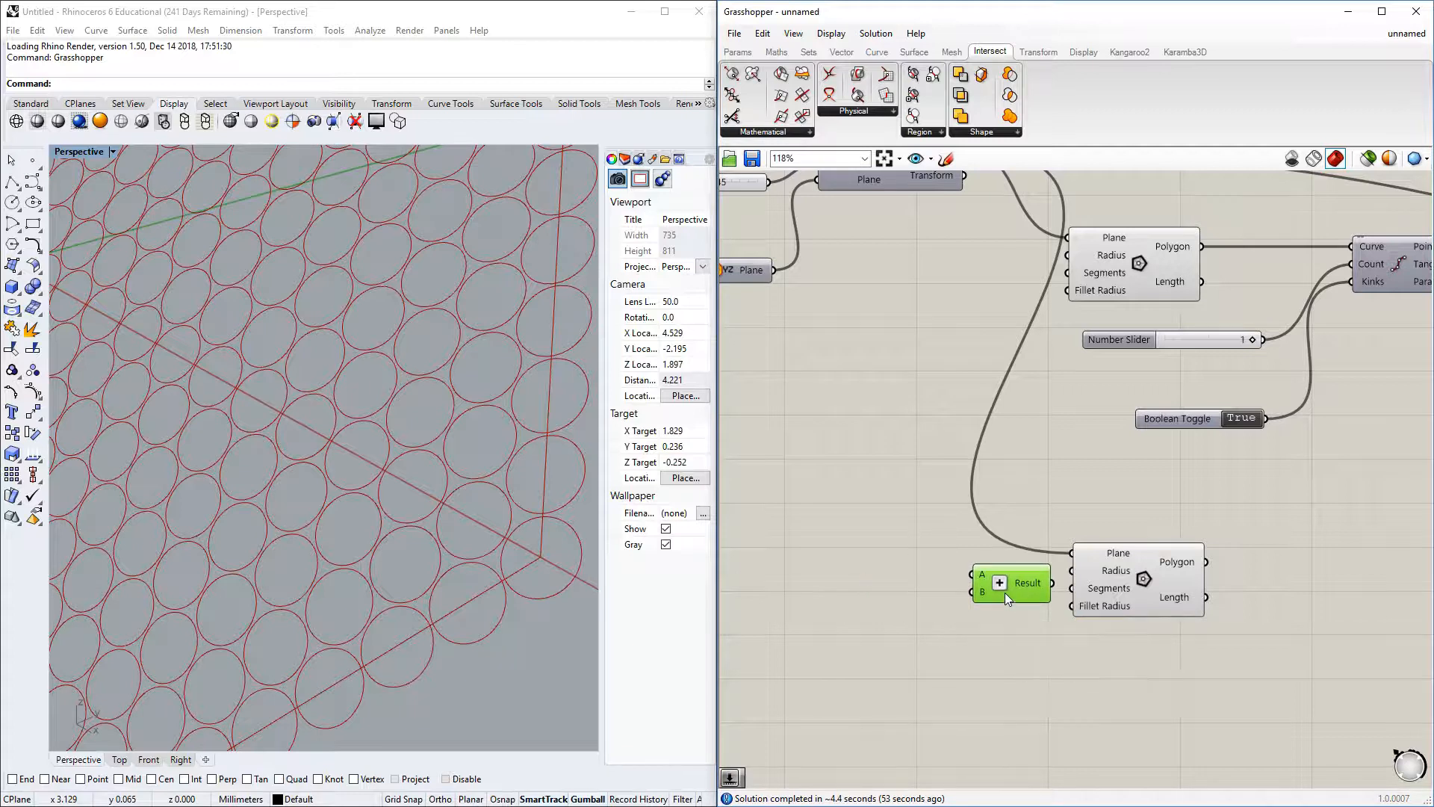
pyautogui.moveTo(1005, 586)
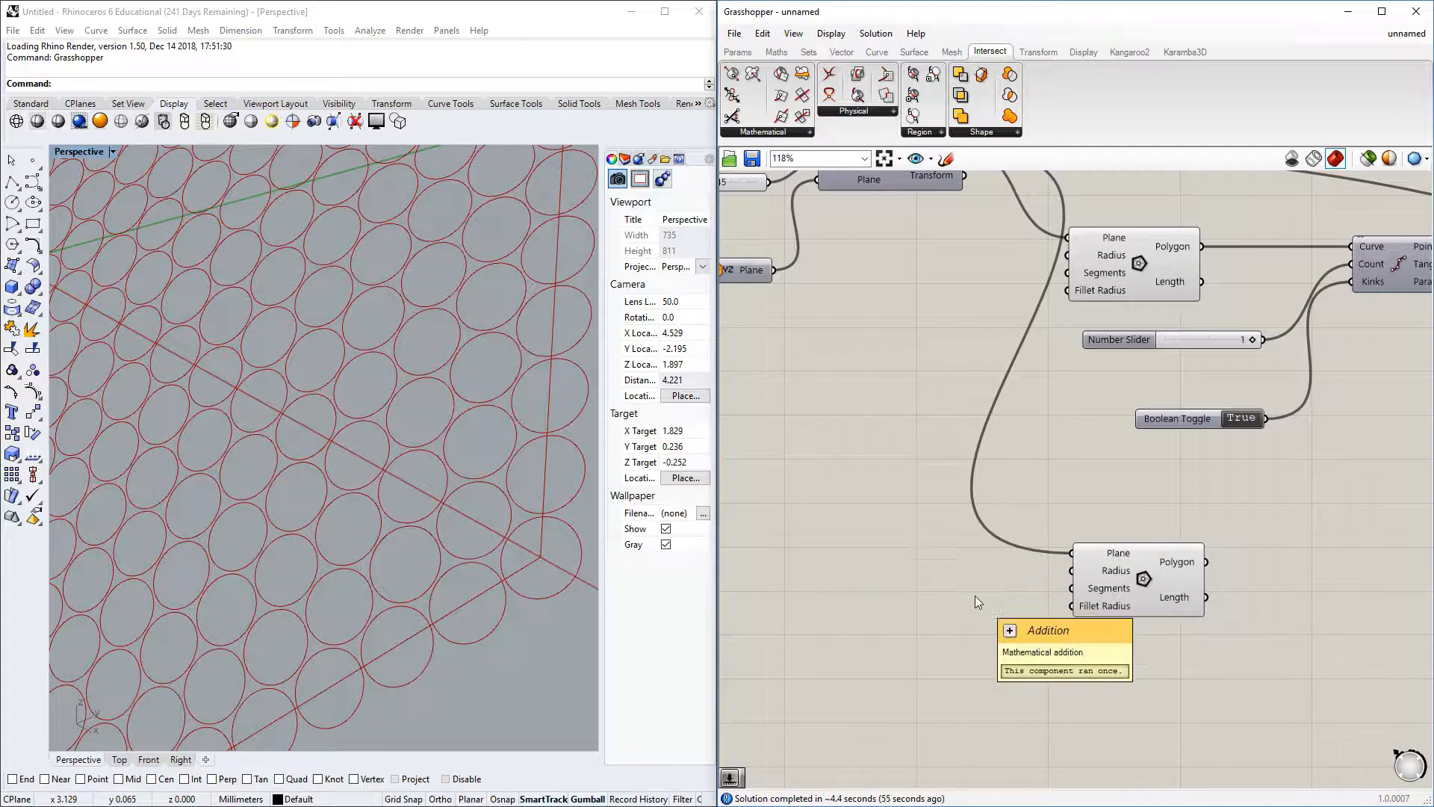
pyautogui.moveTo(1085, 605)
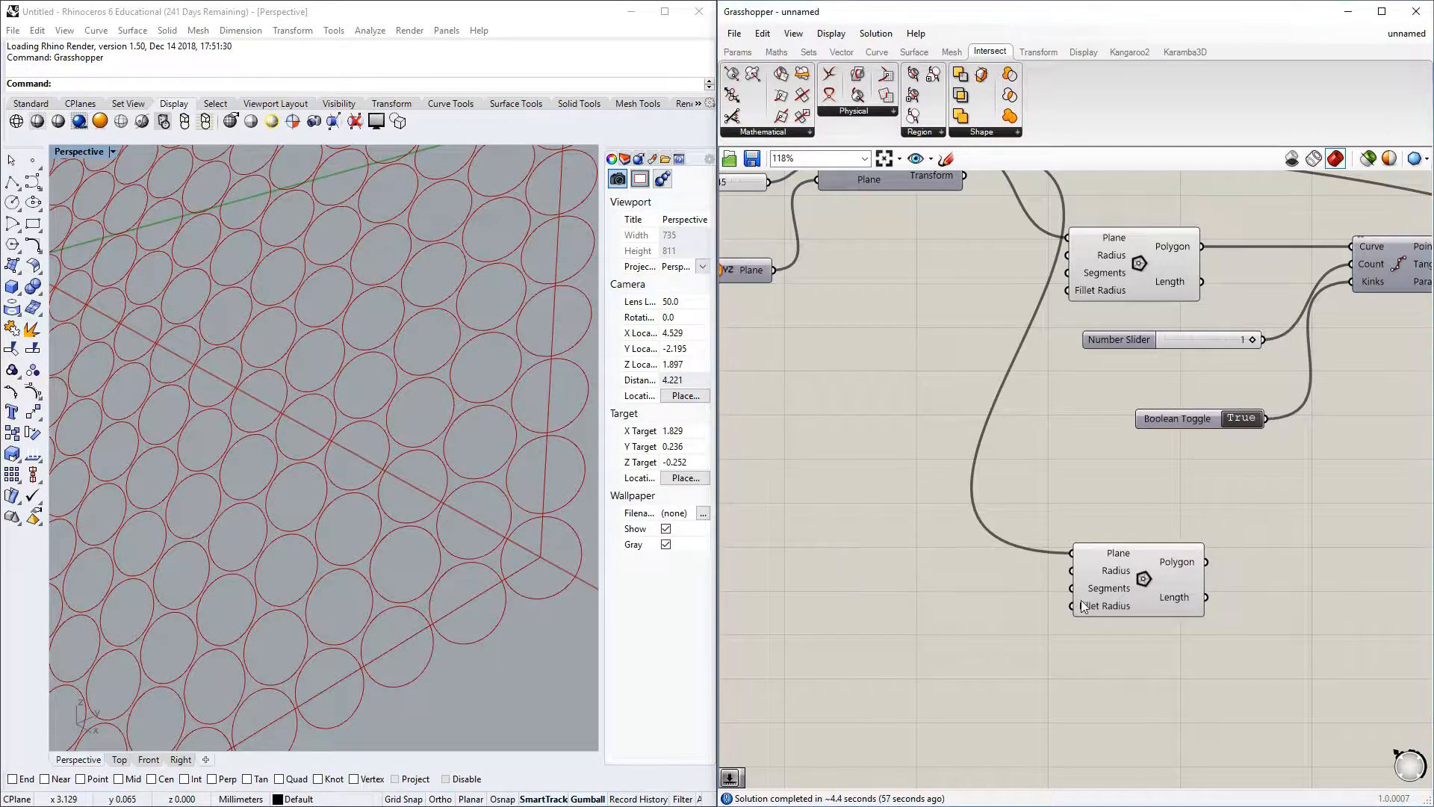
pyautogui.moveTo(1114, 571)
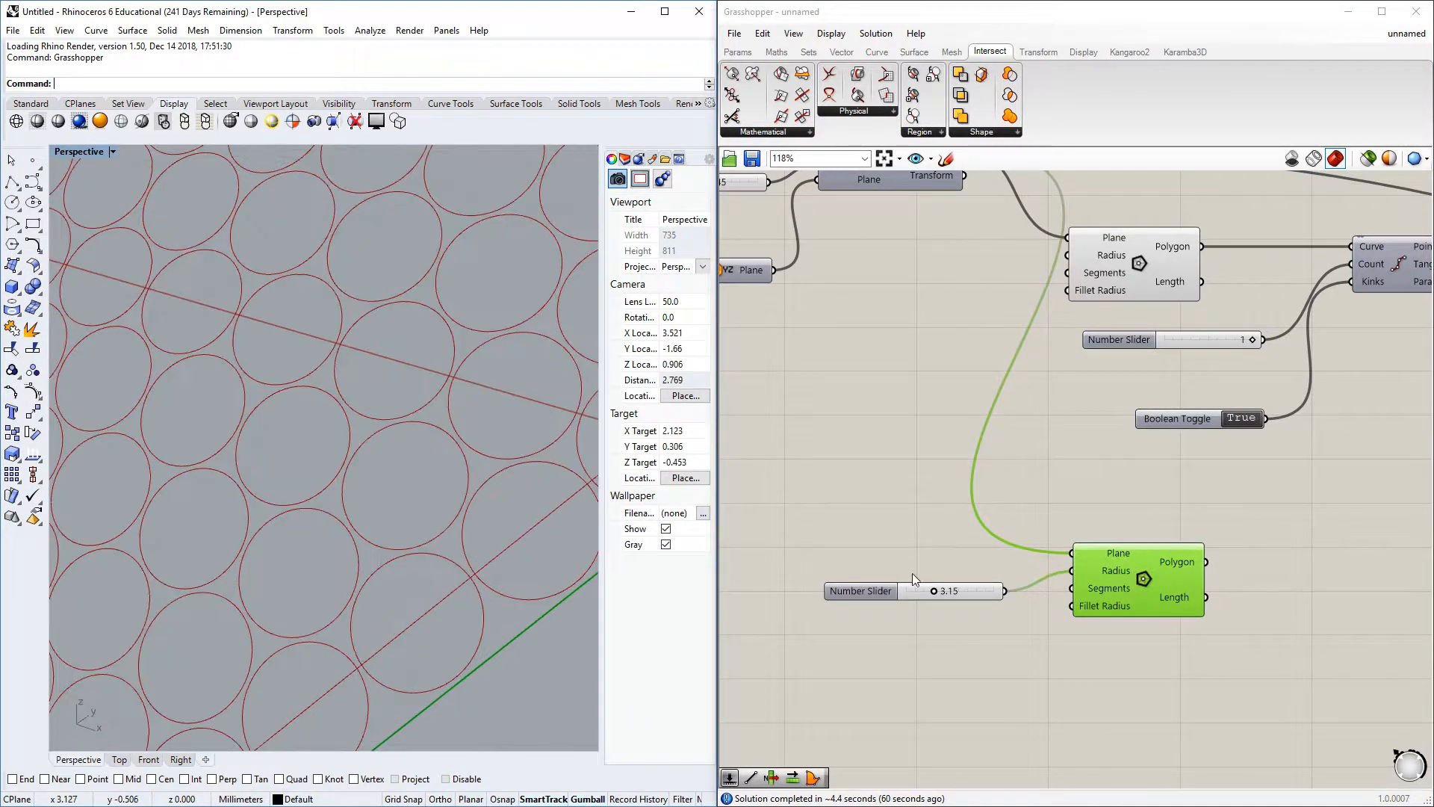
pyautogui.doubleClick(947, 590)
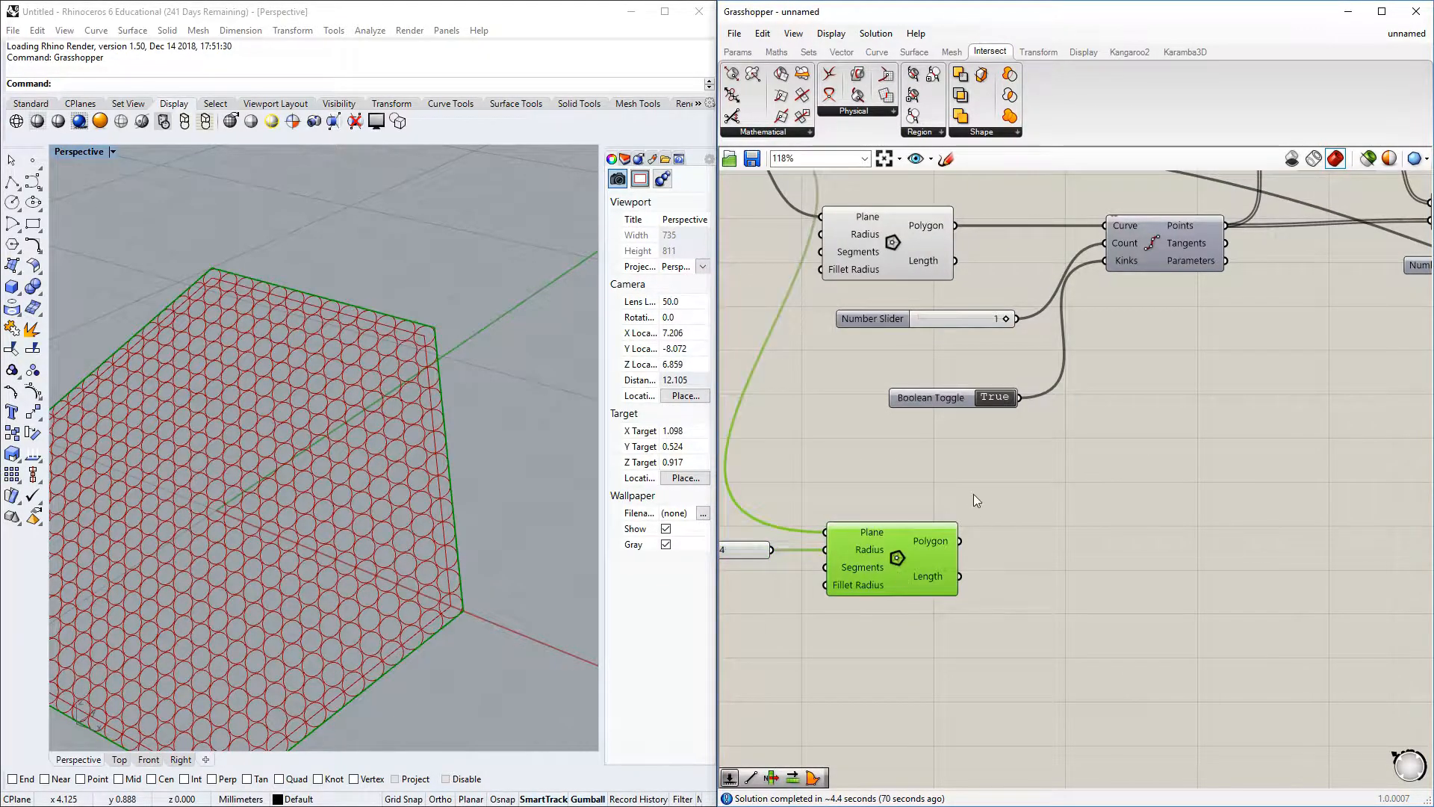
pyautogui.scroll(-3)
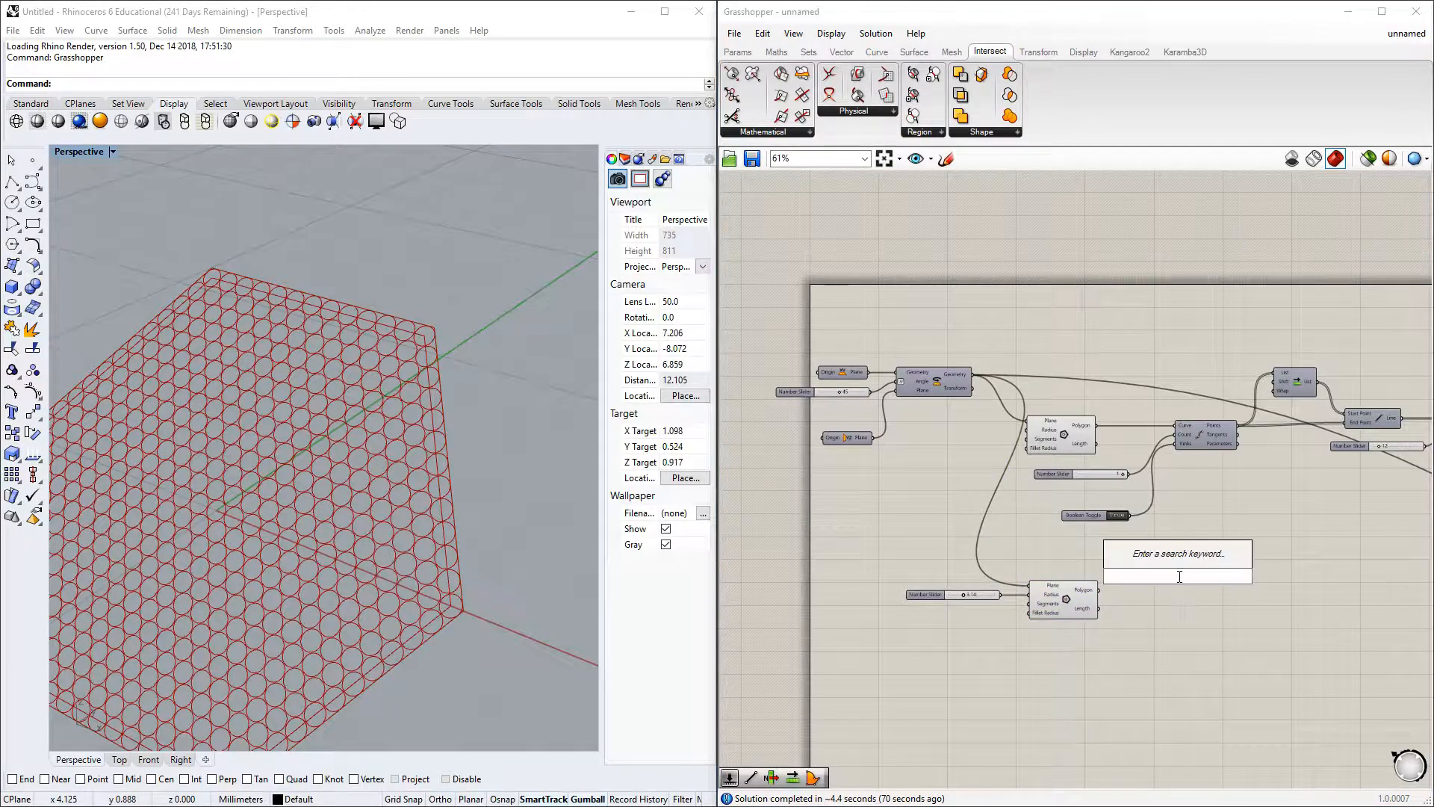
# Step: Add a Move component to lift the hexagonal panel along a unit Z vector
pyautogui.write('move')
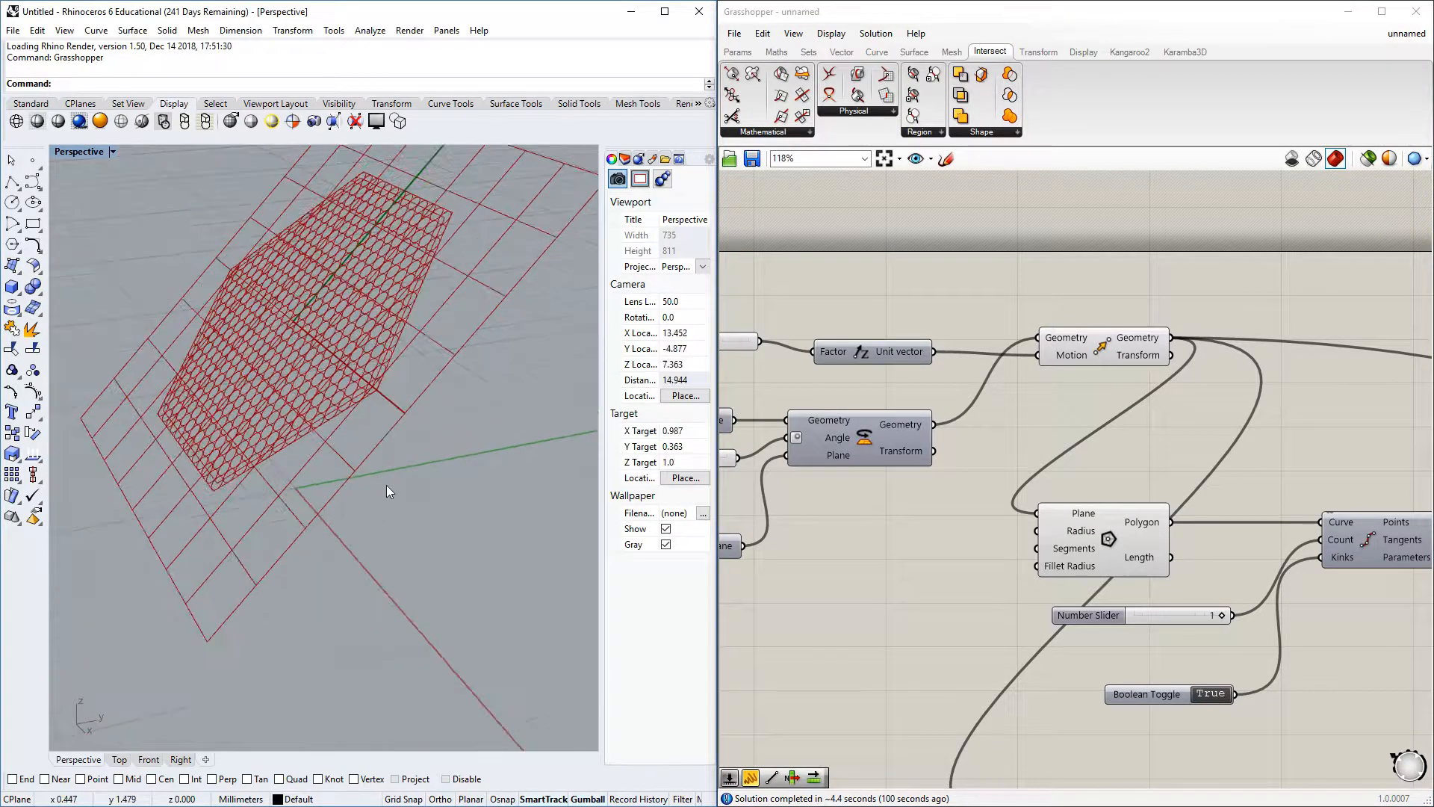
pyautogui.click(1078, 355)
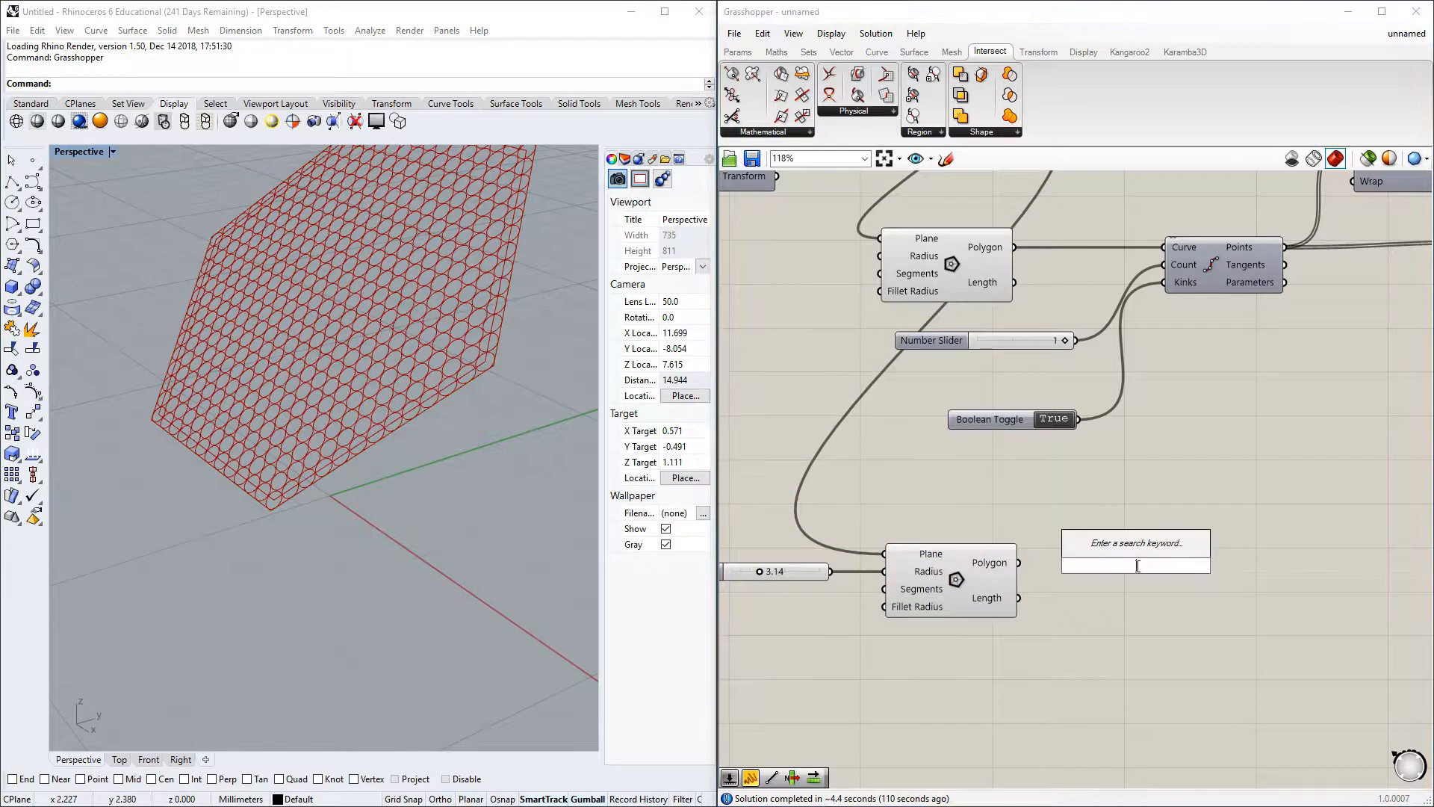
# Step: Search 'pro' for the Project component to flatten the second hexagon onto the ground
pyautogui.write('pro')
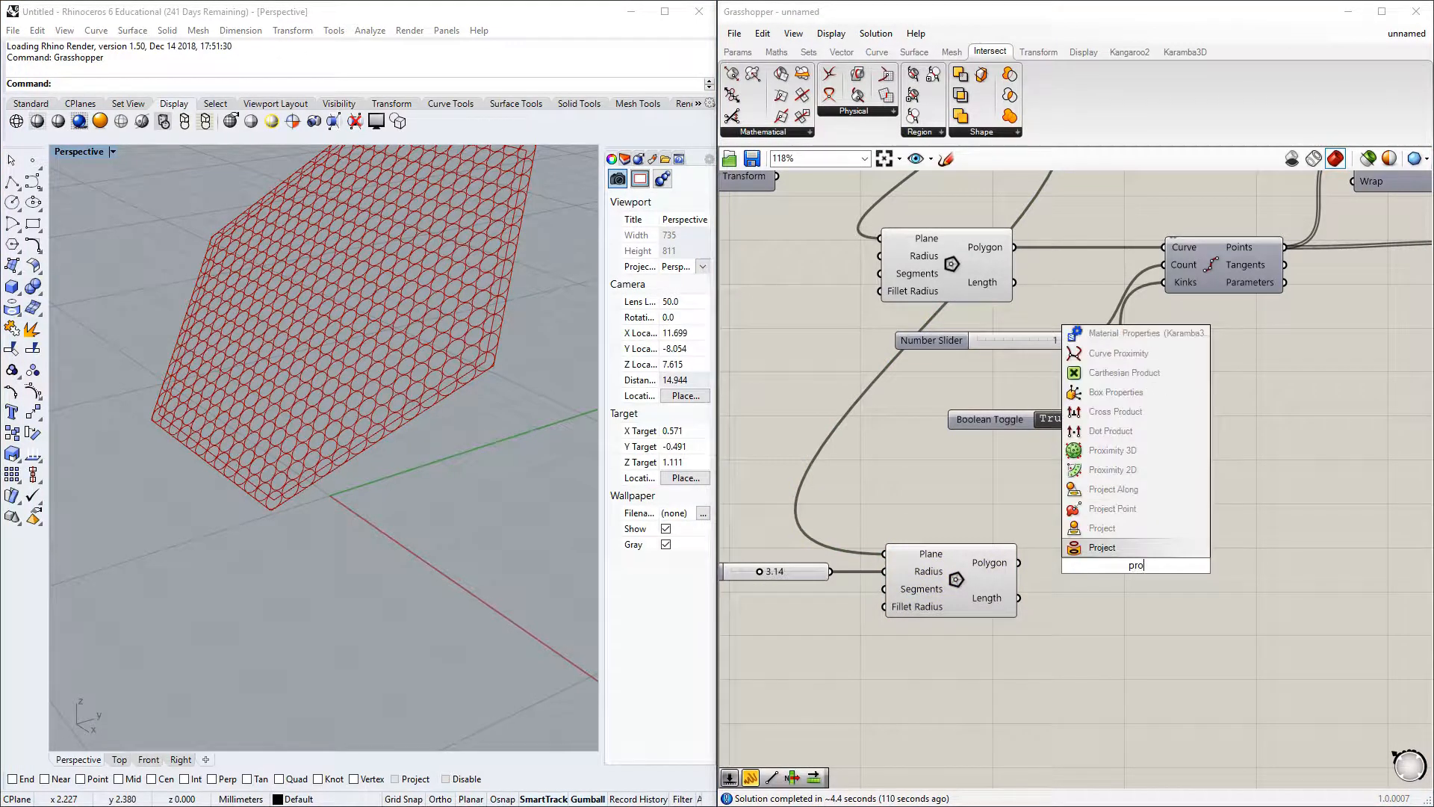
pyautogui.moveTo(1101, 527)
pyautogui.write('loft')
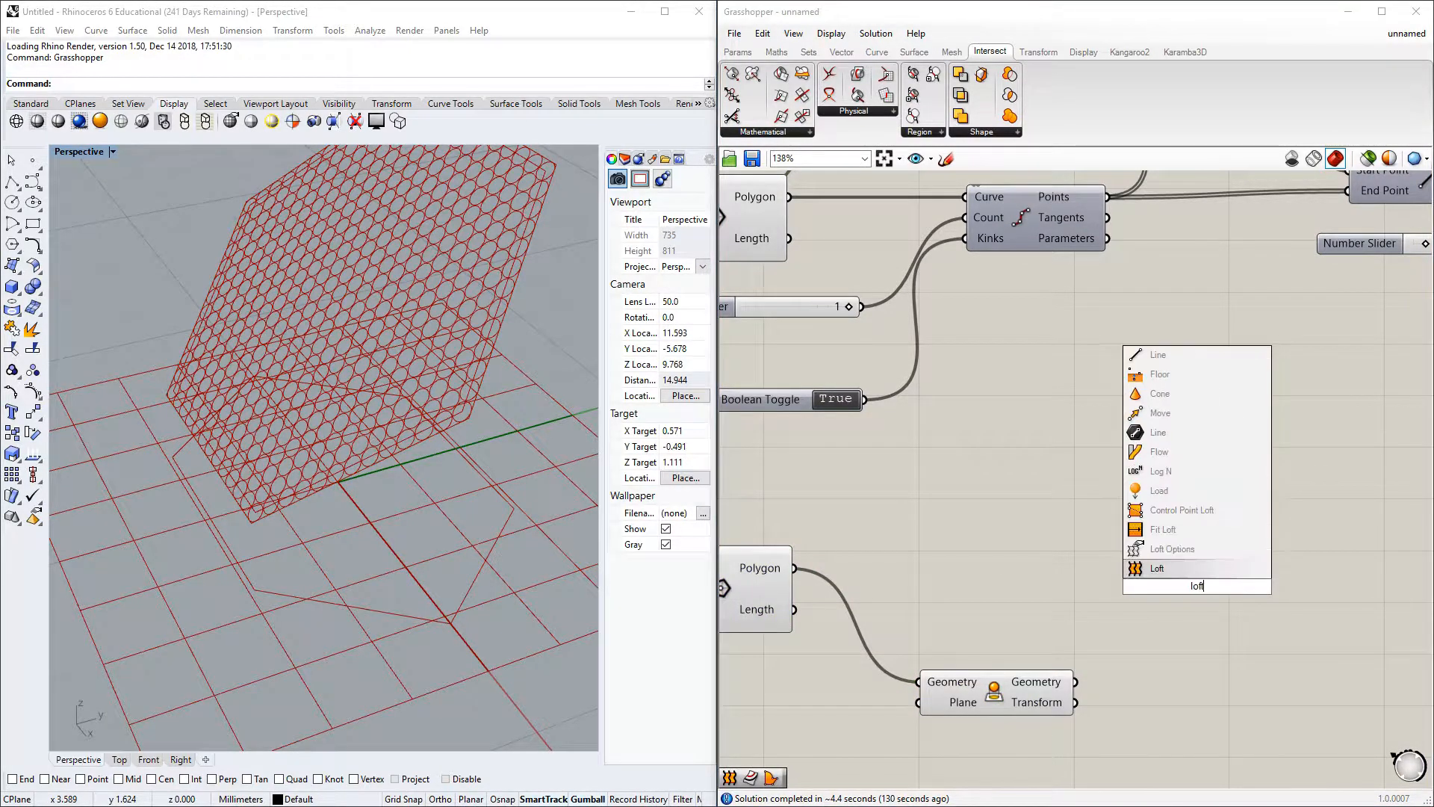
# Step: Loft the panel hexagon to its ground projection and fine-tune the rotation angle slider
pyautogui.click(1156, 568)
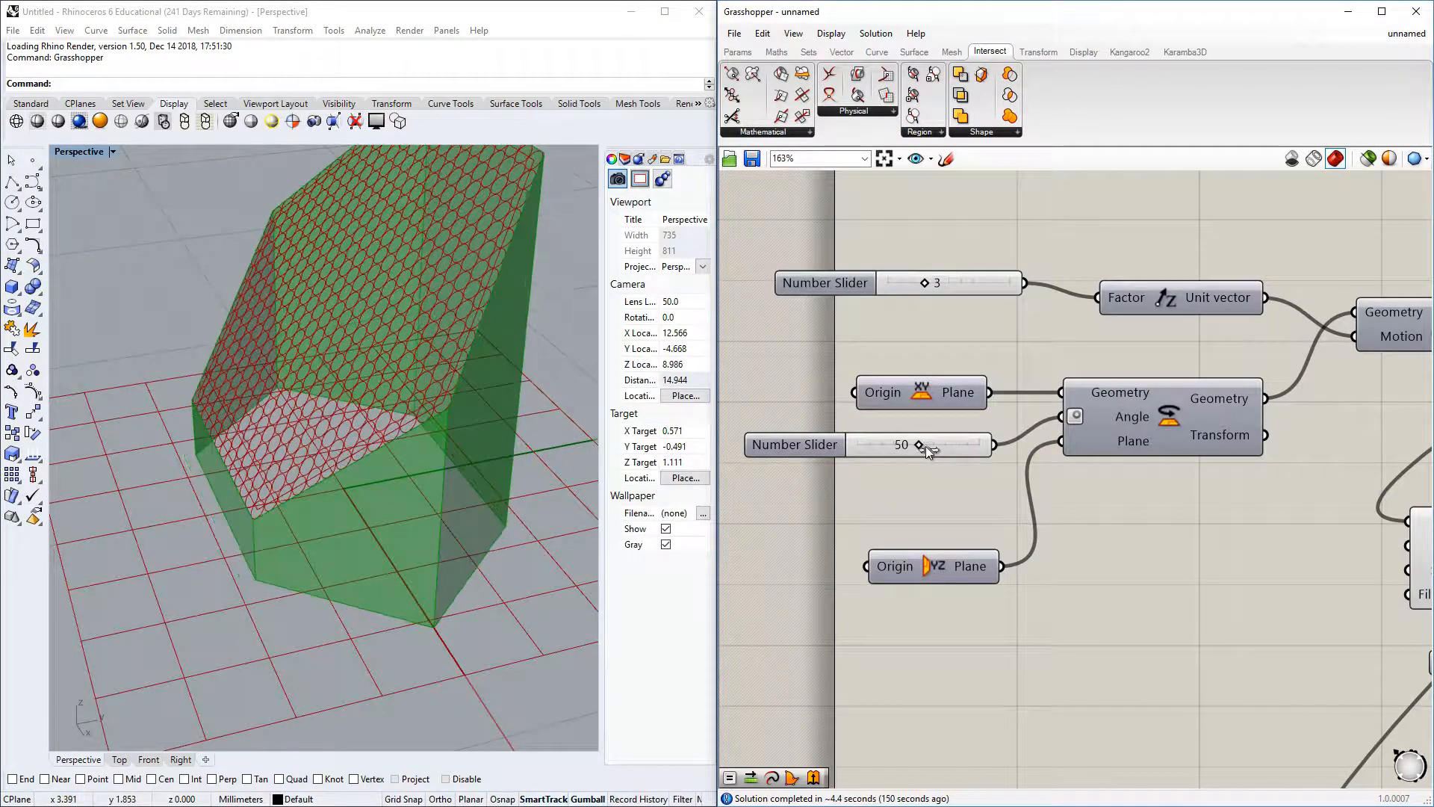
pyautogui.moveTo(919, 446); pyautogui.dragTo(910, 439)
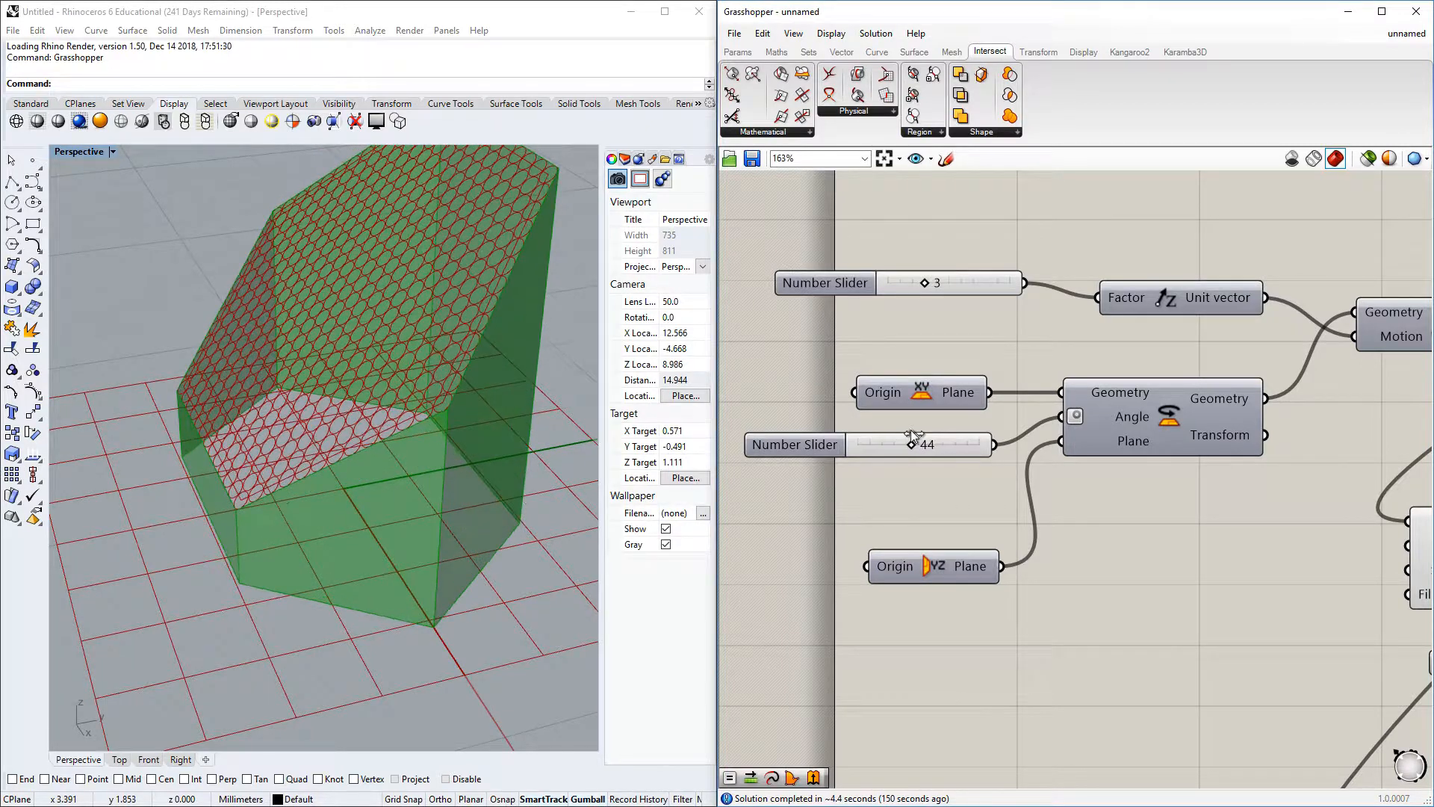
pyautogui.moveTo(910, 444); pyautogui.dragTo(926, 443)
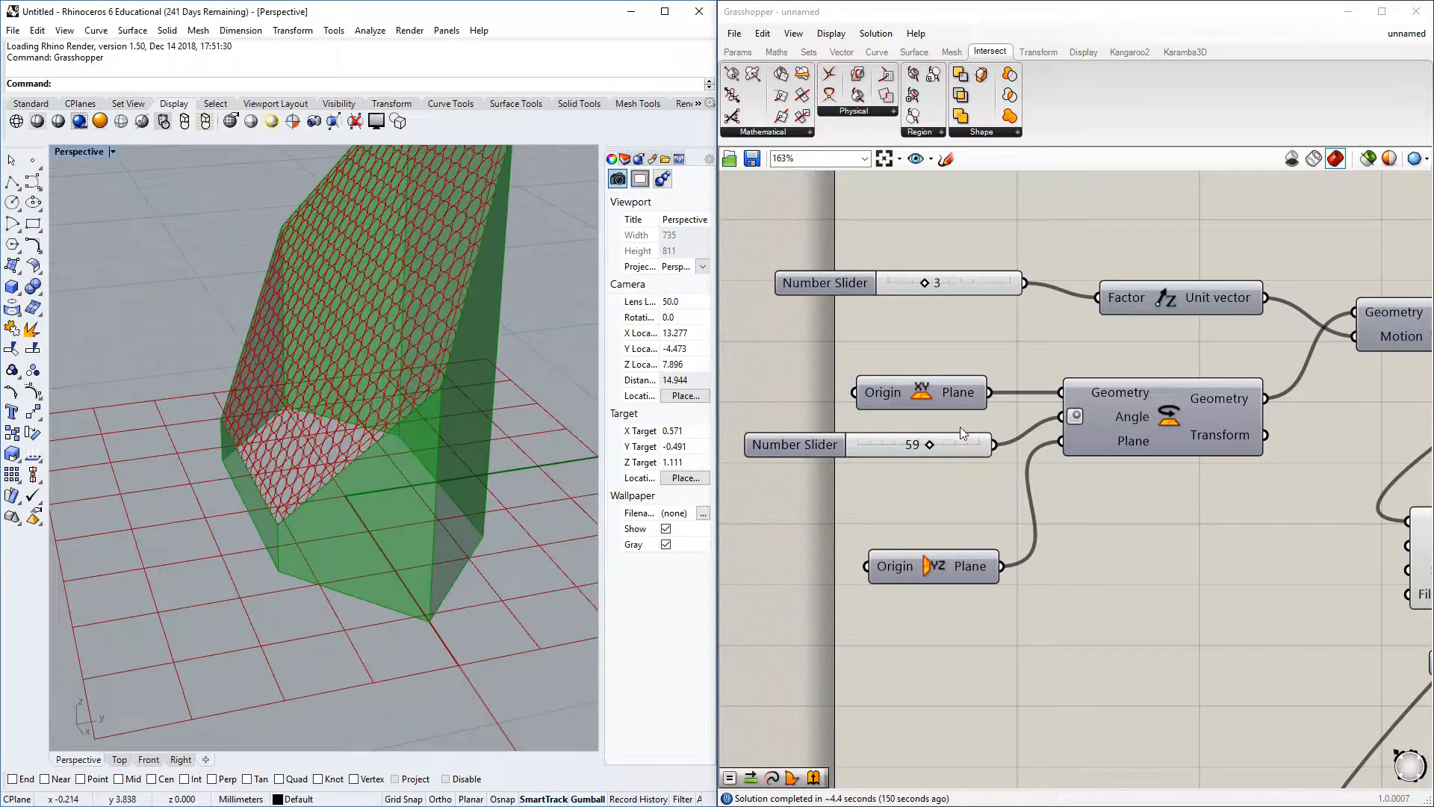
pyautogui.moveTo(932, 445); pyautogui.dragTo(919, 445)
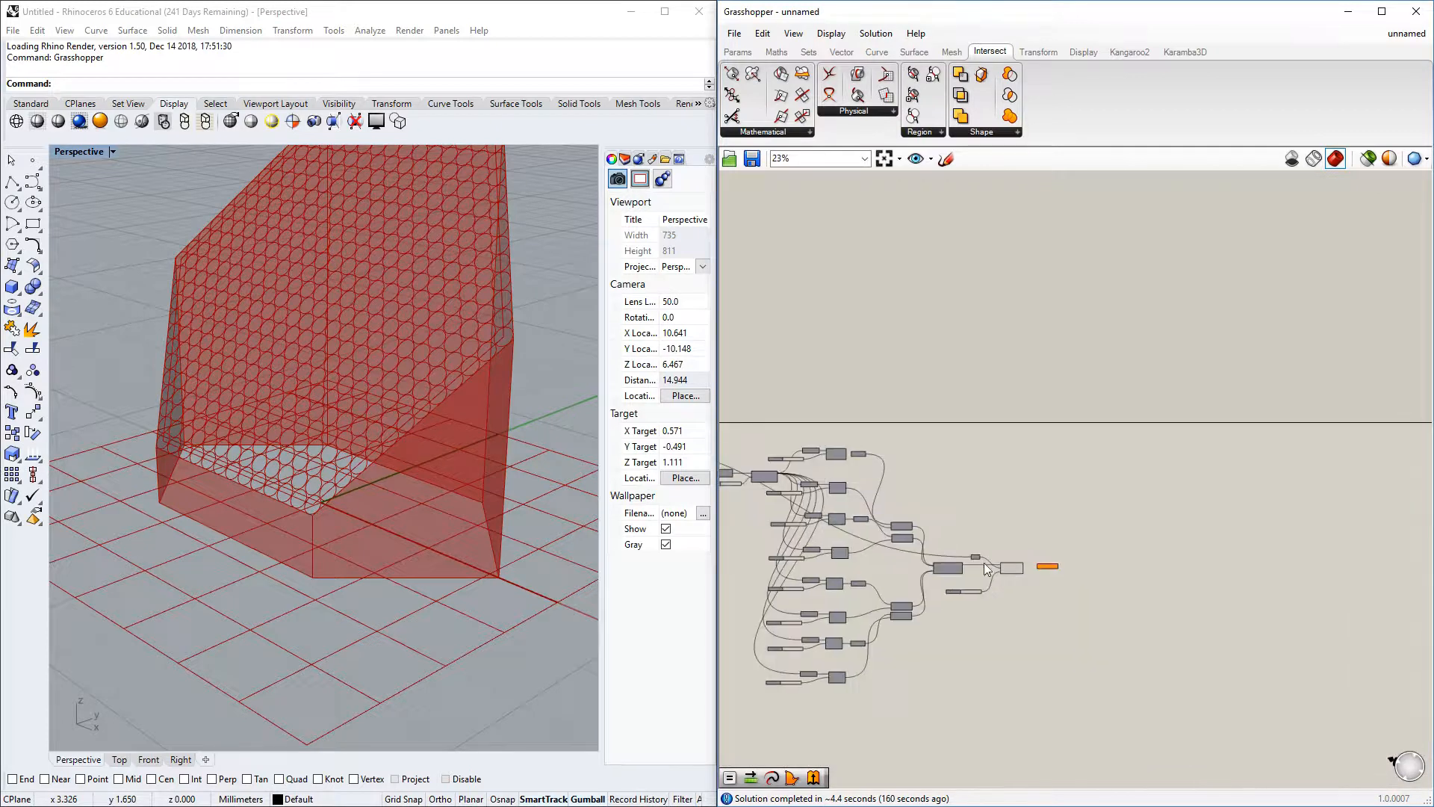
pyautogui.scroll(-3)
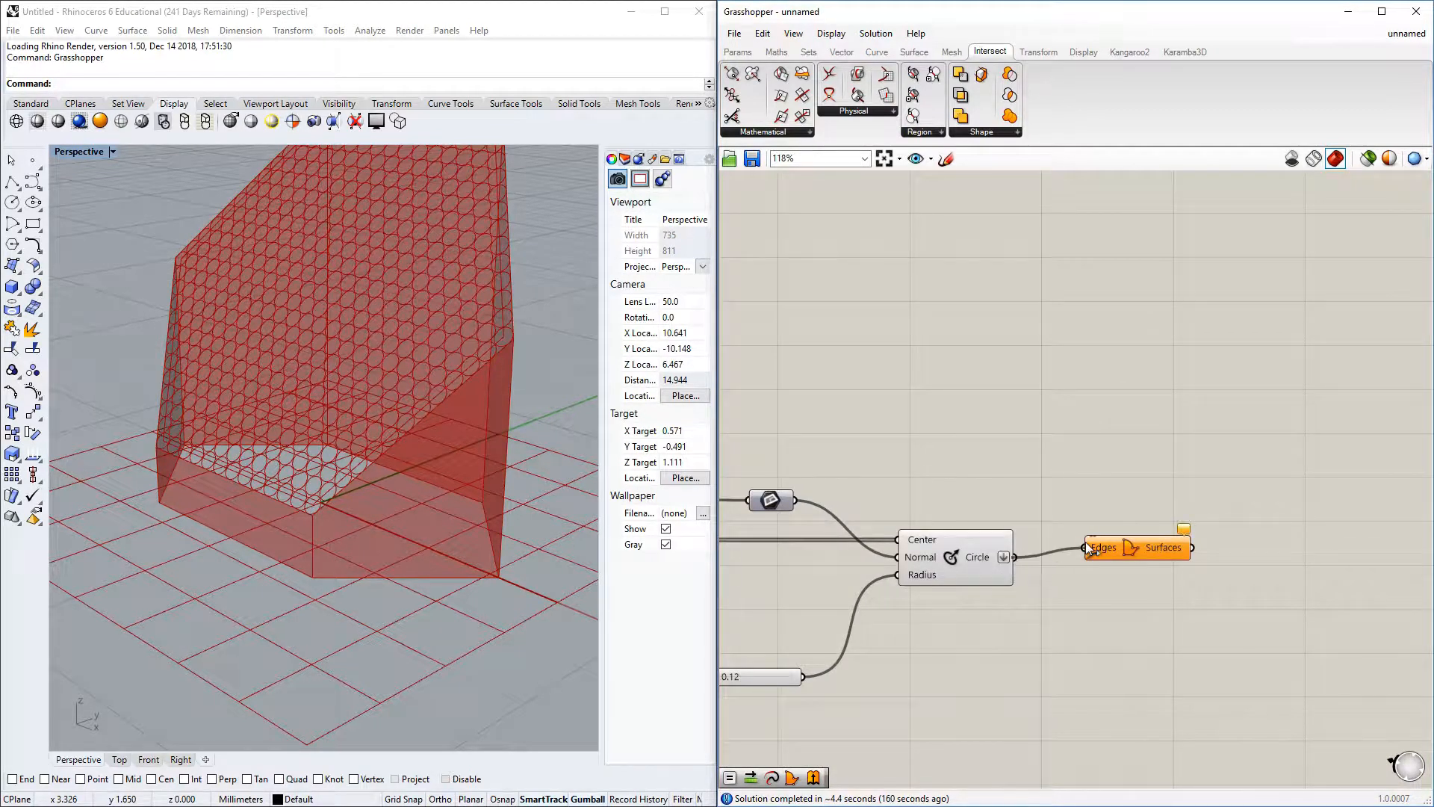